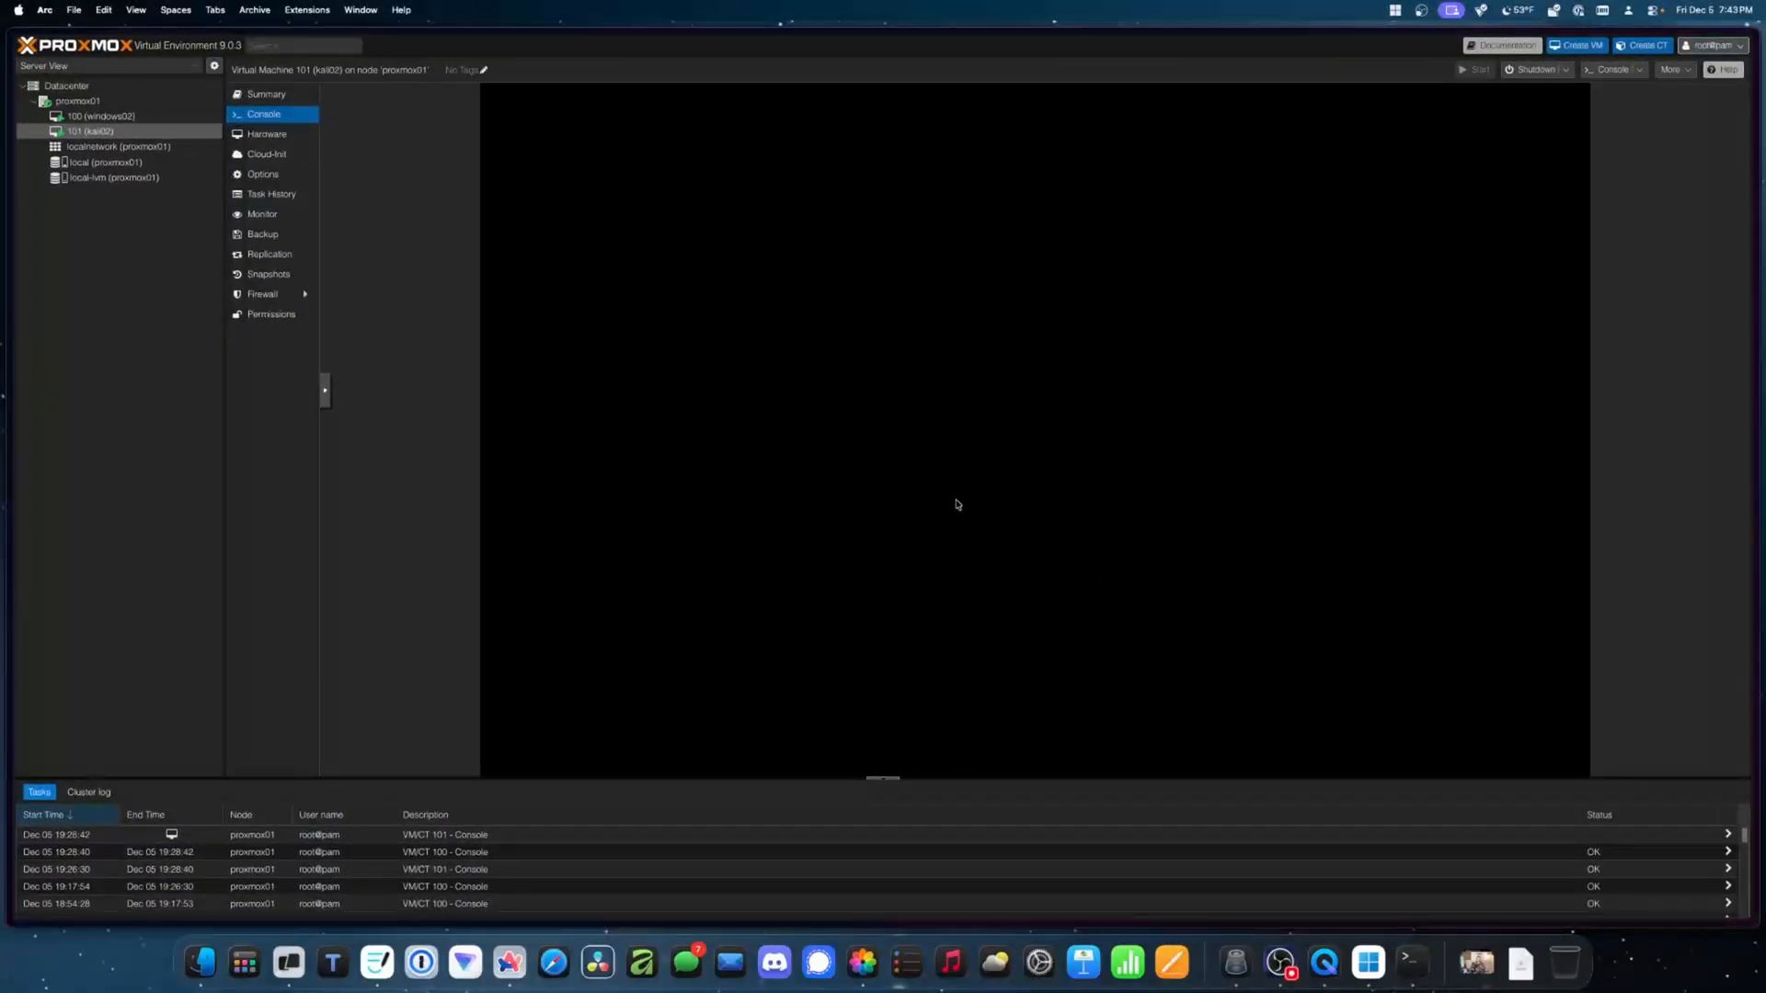
mouse_move(532, 347)
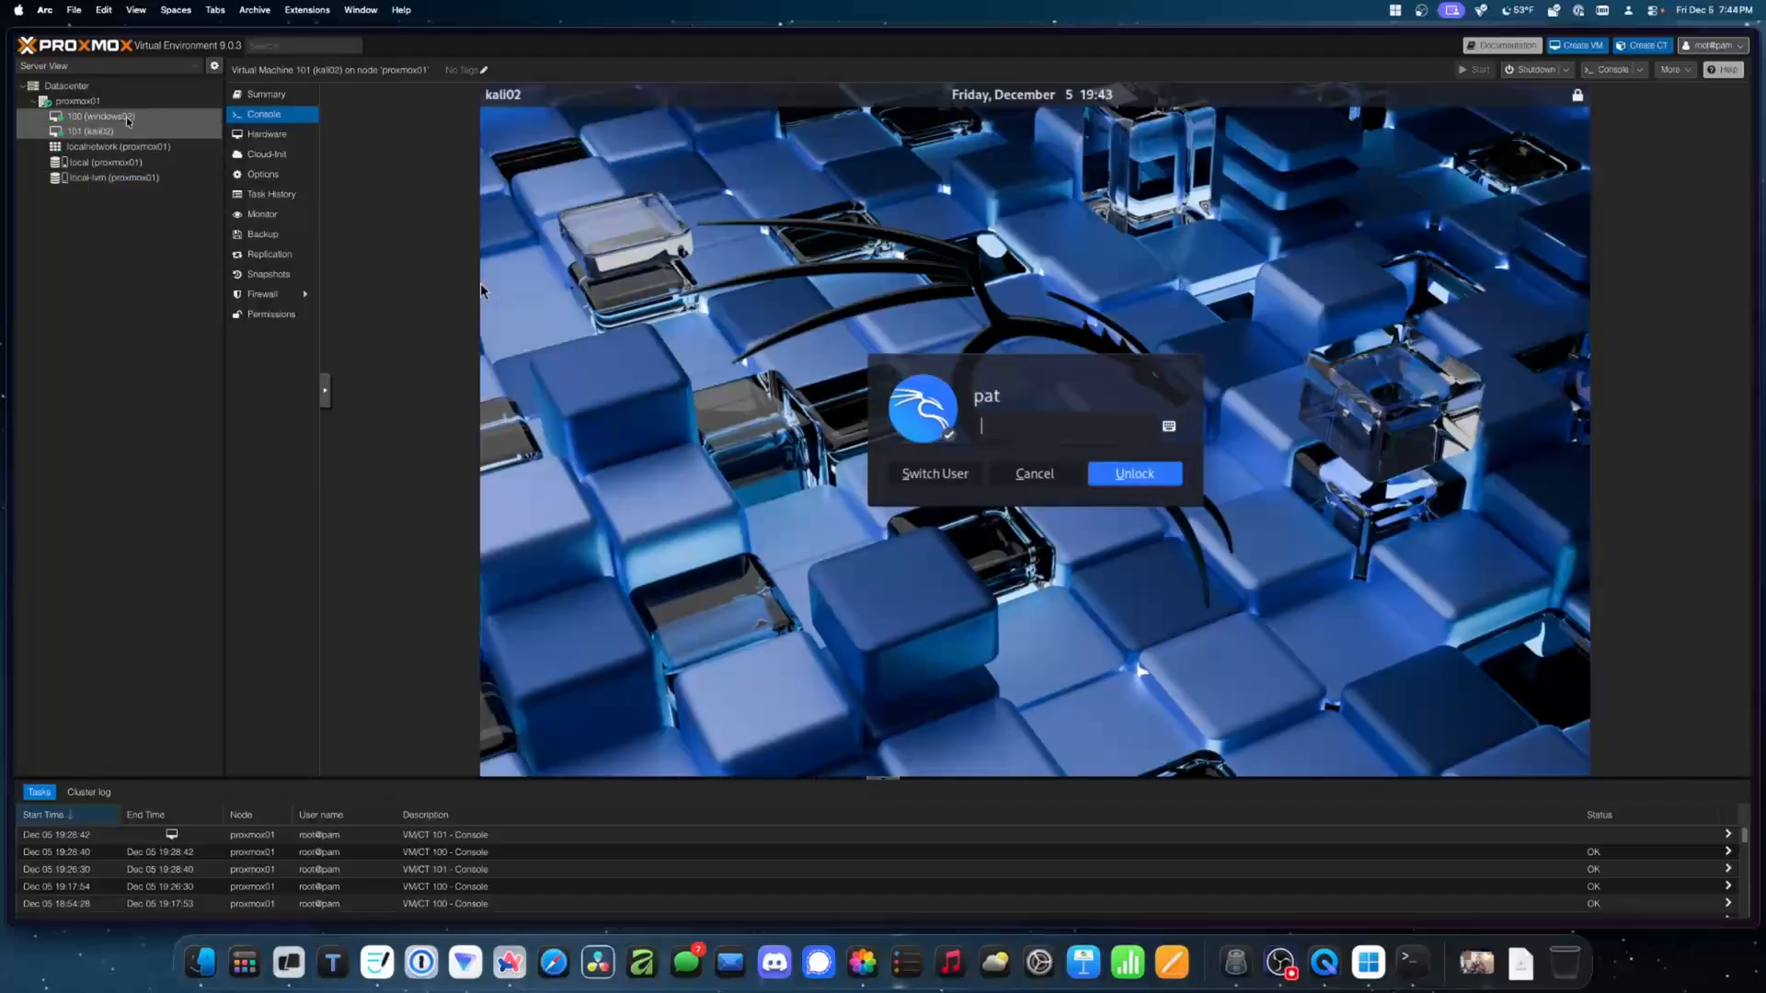
Step: View the windows02 (VM 100) console, then return to the kali02 (VM 101) console
click(99, 115)
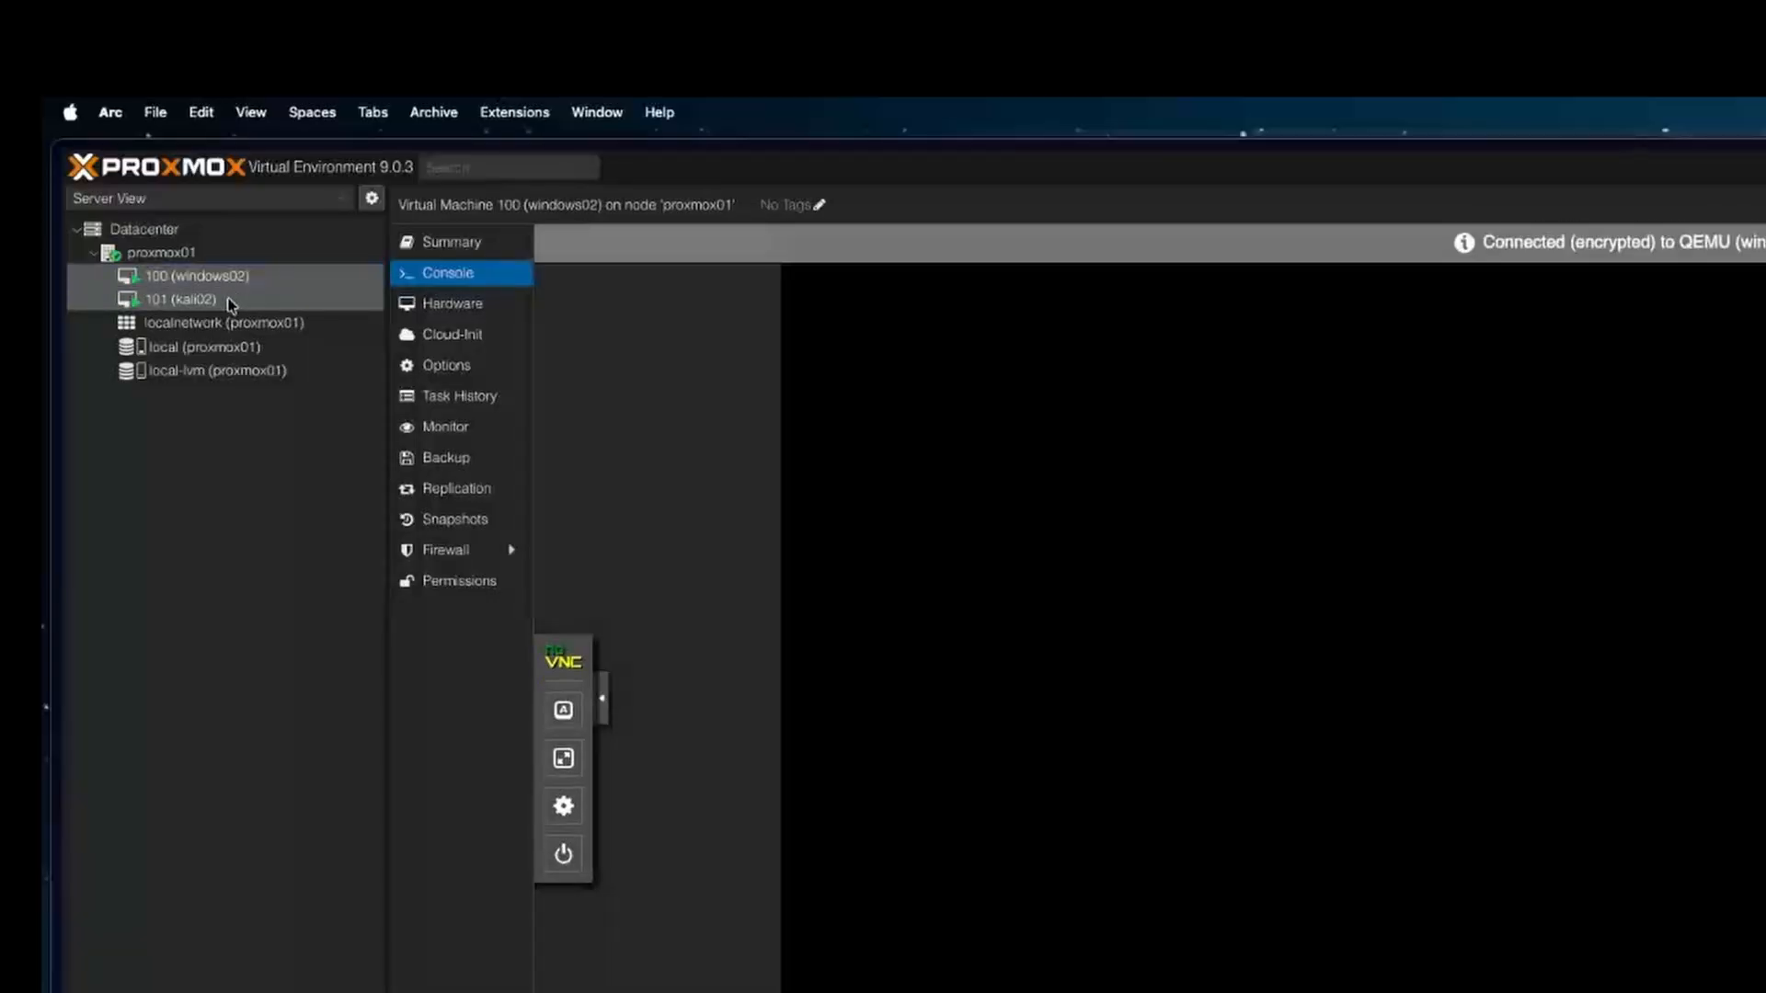
click(180, 300)
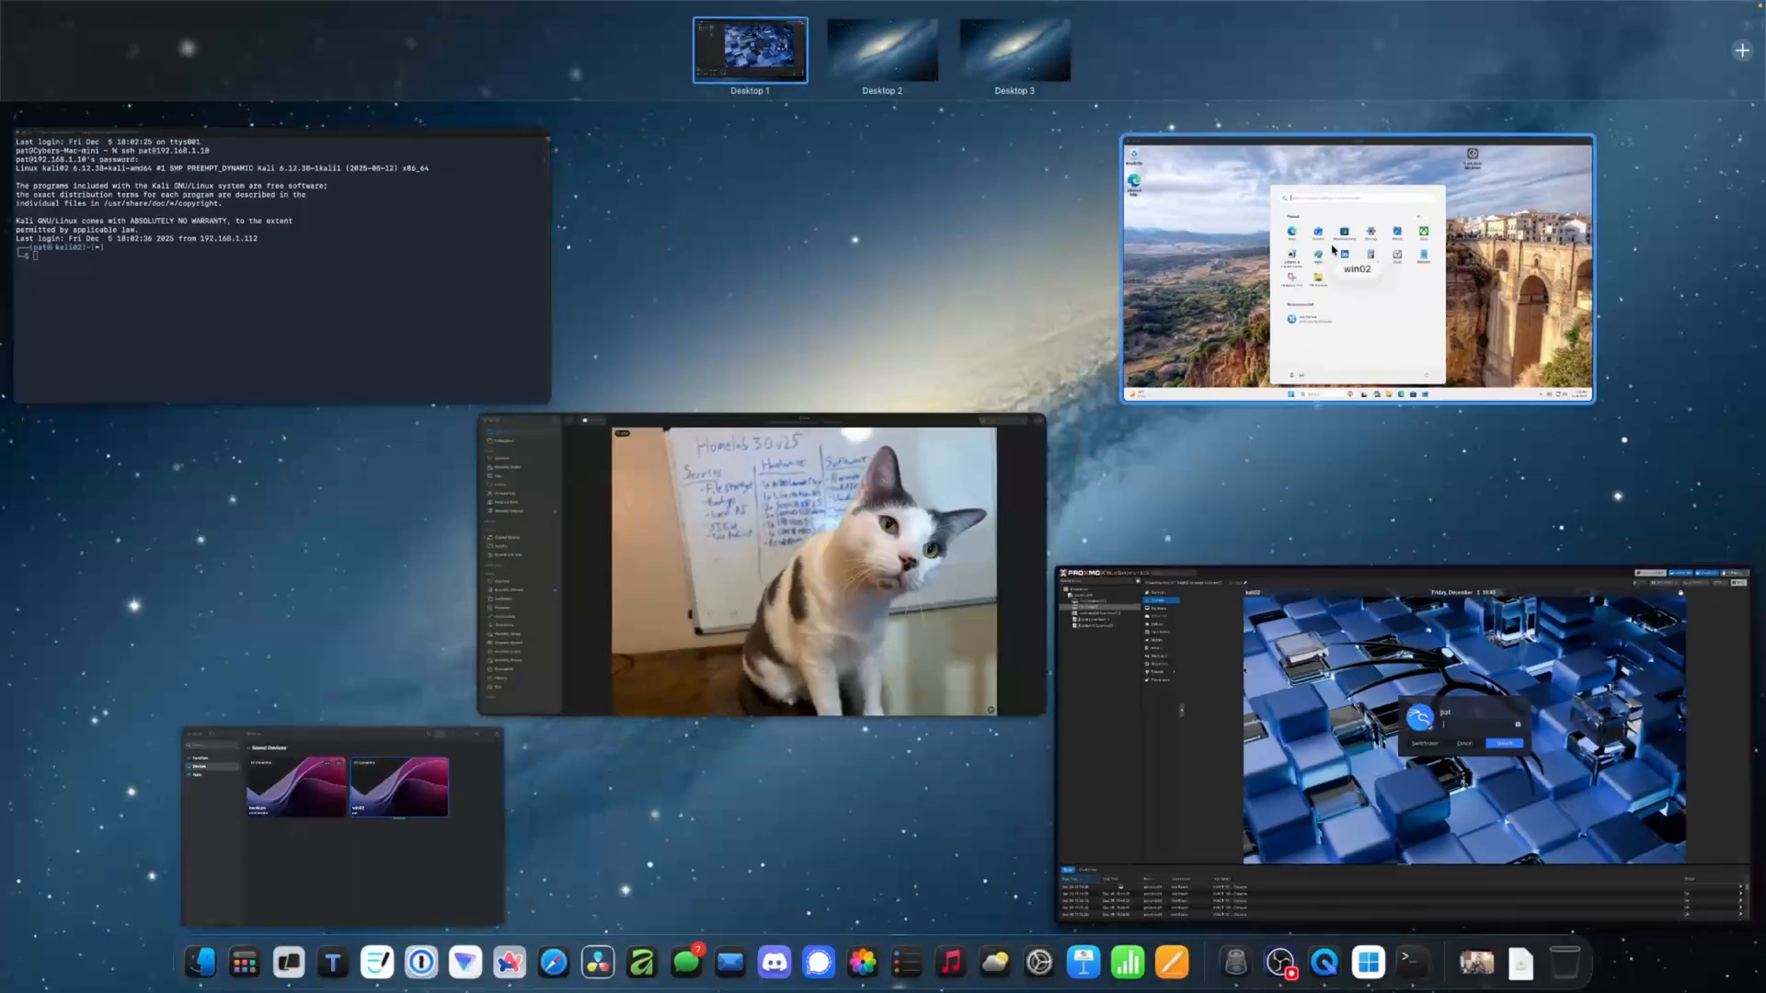
Step: Set the Windows manual proxy under Network & internet > Proxy to 192.168.1.10:8080
click(1356, 270)
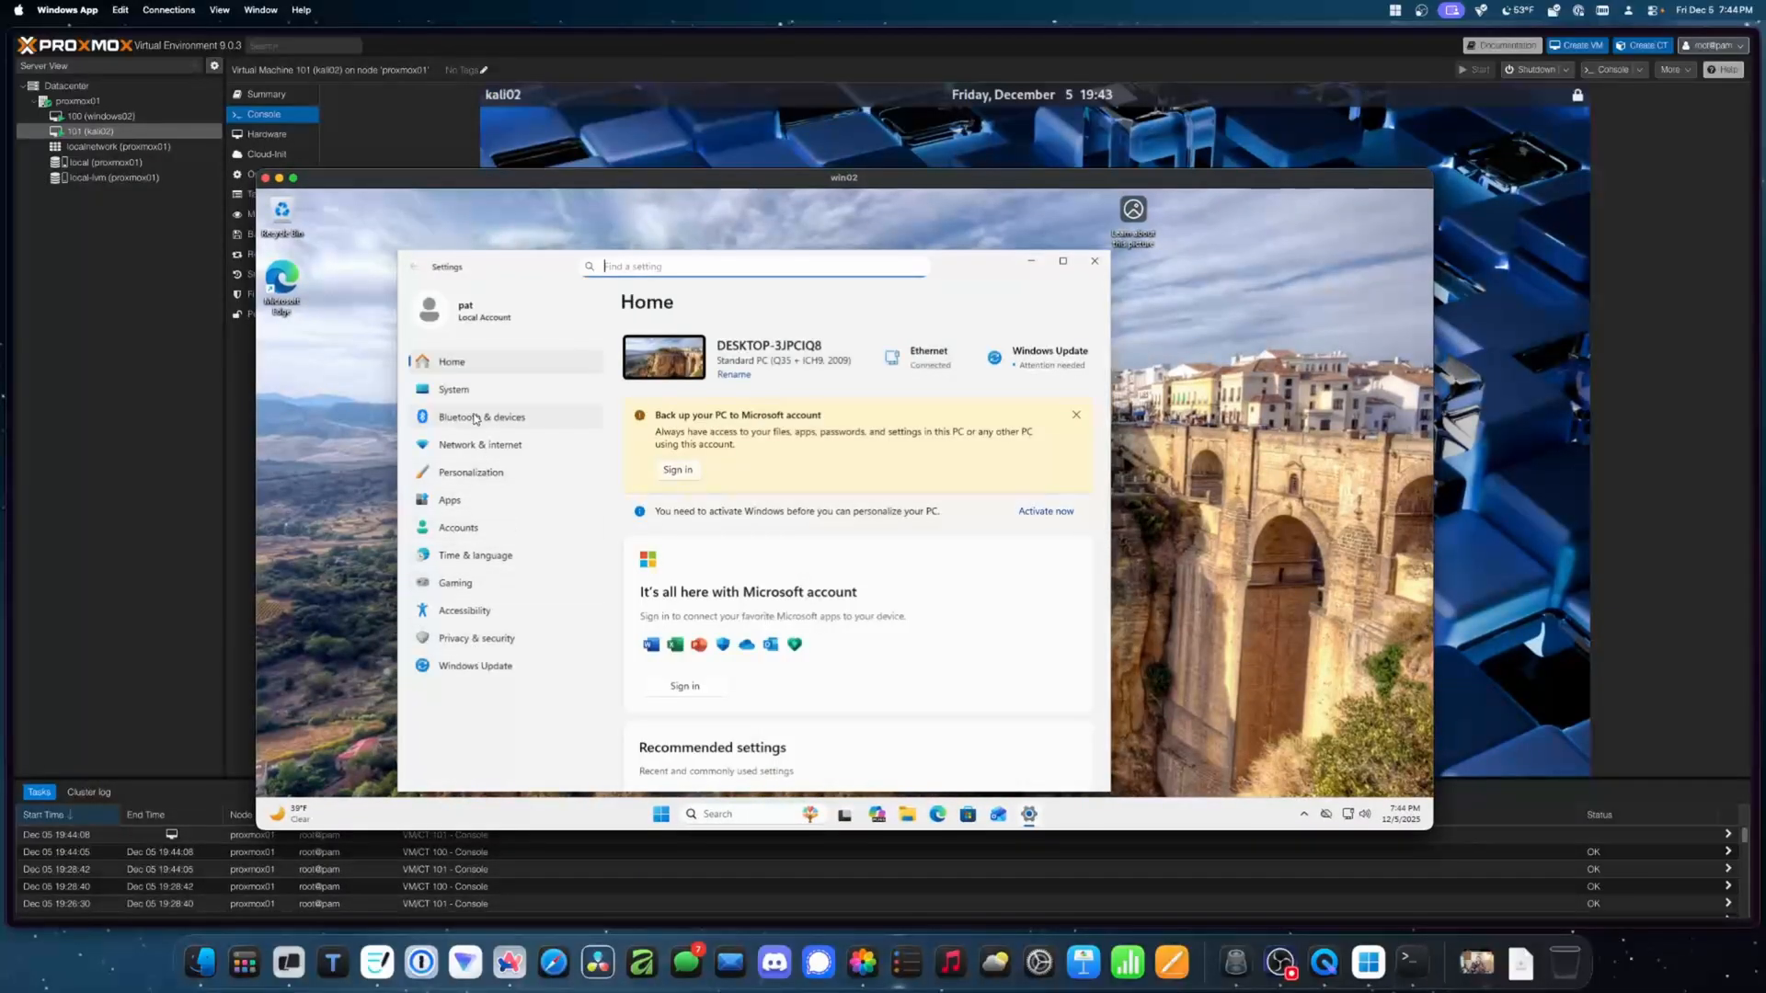
click(480, 443)
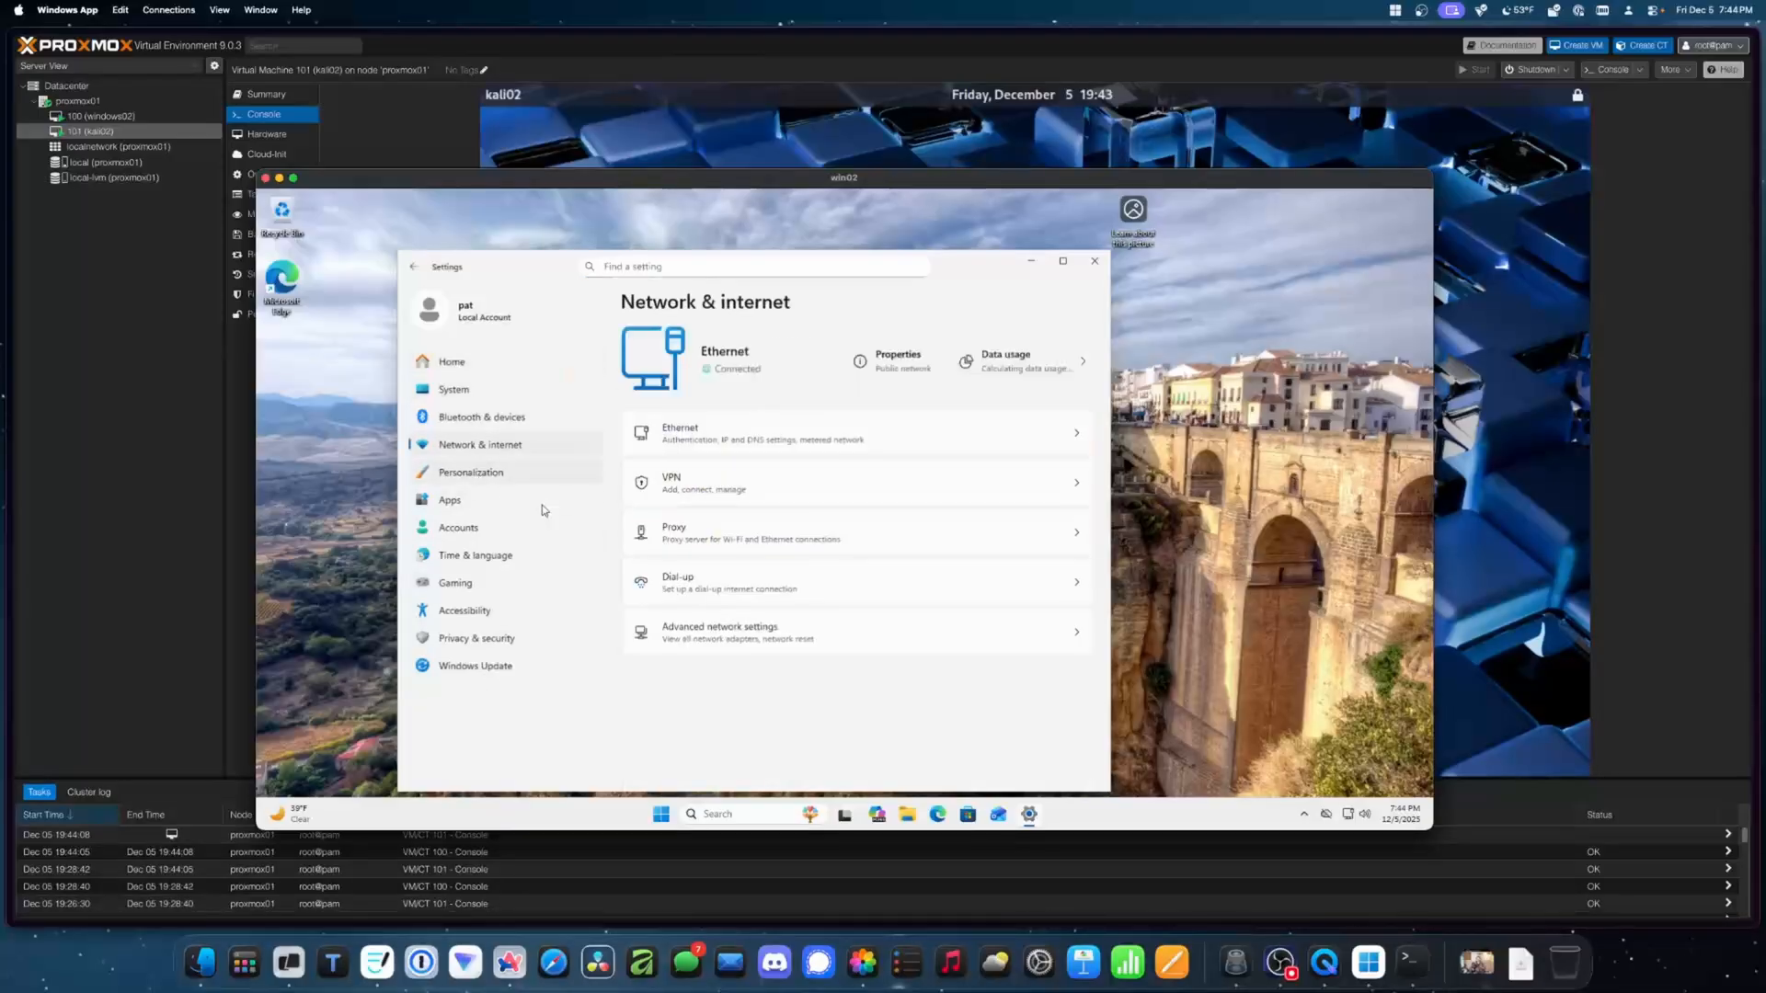
click(674, 532)
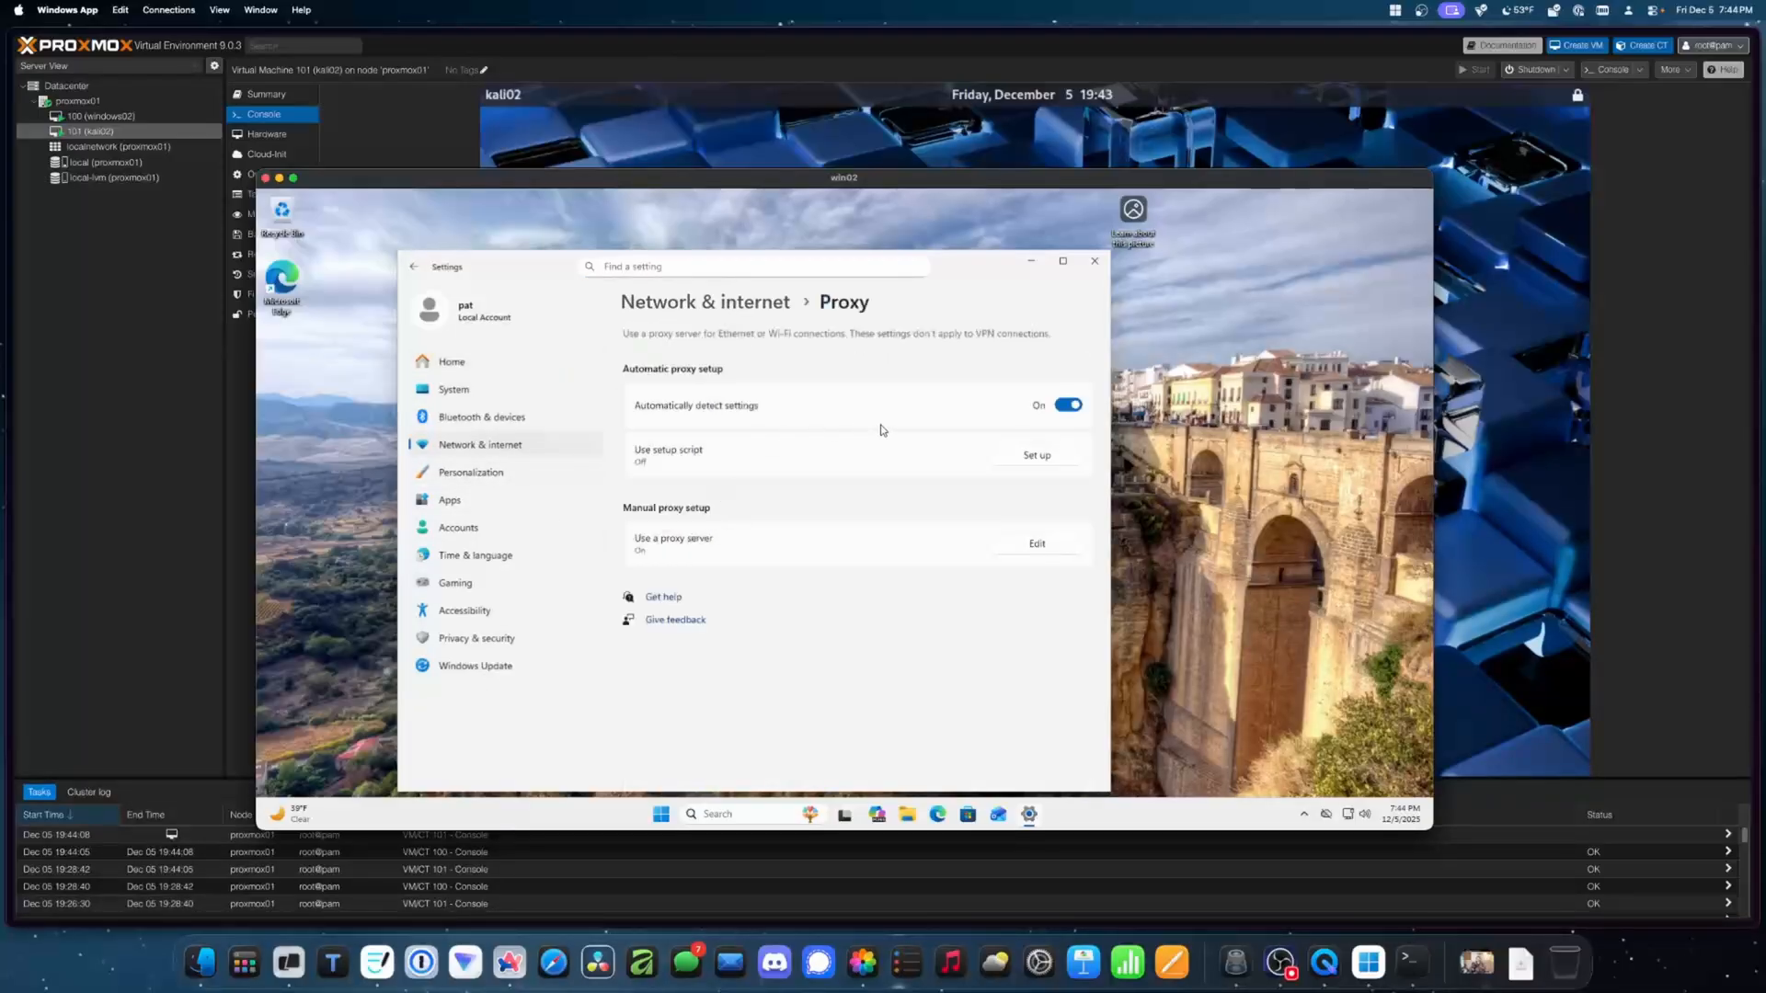
click(1034, 543)
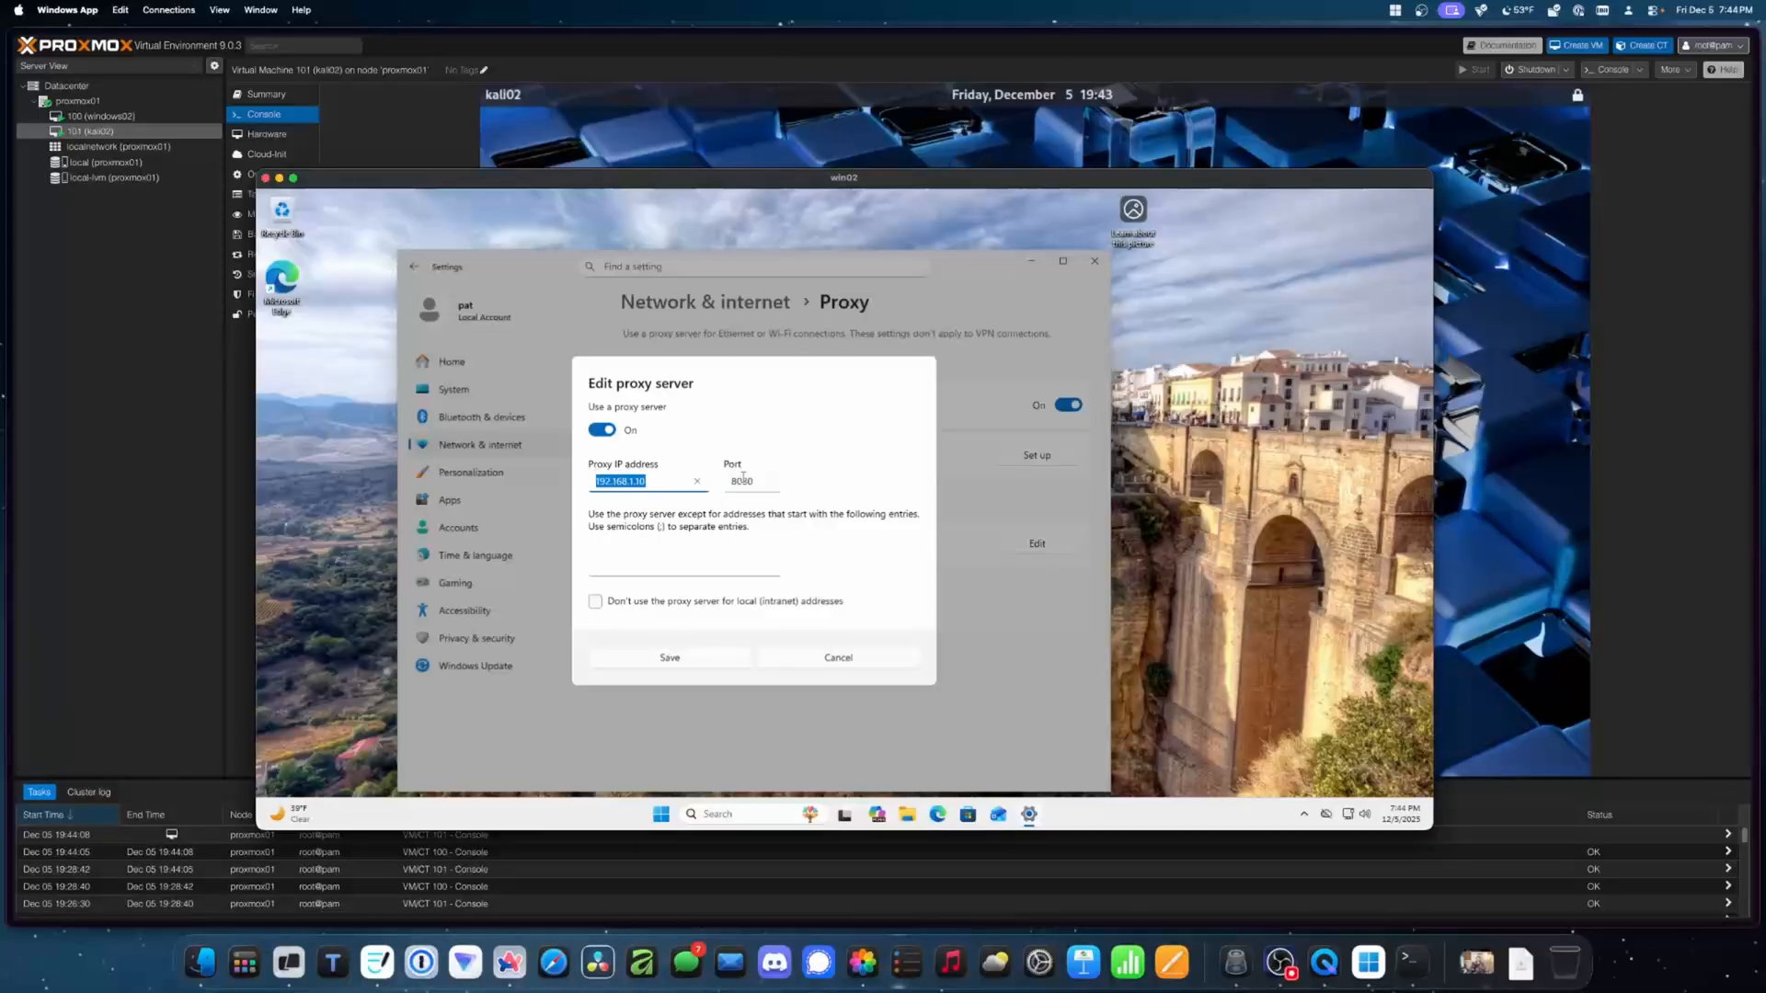
click(749, 481)
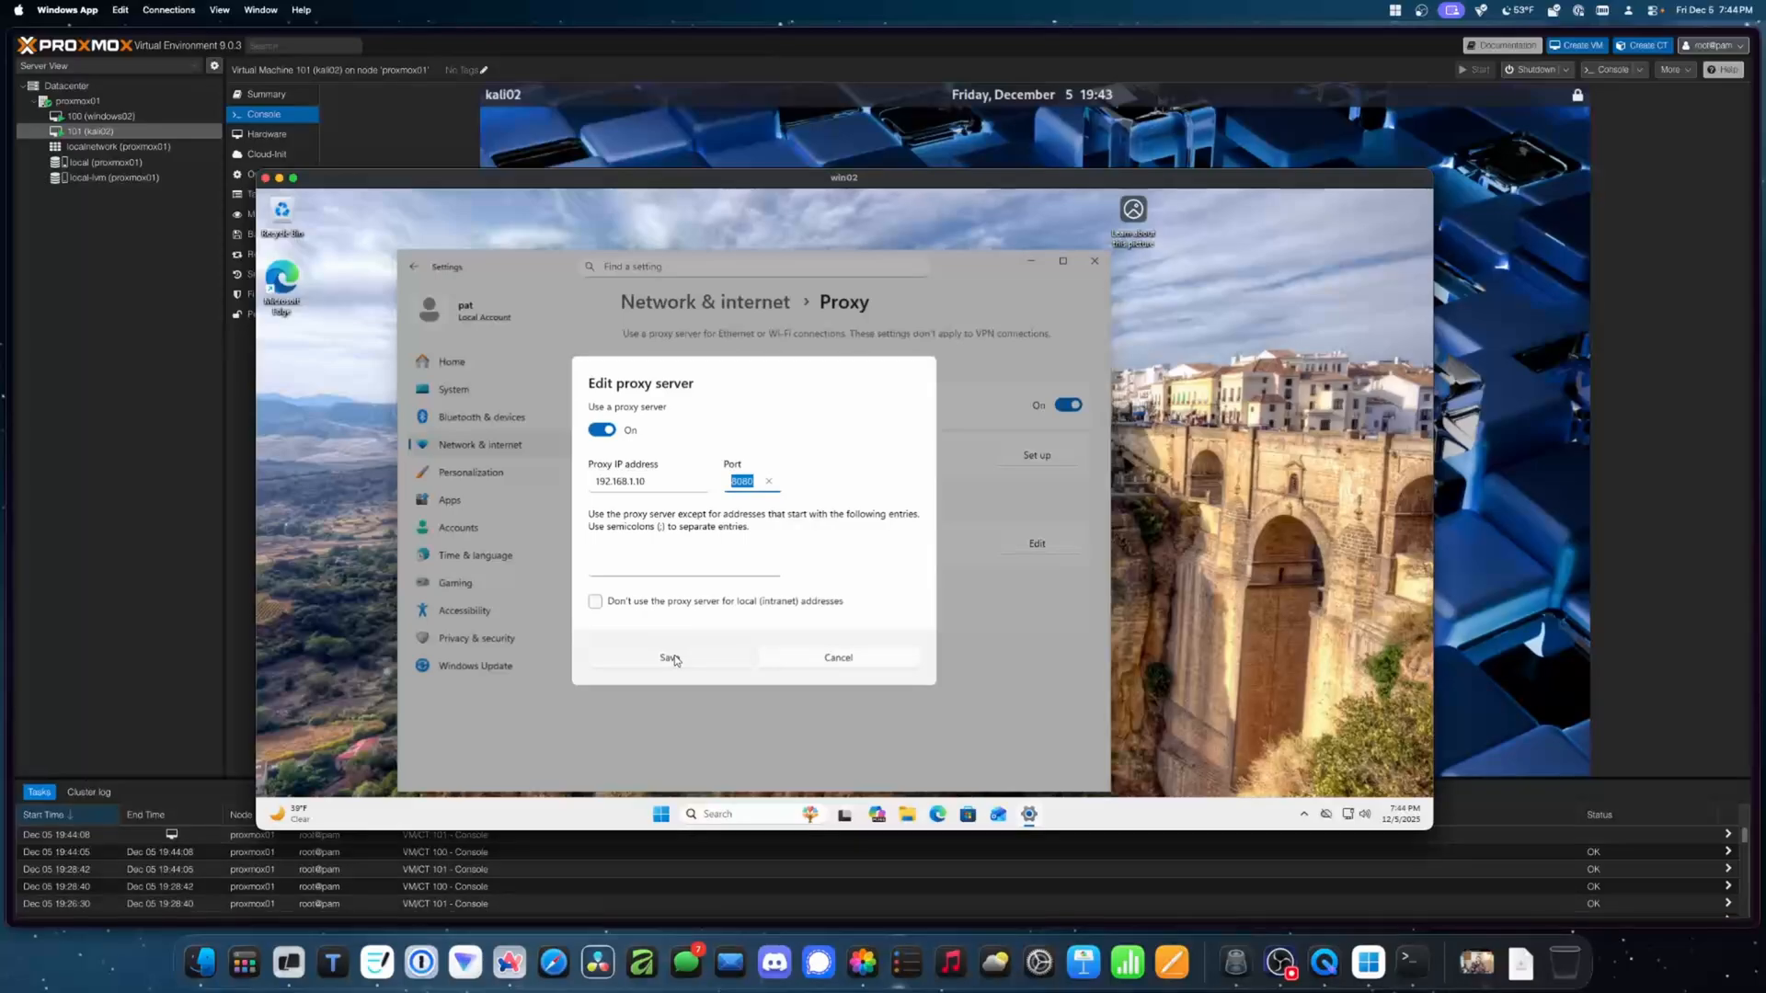
click(671, 657)
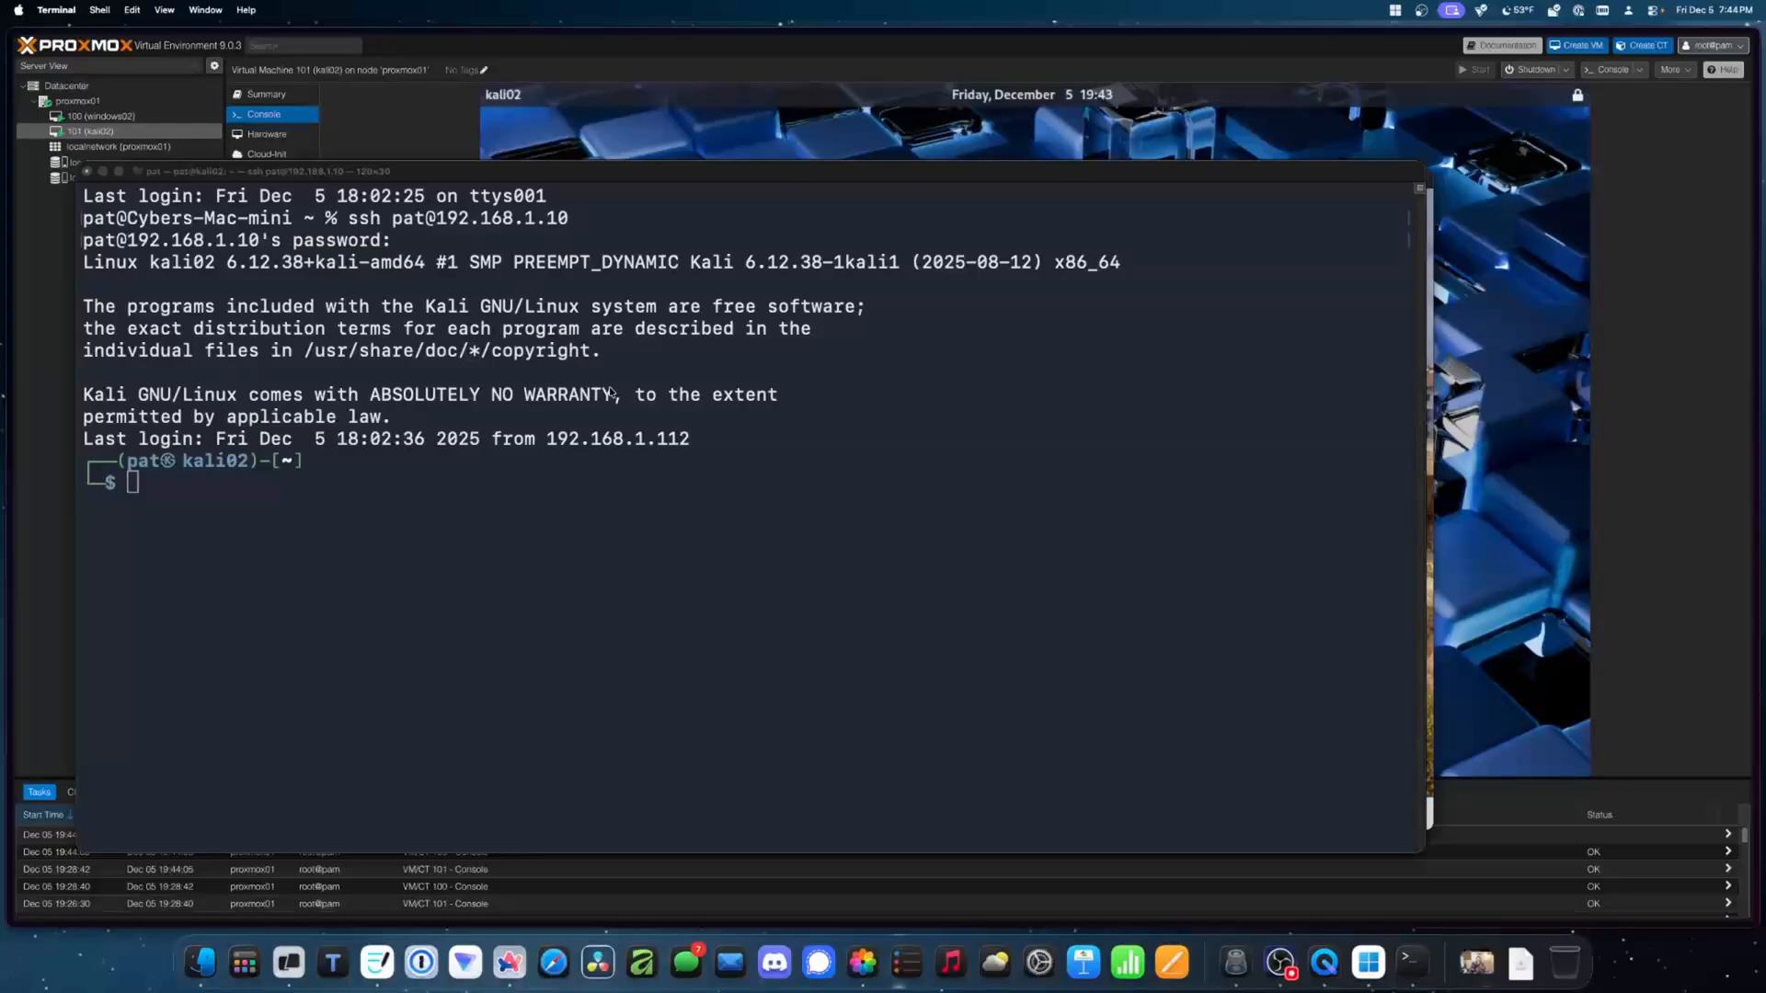
Step: Run 'sudo mitmproxy' on Kali and tile the Terminal beside the Windows desktop
text(sudo mitmproxy)
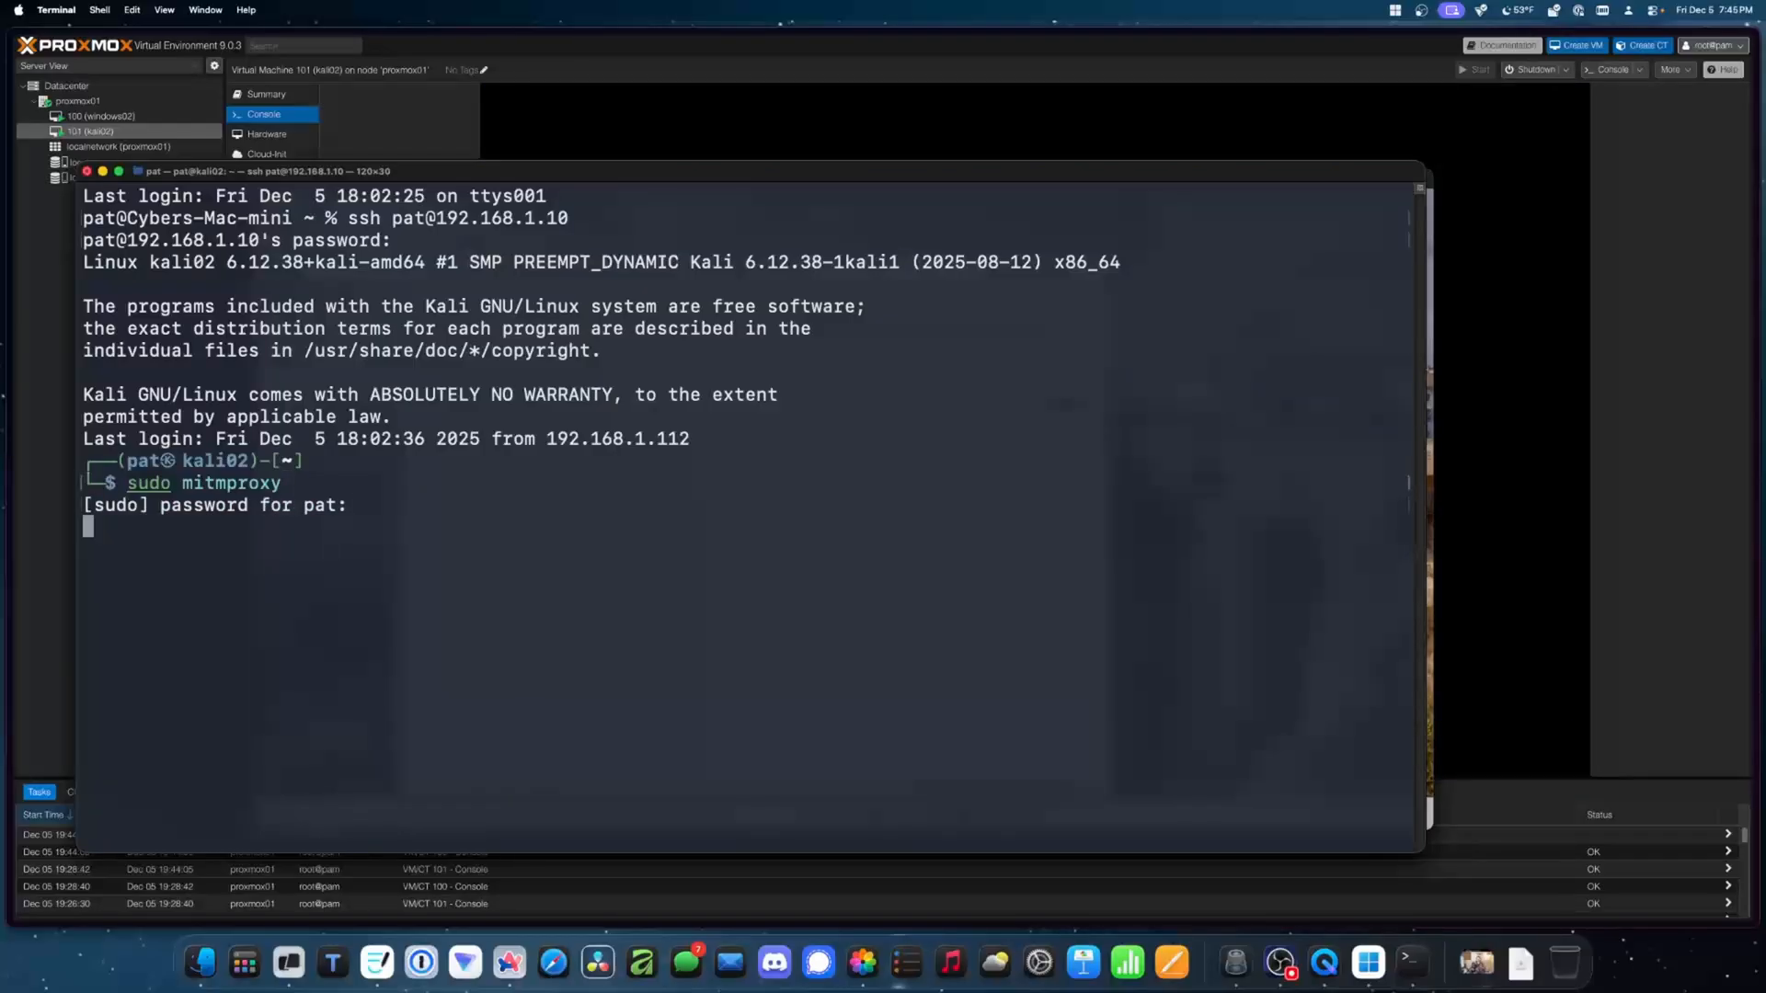
key(enter)
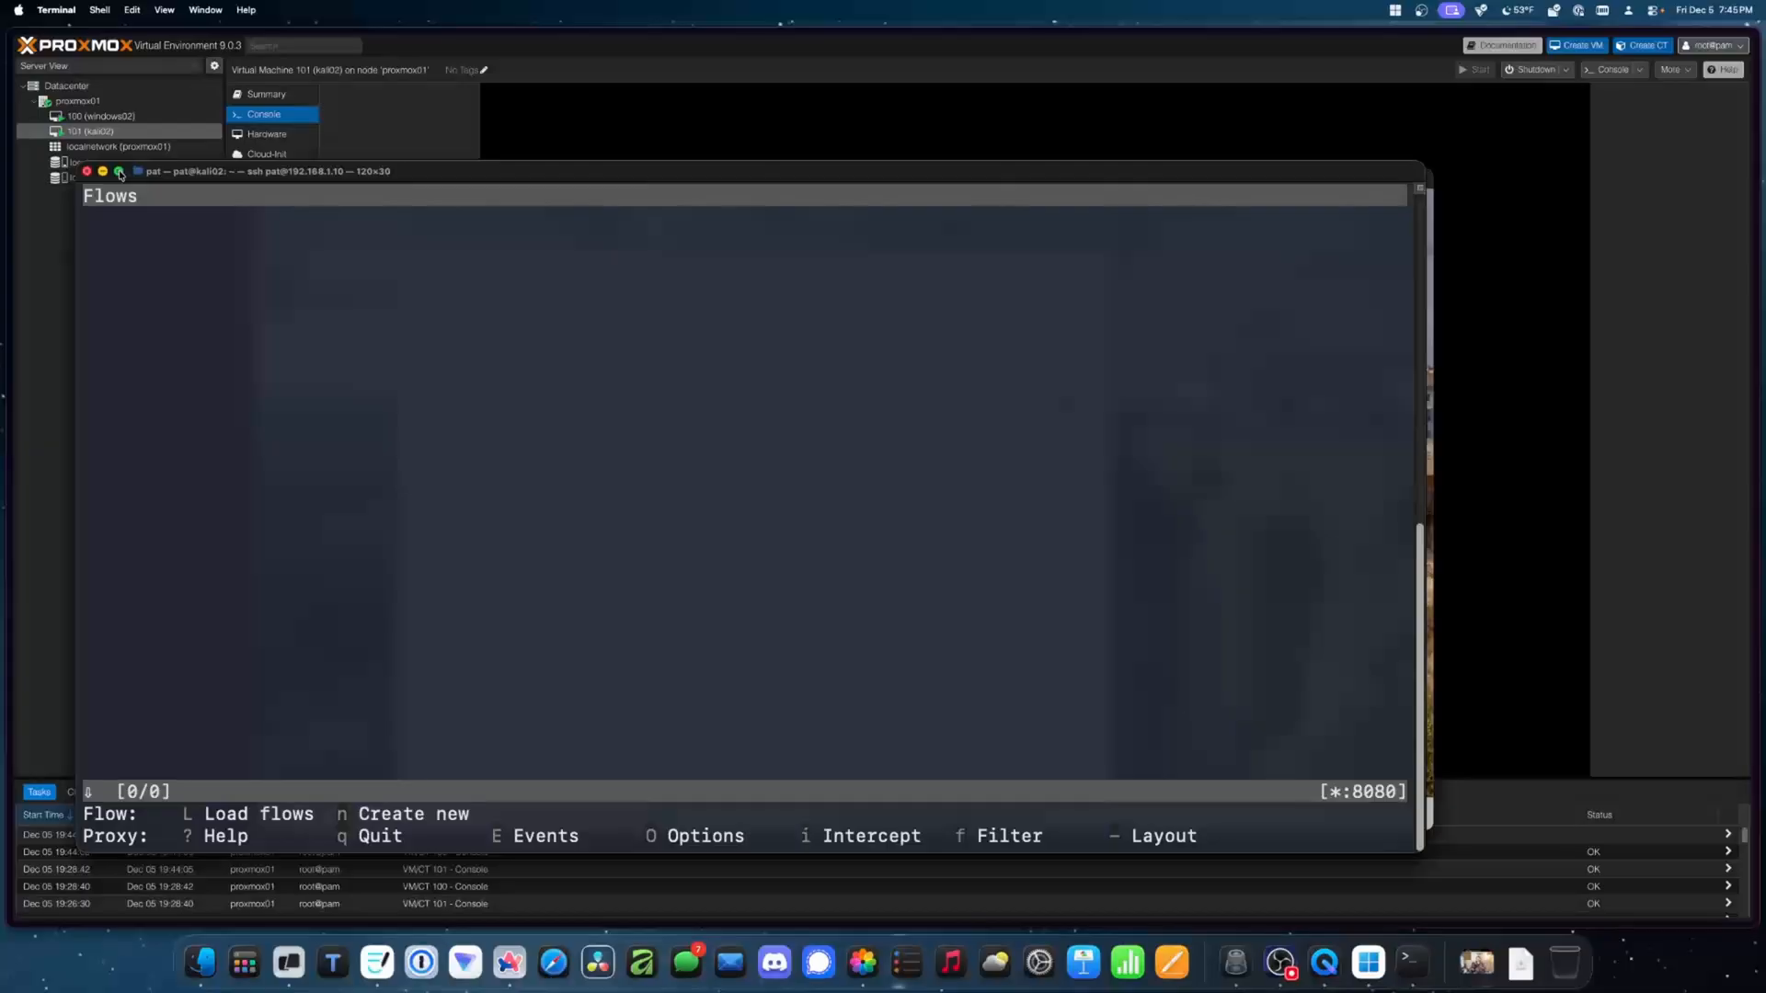
click(119, 171)
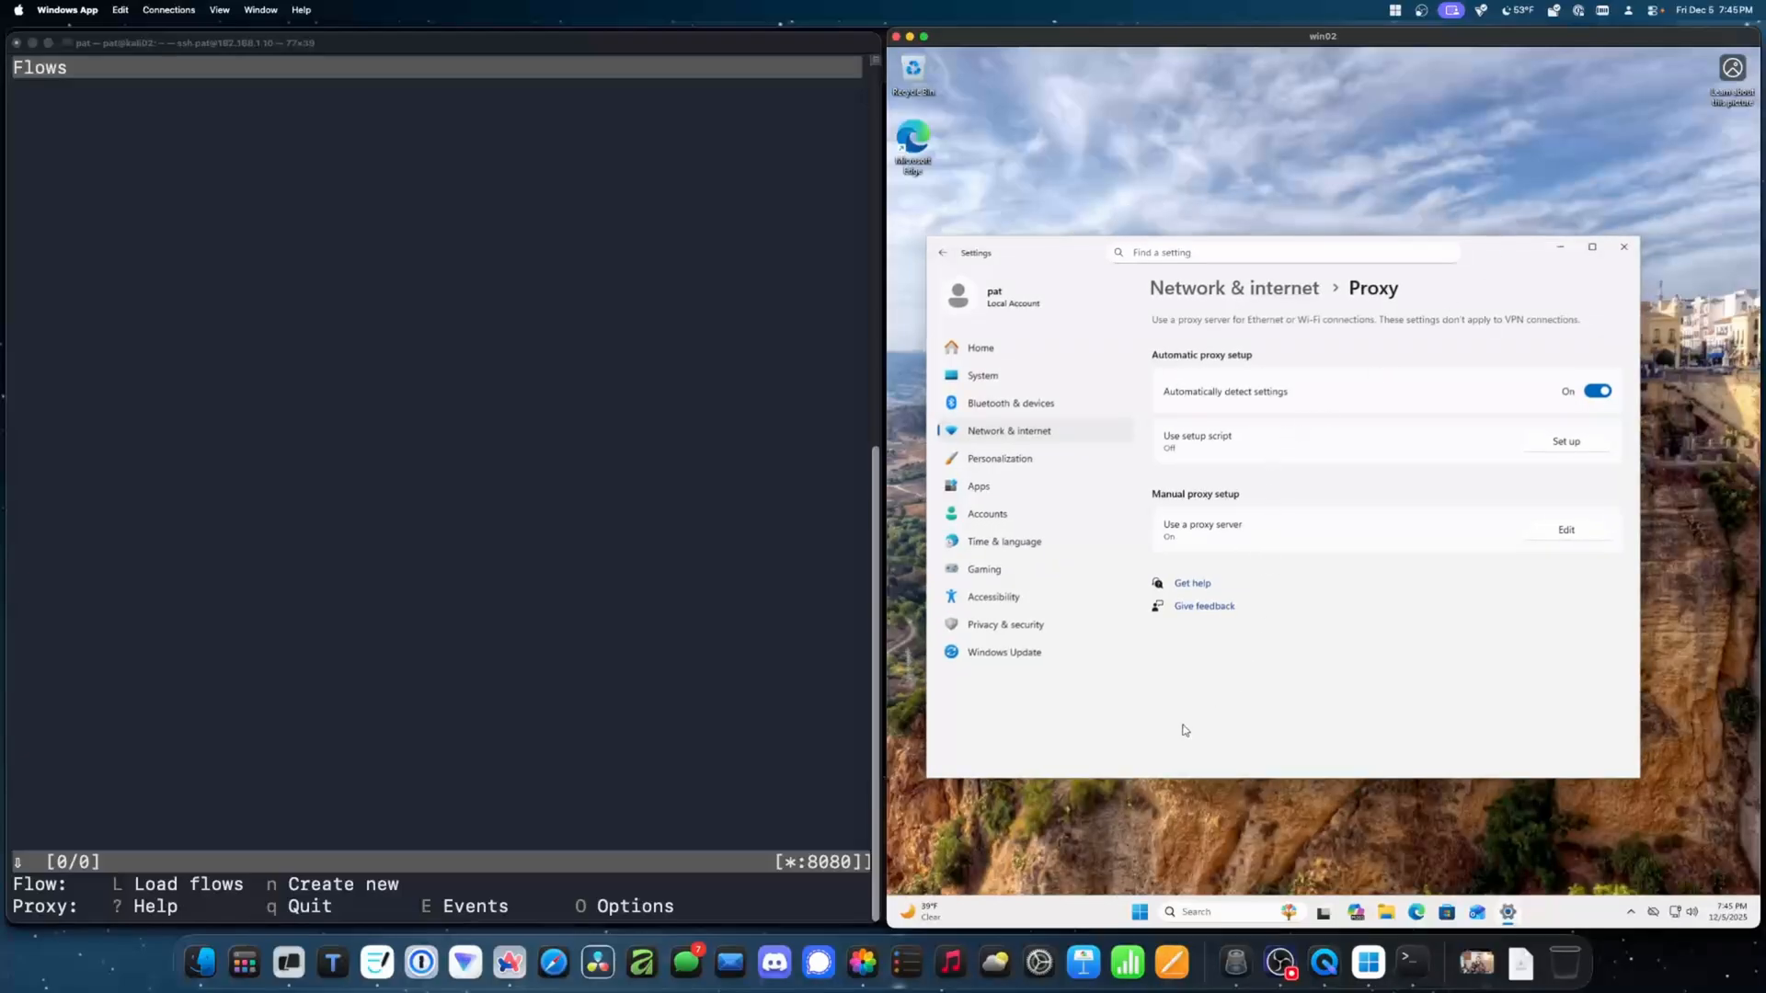
Step: Open and close the Windows 11 Start menu to generate proxied traffic
click(1138, 912)
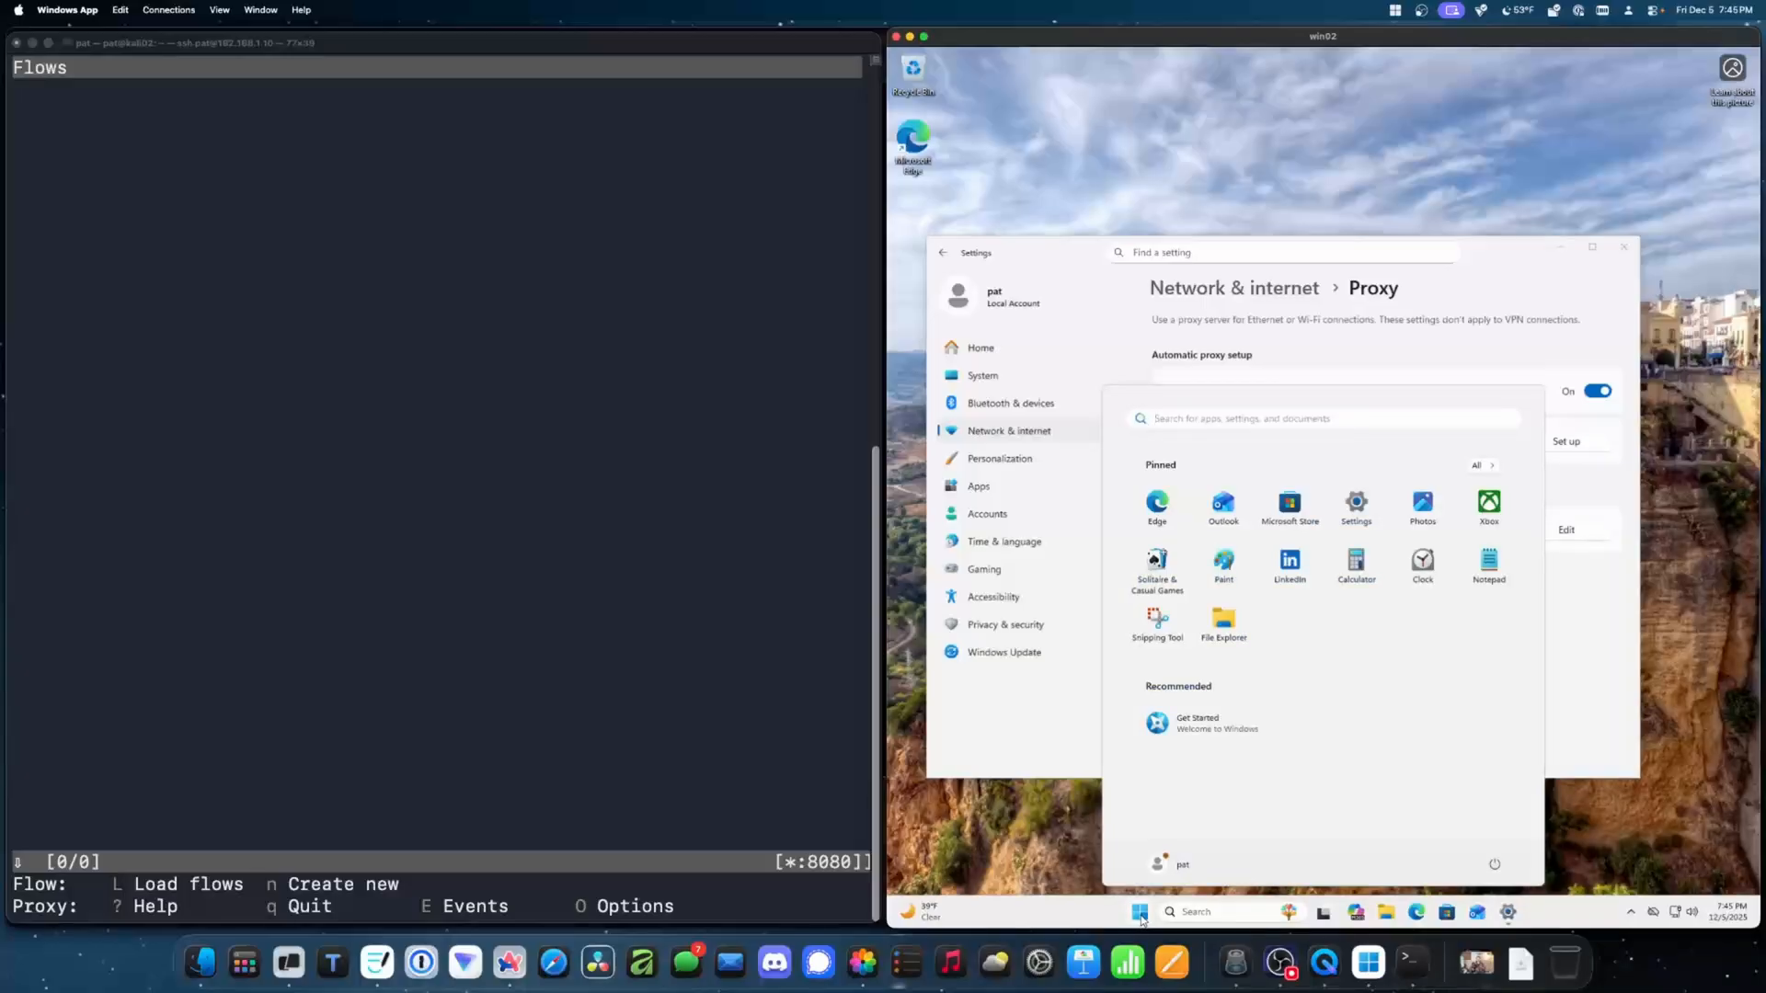
click(1139, 912)
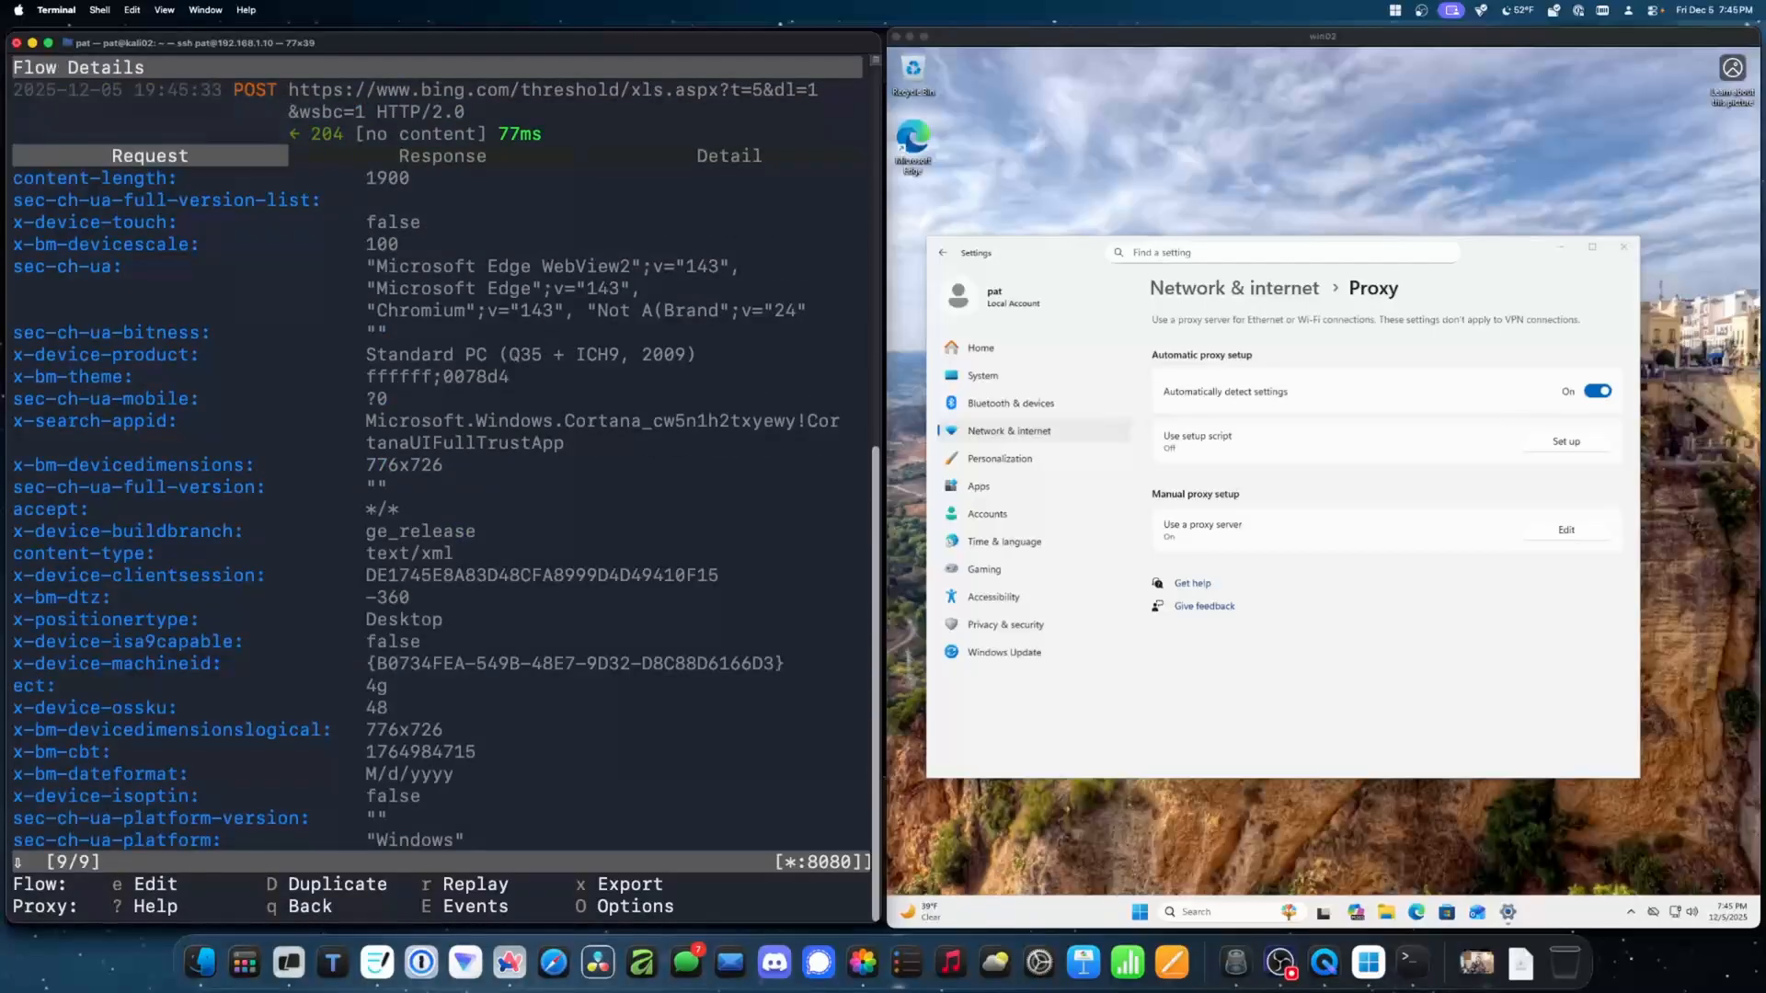
Step: Scroll through the request headers of the Bing threshold POST in mitmproxy
scroll(down, 3)
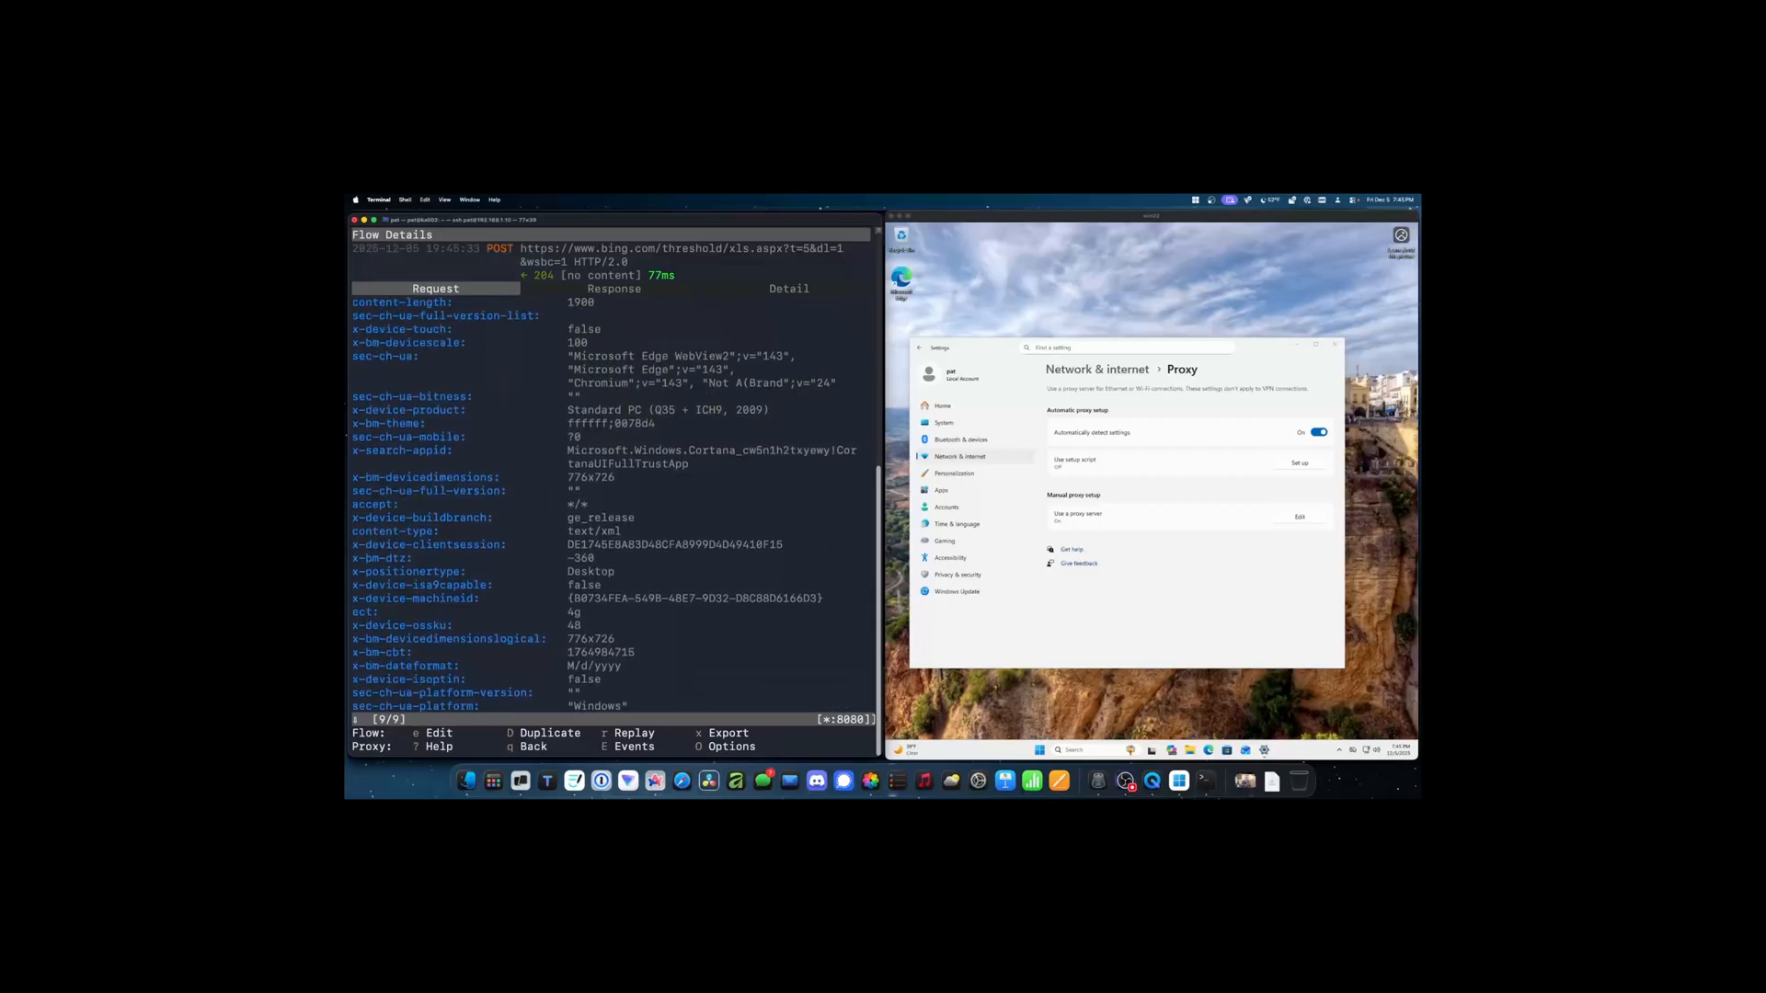
scroll(down, 3)
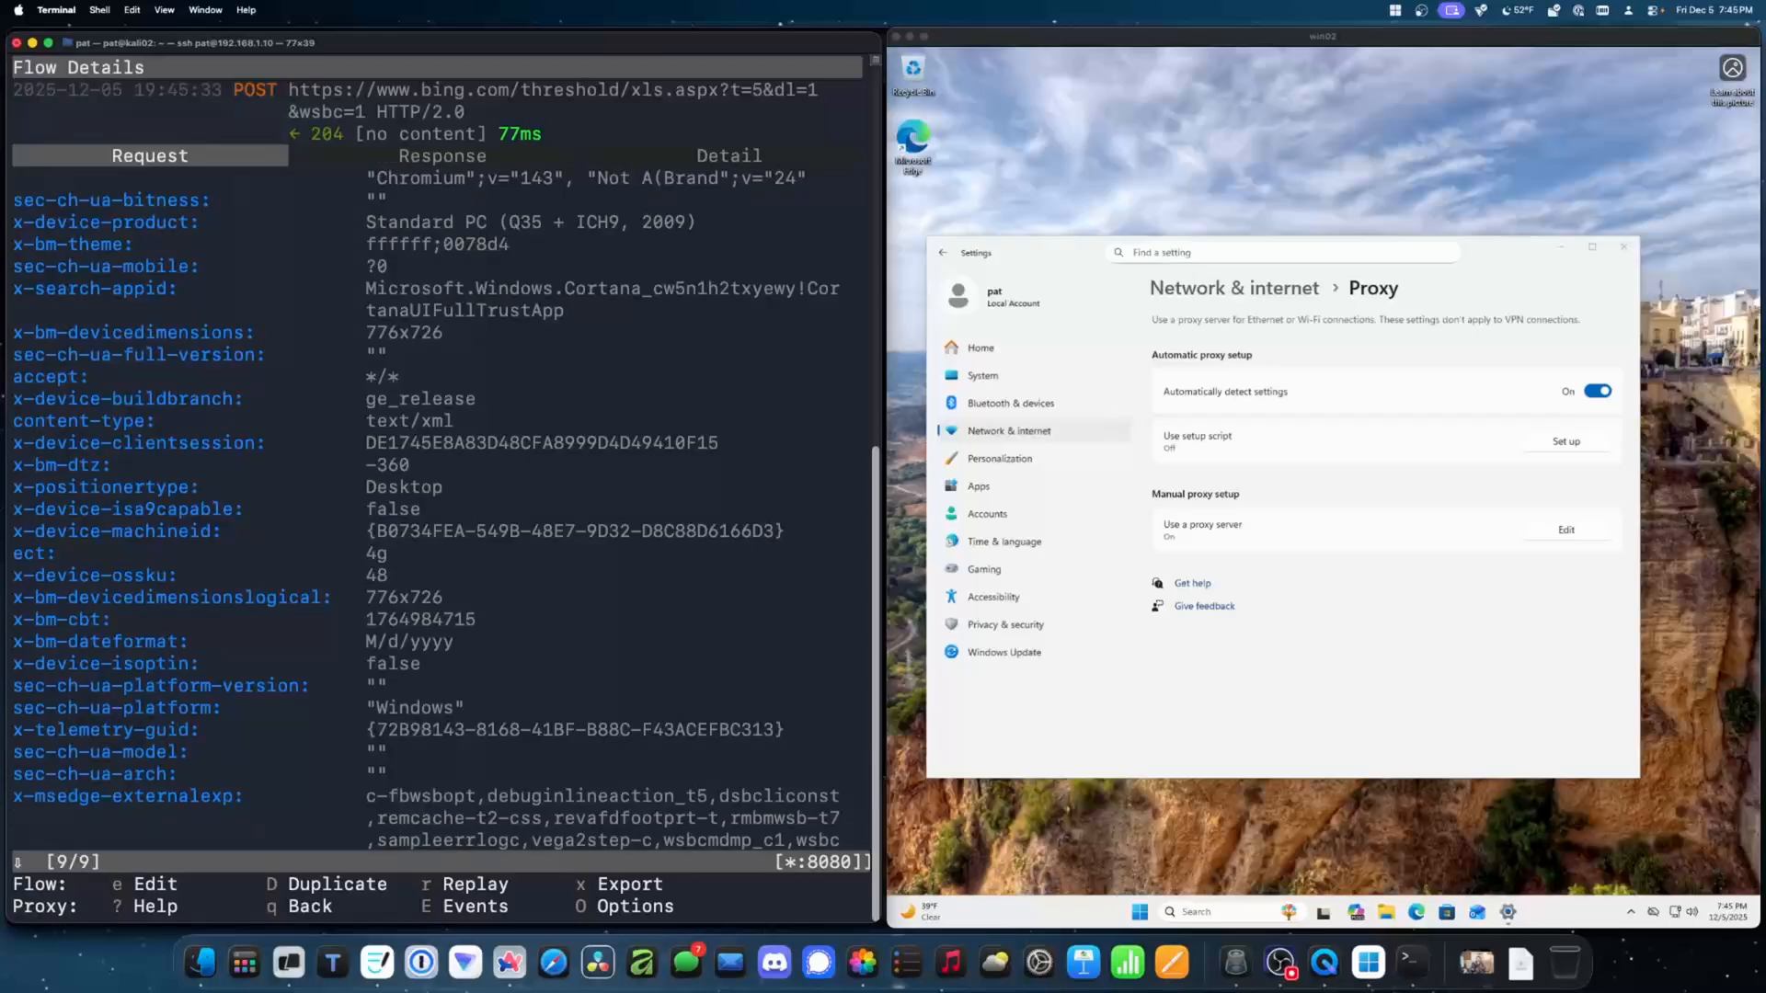
scroll(down, 3)
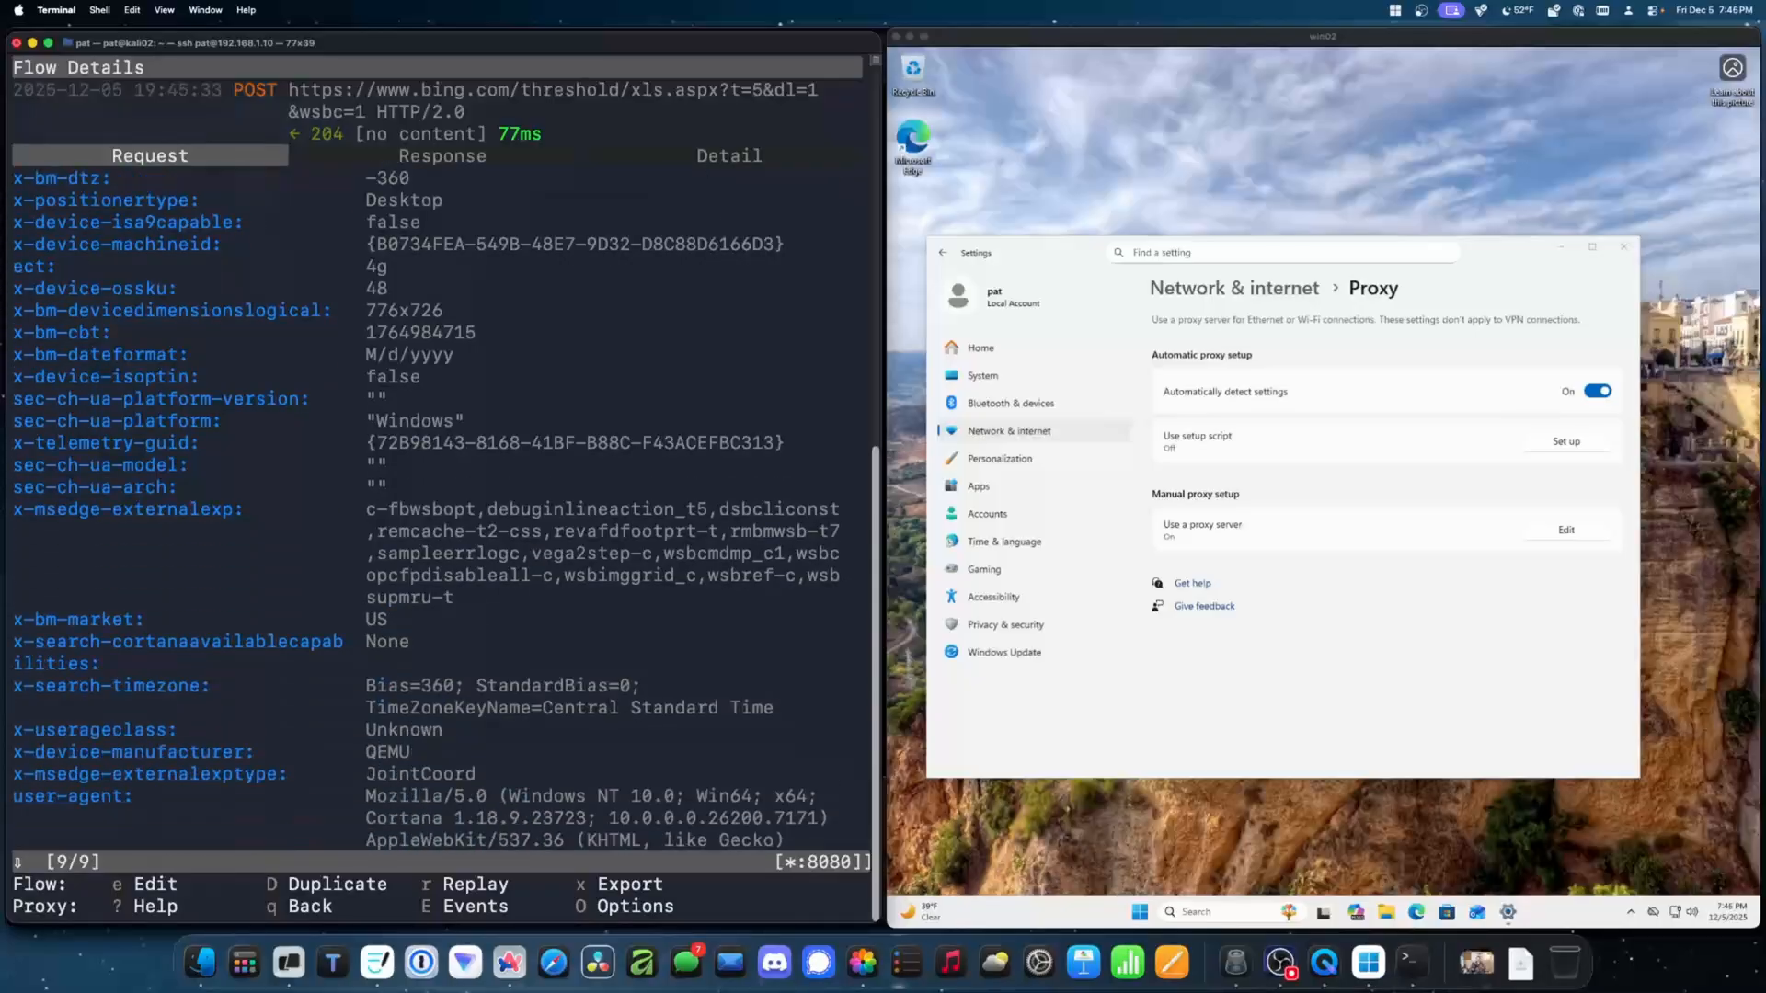
scroll(down, 3)
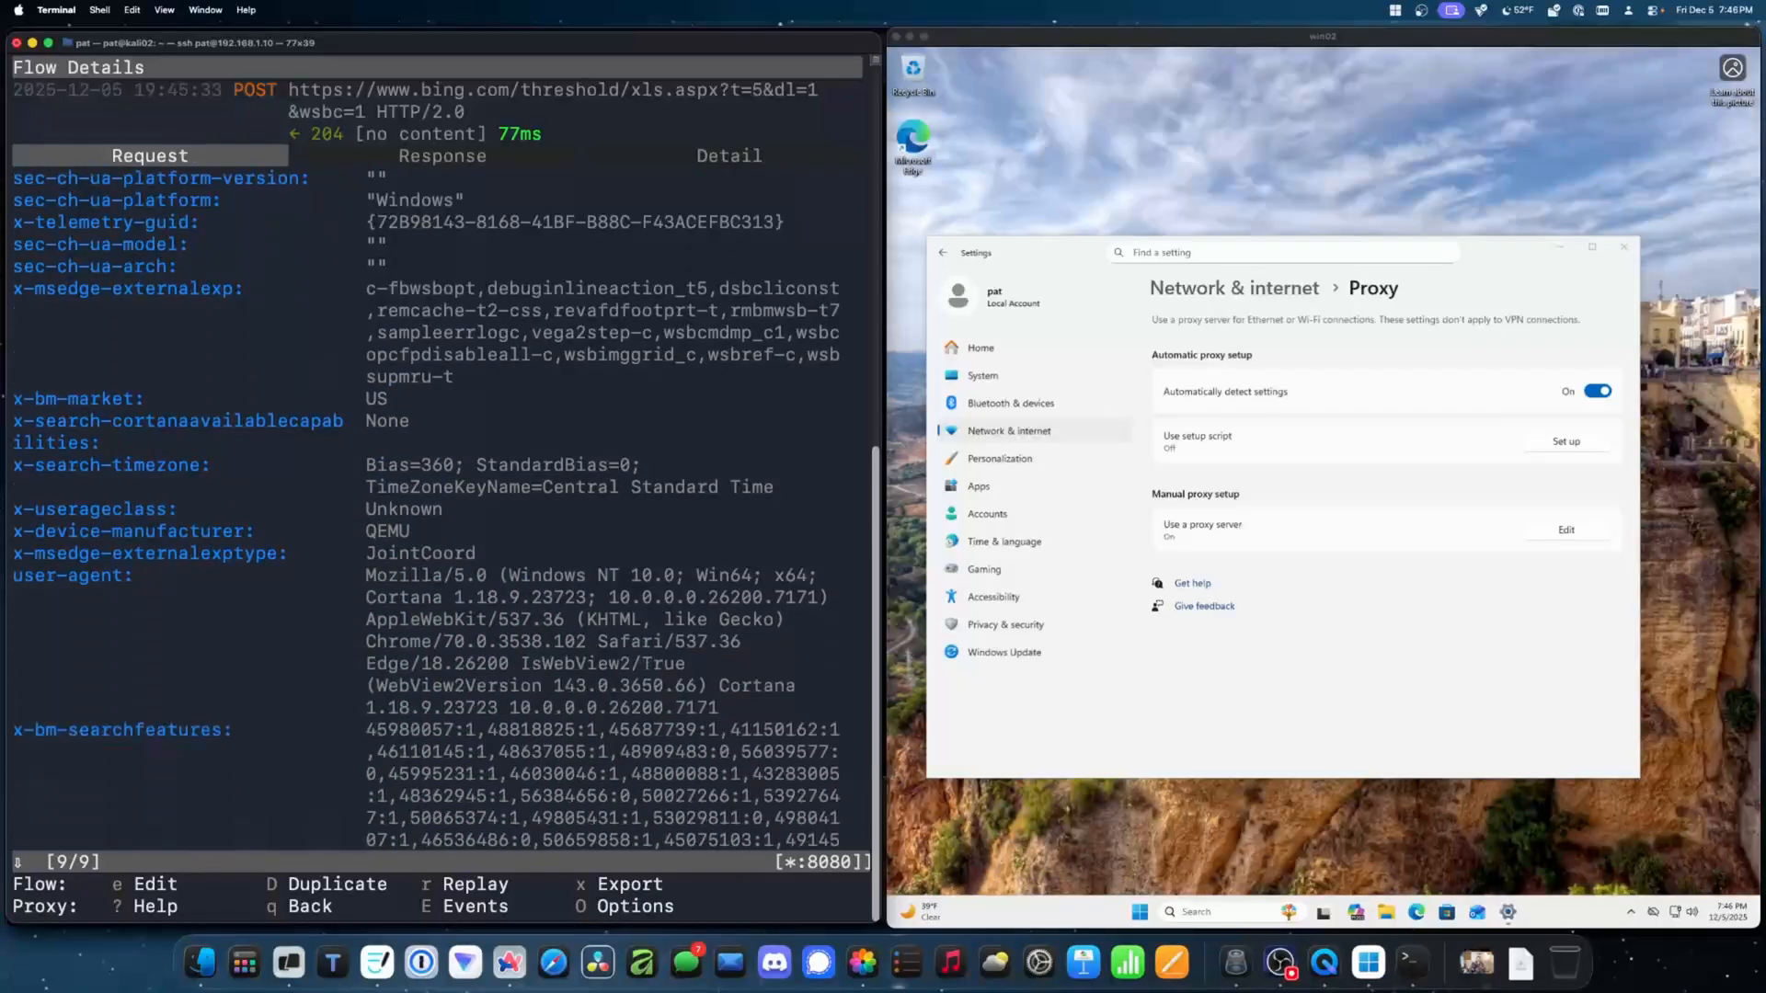
scroll(down, 3)
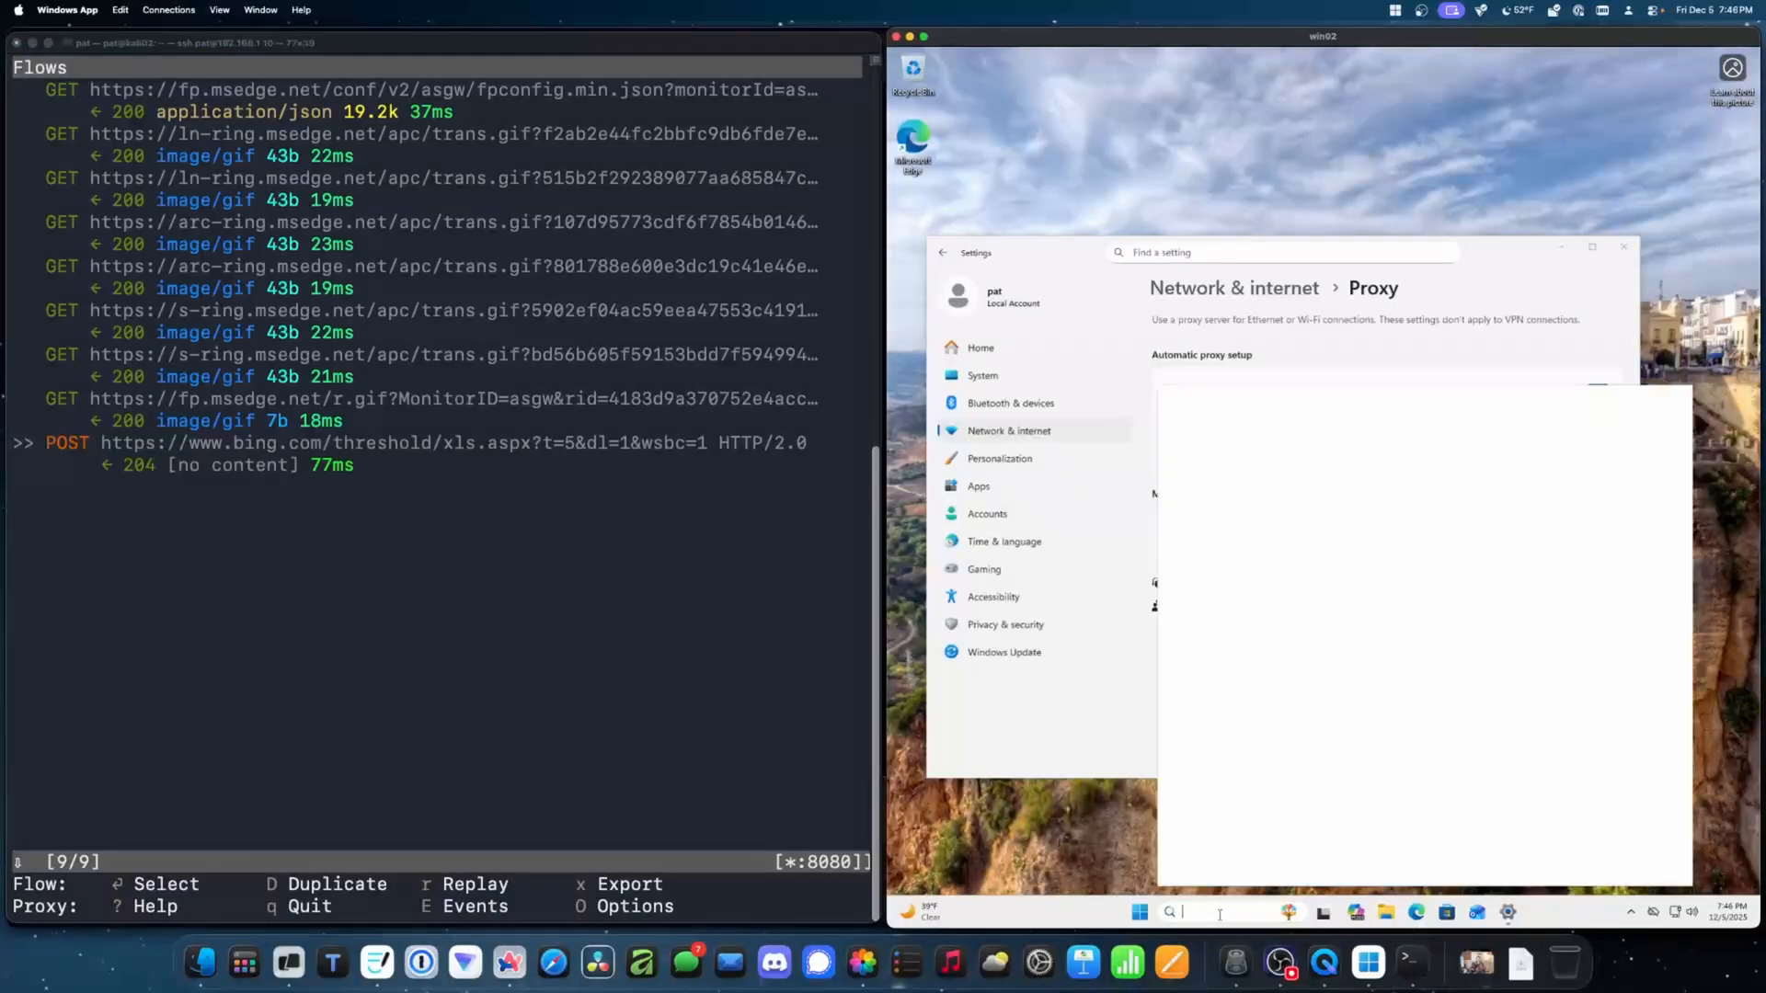
Step: Trigger Windows search traffic and inspect the componentupdater request details, then return to flows
click(1169, 912)
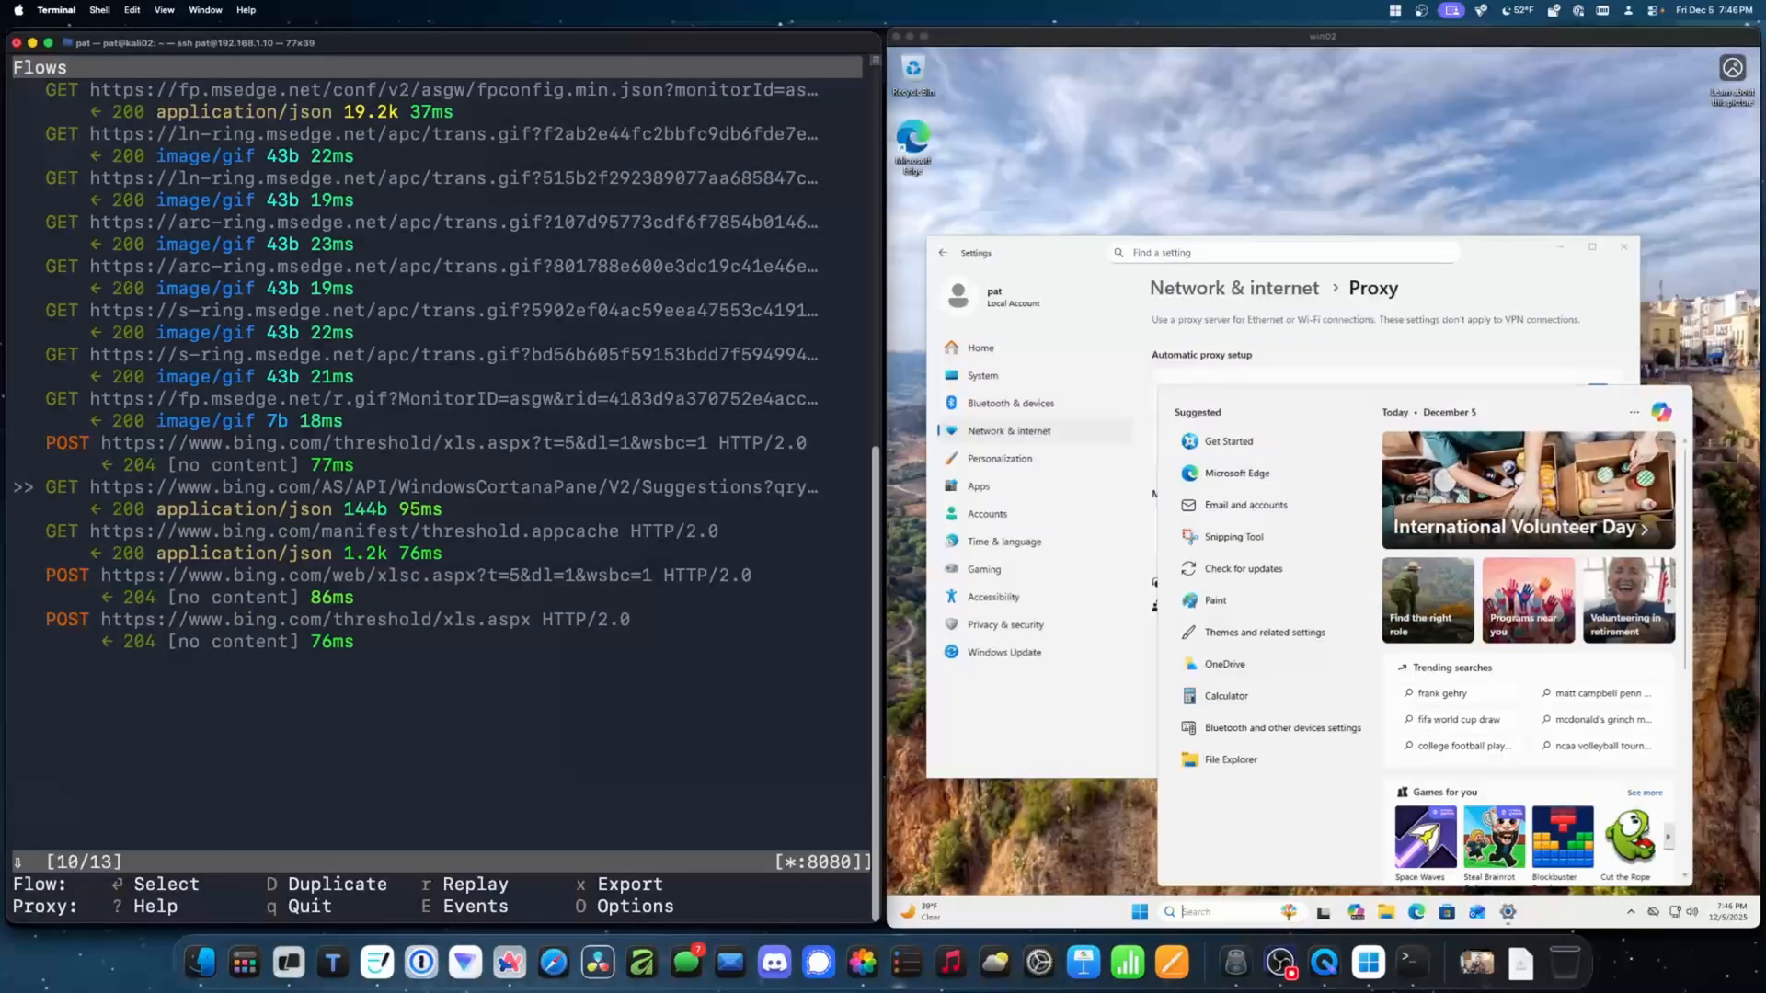
key(down)
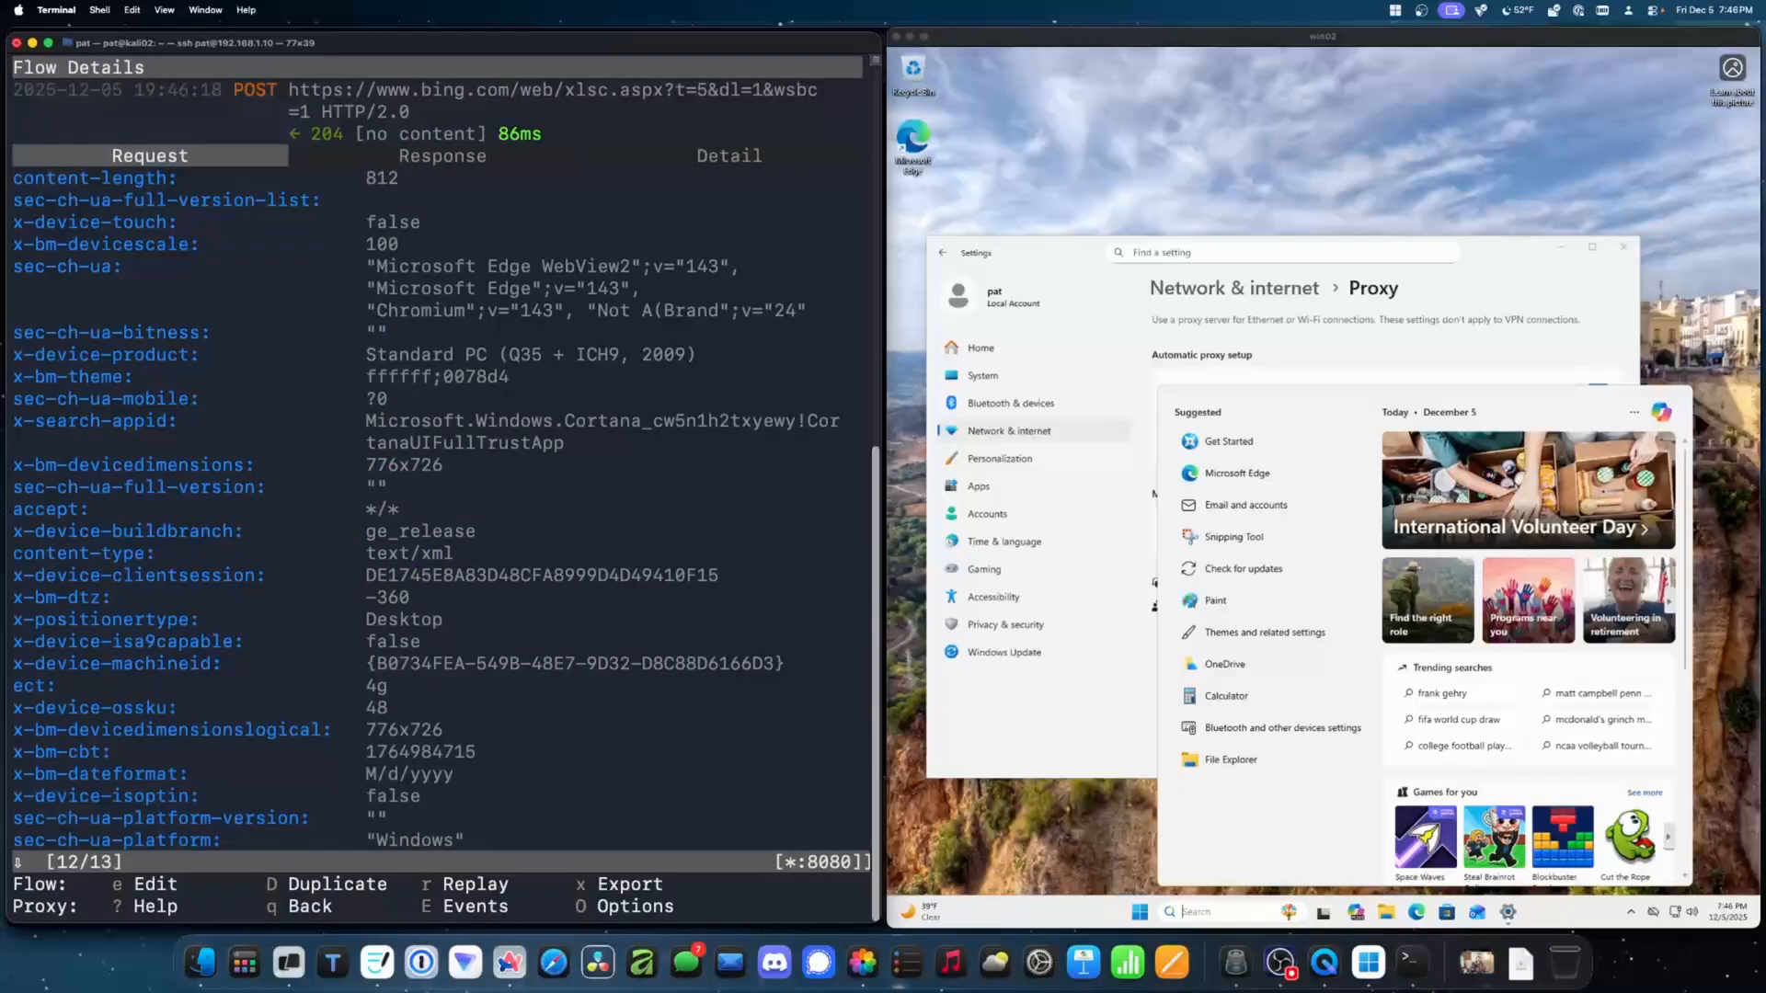
scroll(down, 3)
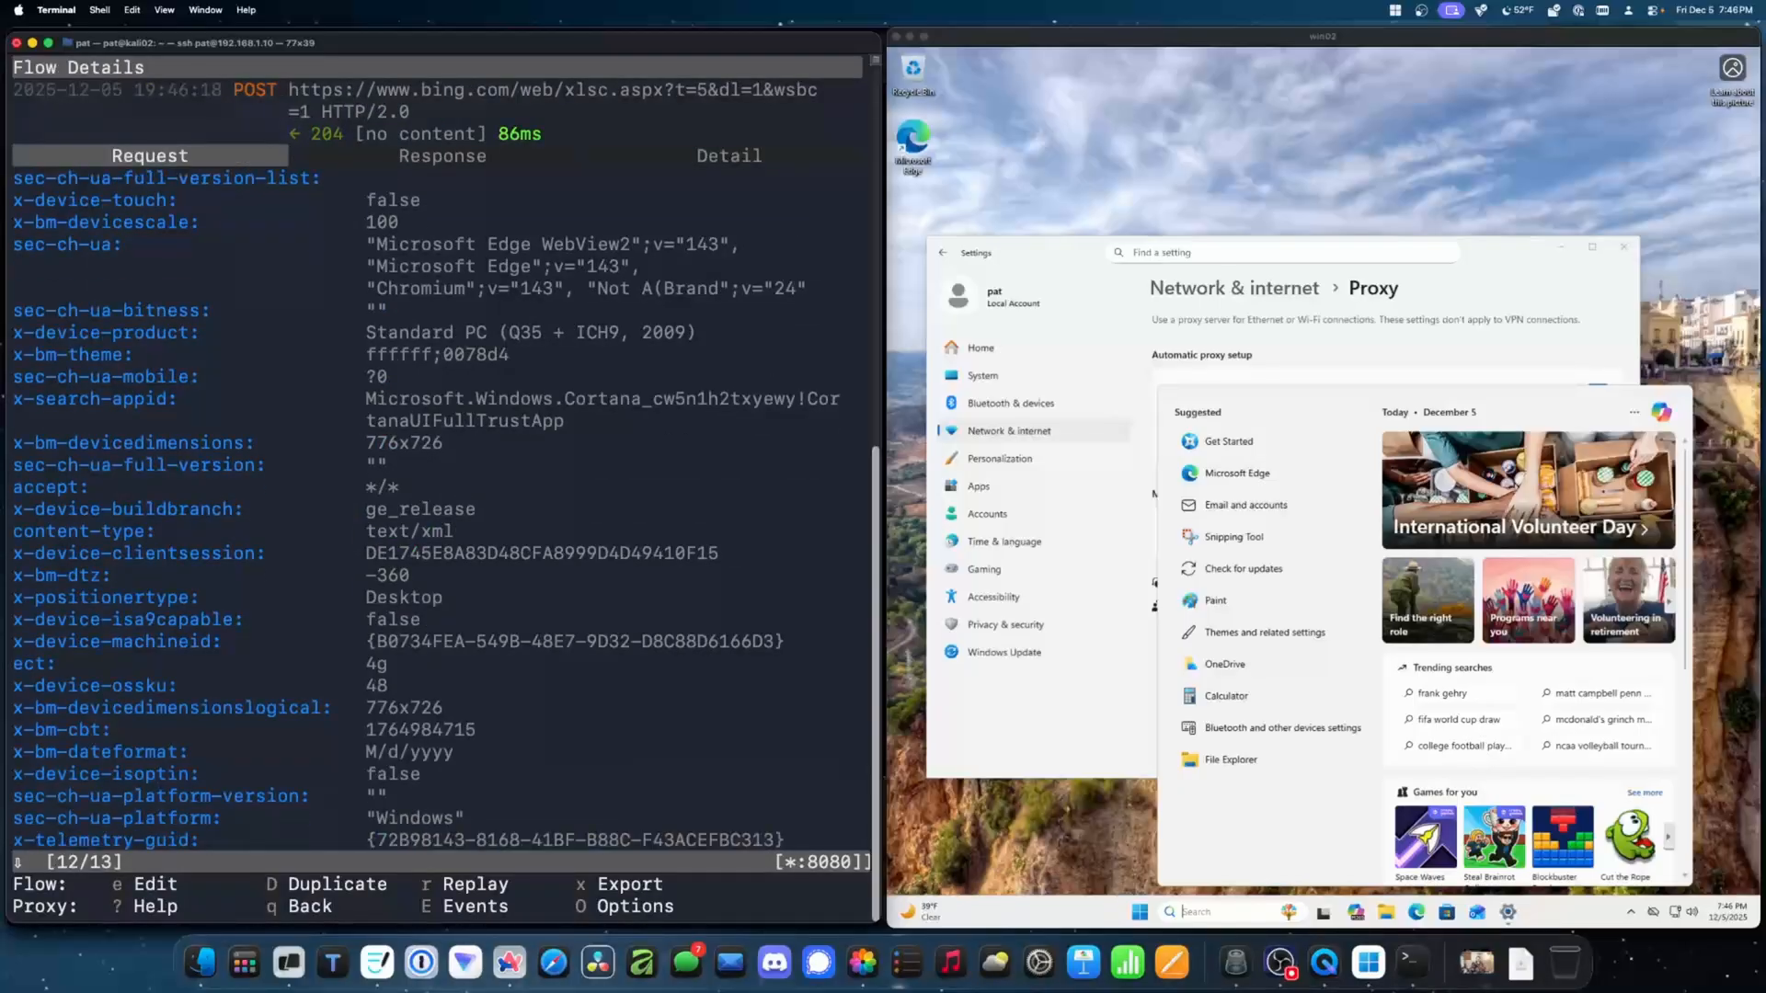
scroll(down, 3)
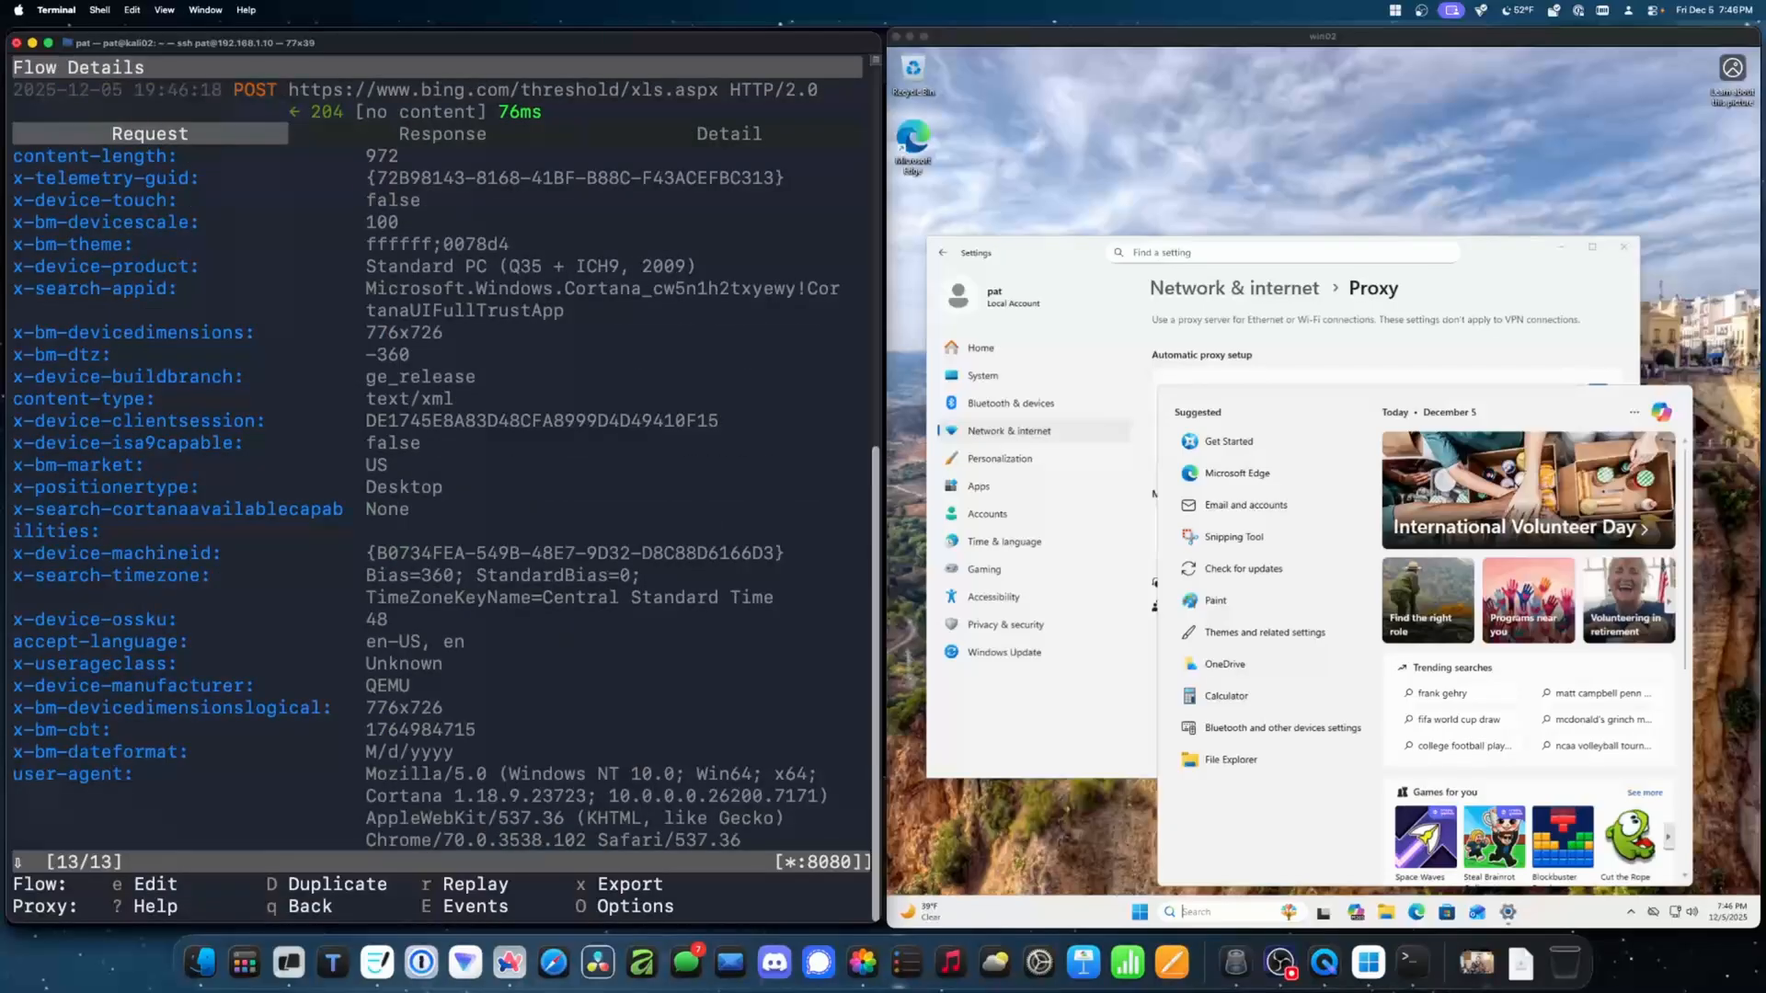
scroll(down, 3)
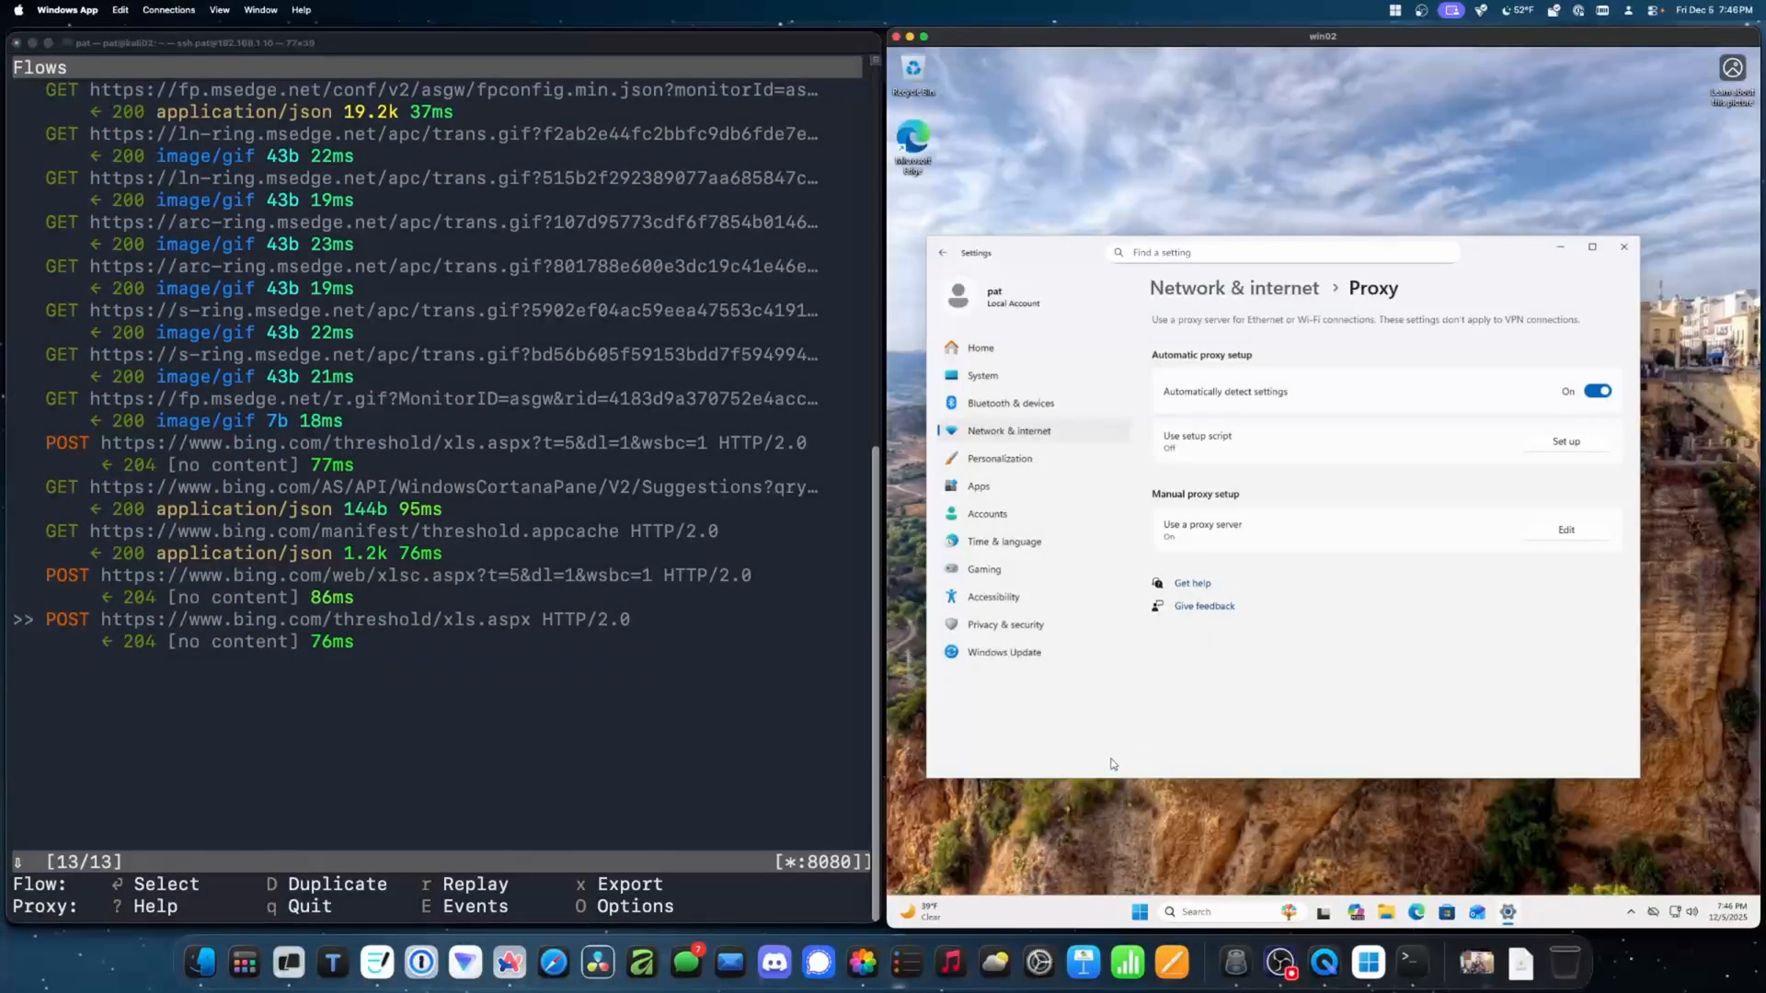
click(1323, 912)
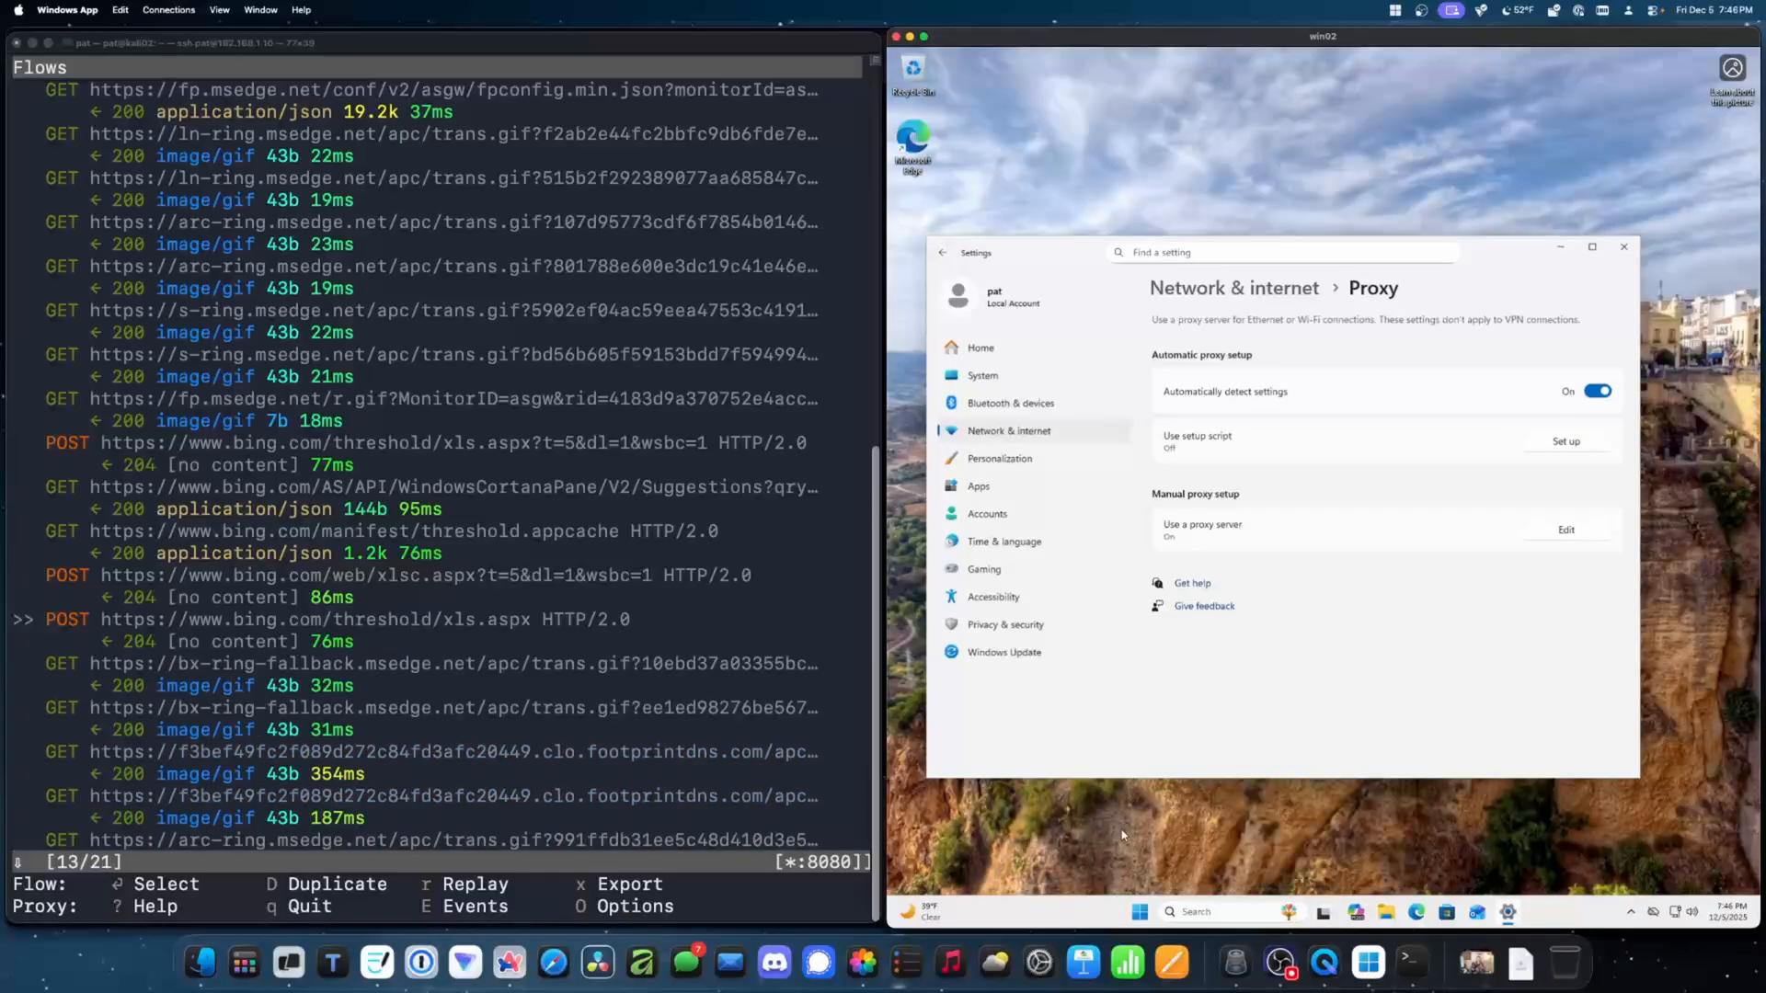
mouse_move(1112, 832)
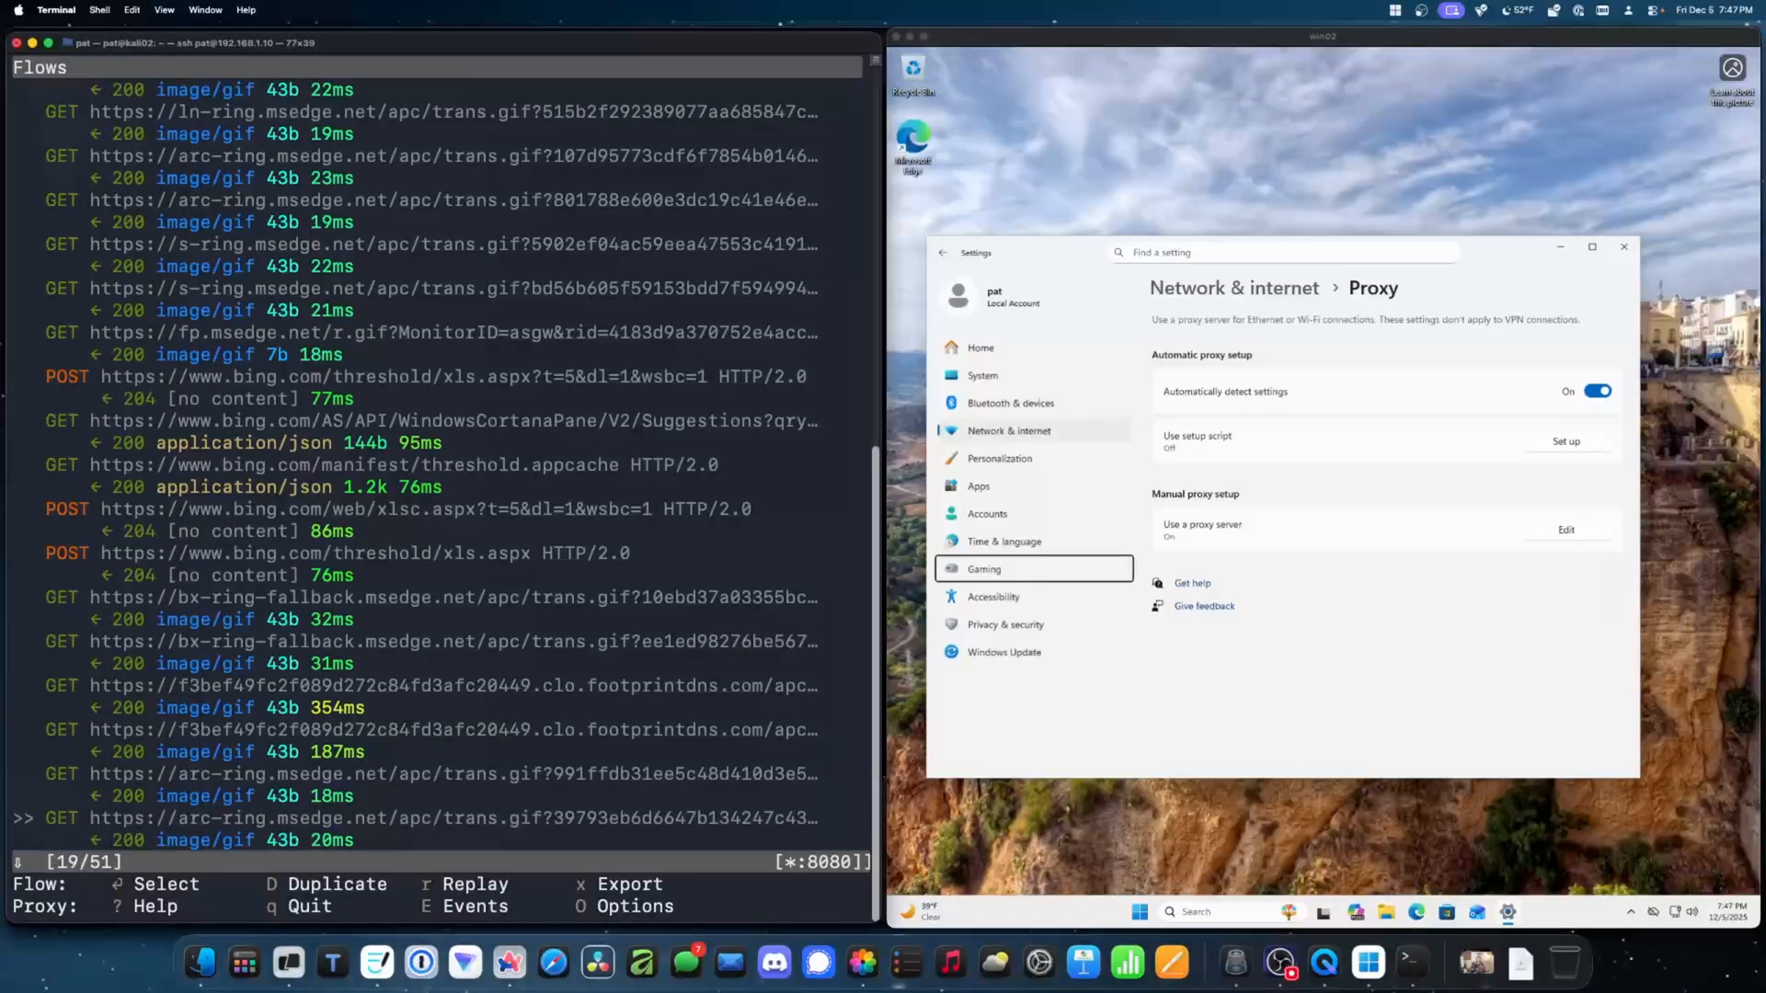
scroll(down, 3)
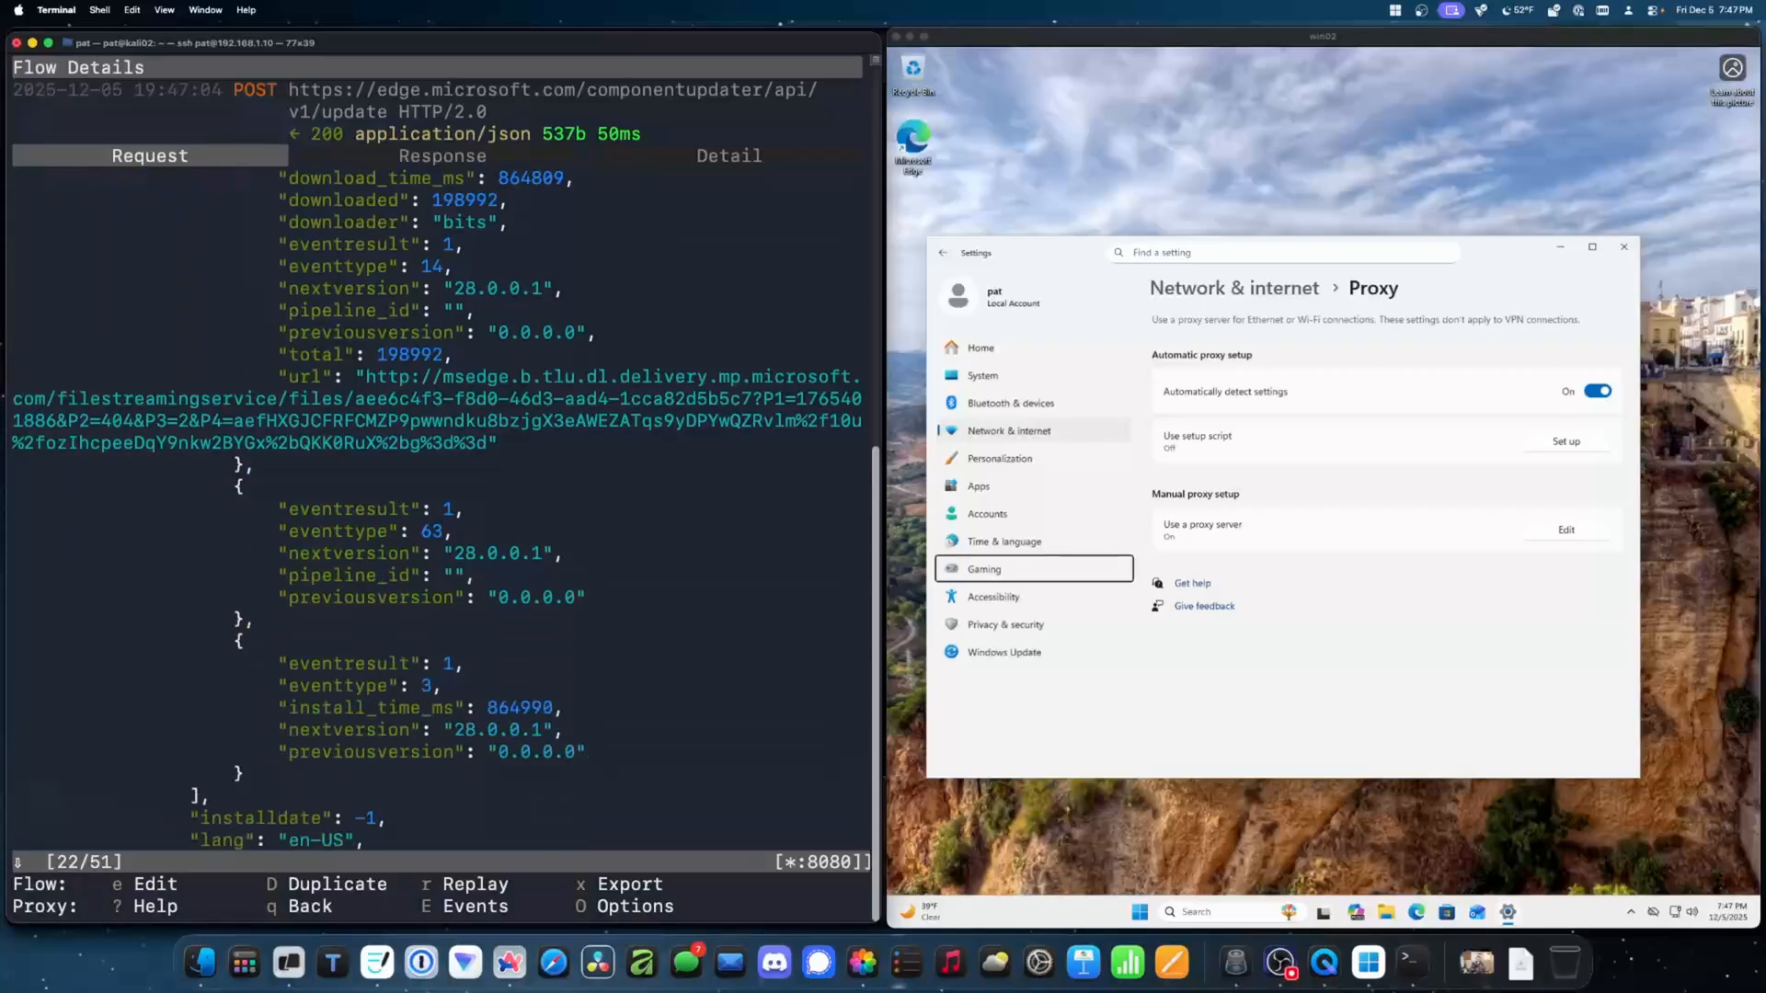
key(q)
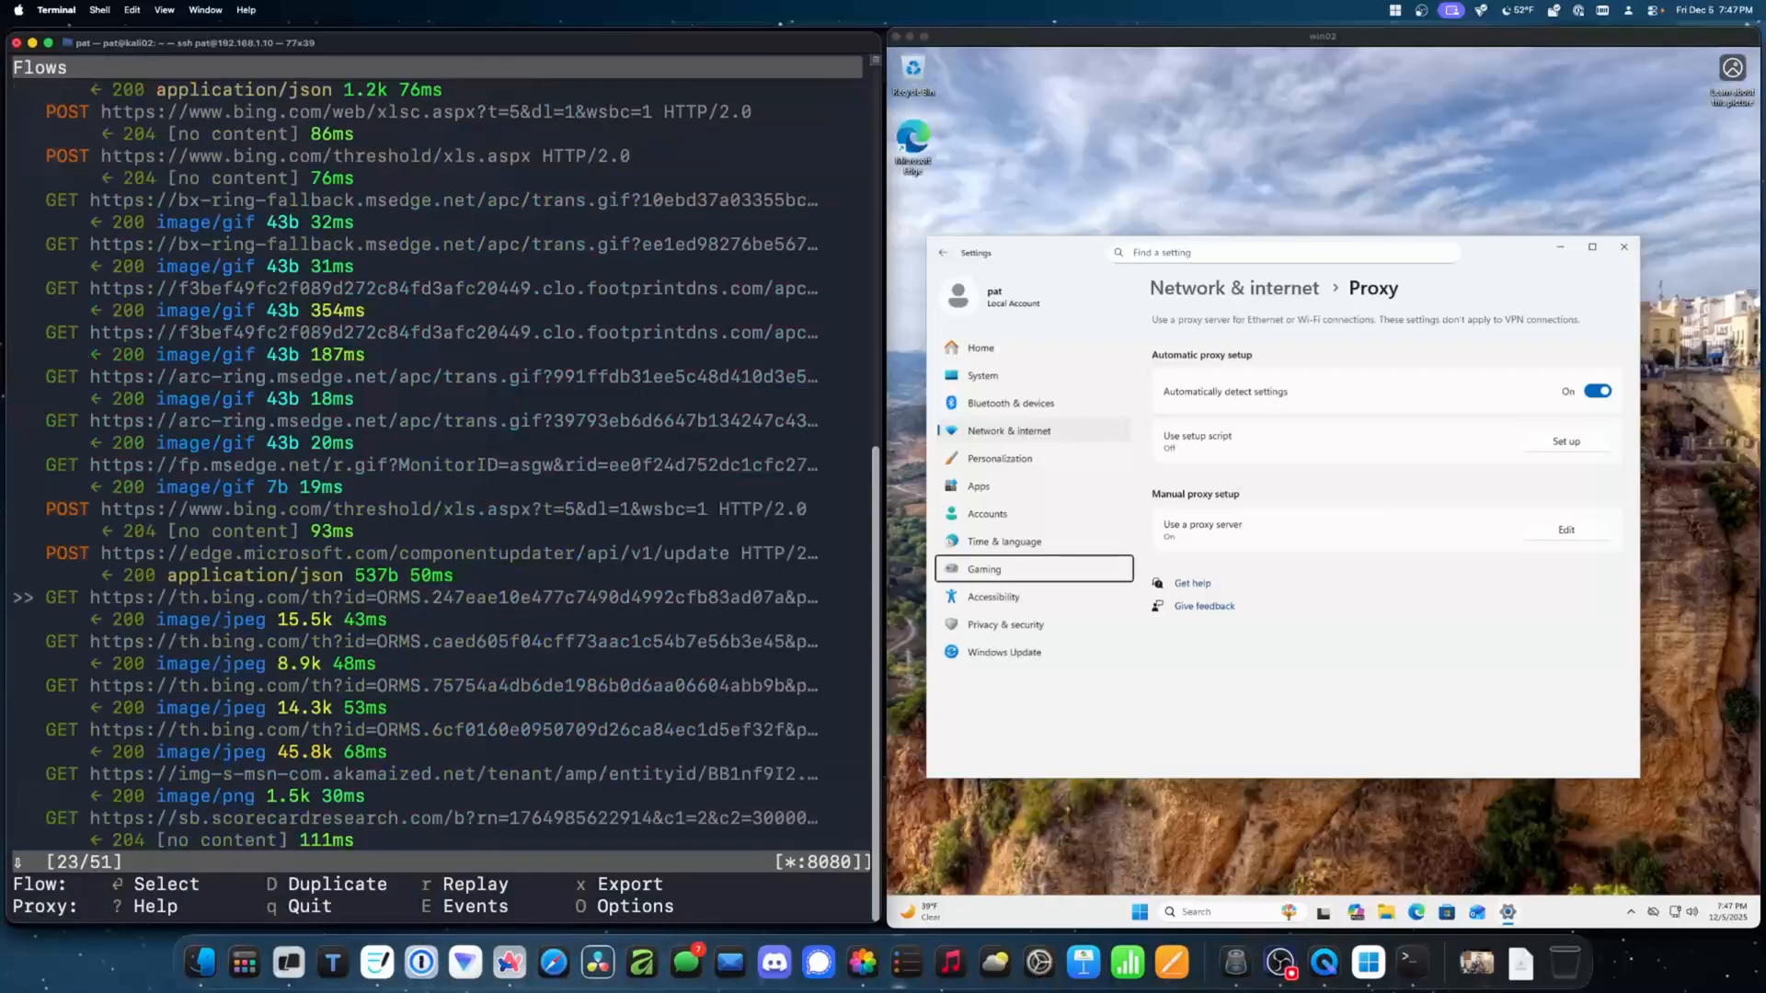
Step: Open and close a msn OneCollector telemetry POST's details in the flow list
scroll(down, 3)
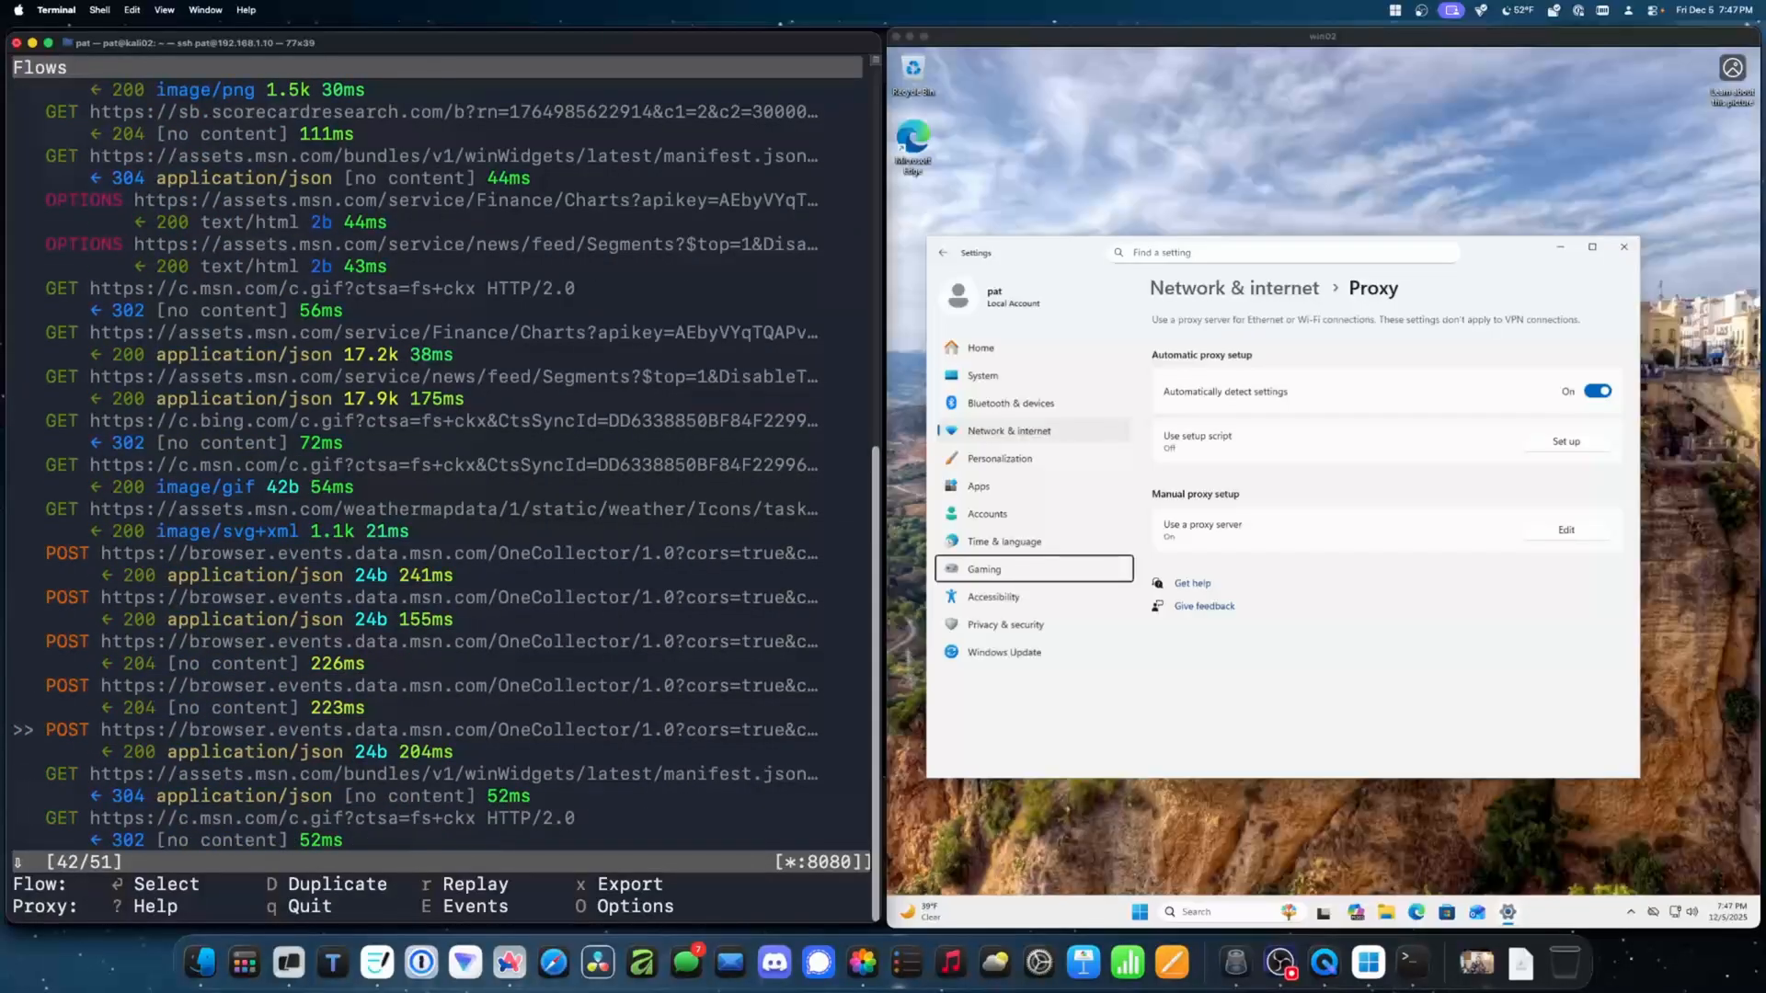
key(enter)
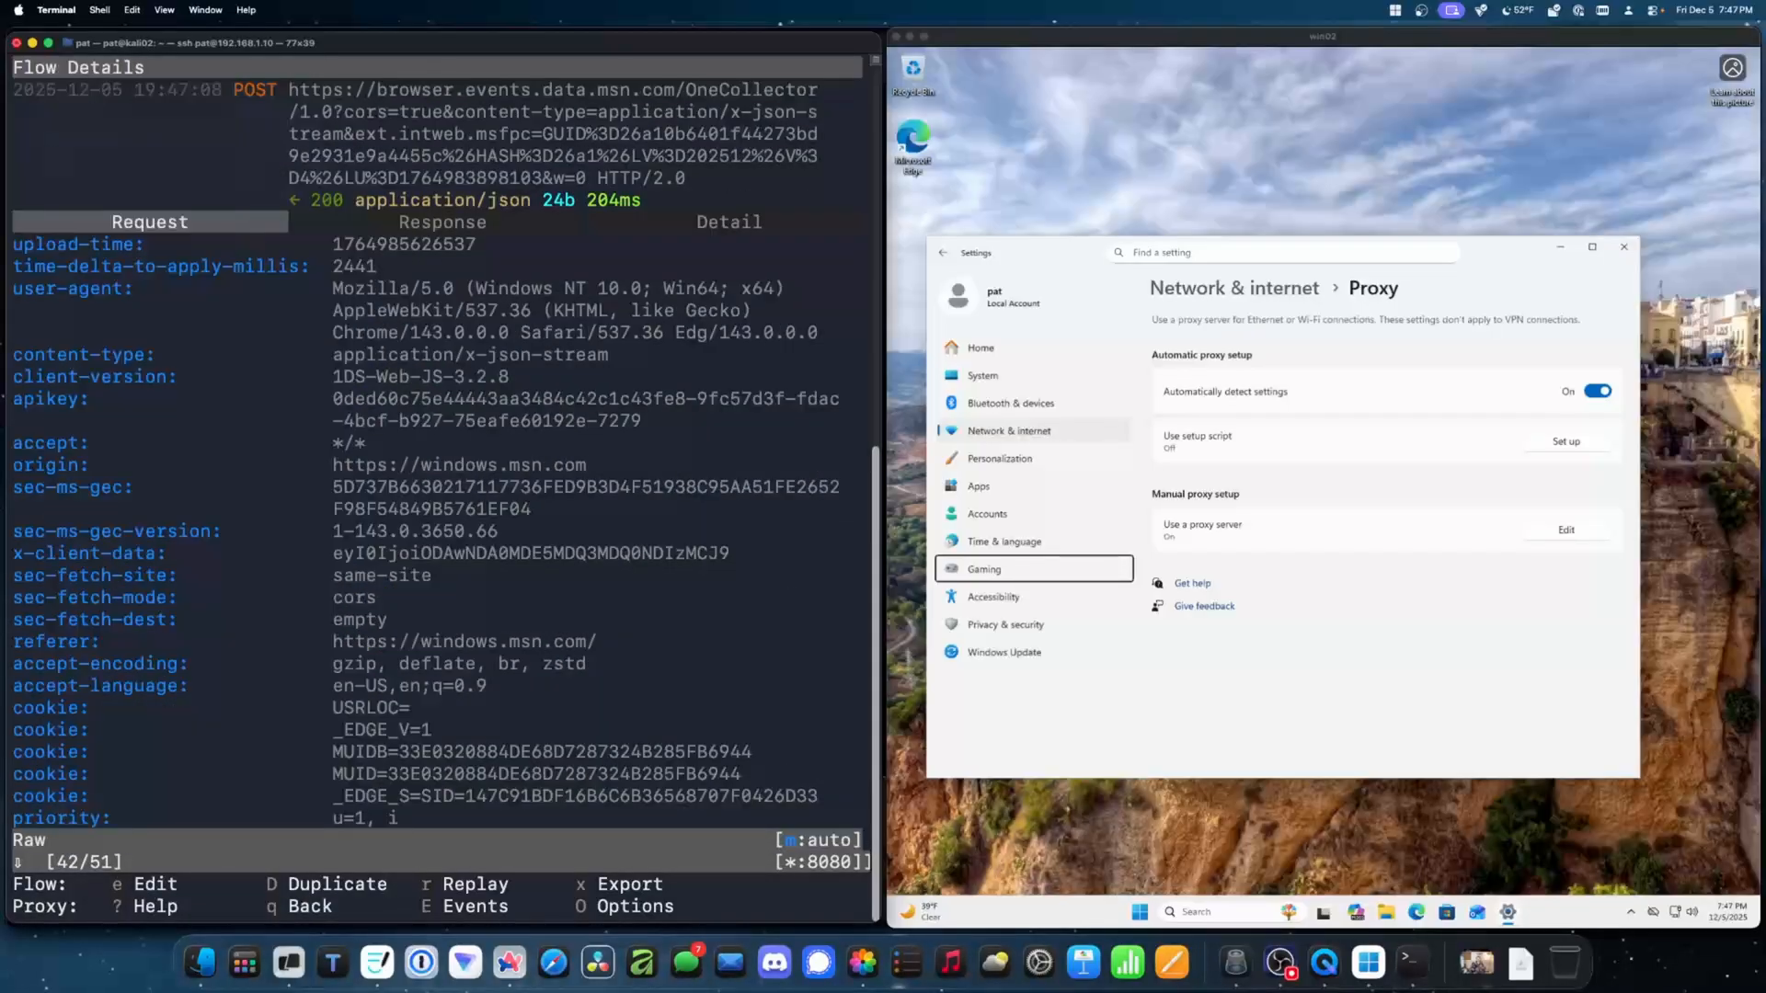
key(q)
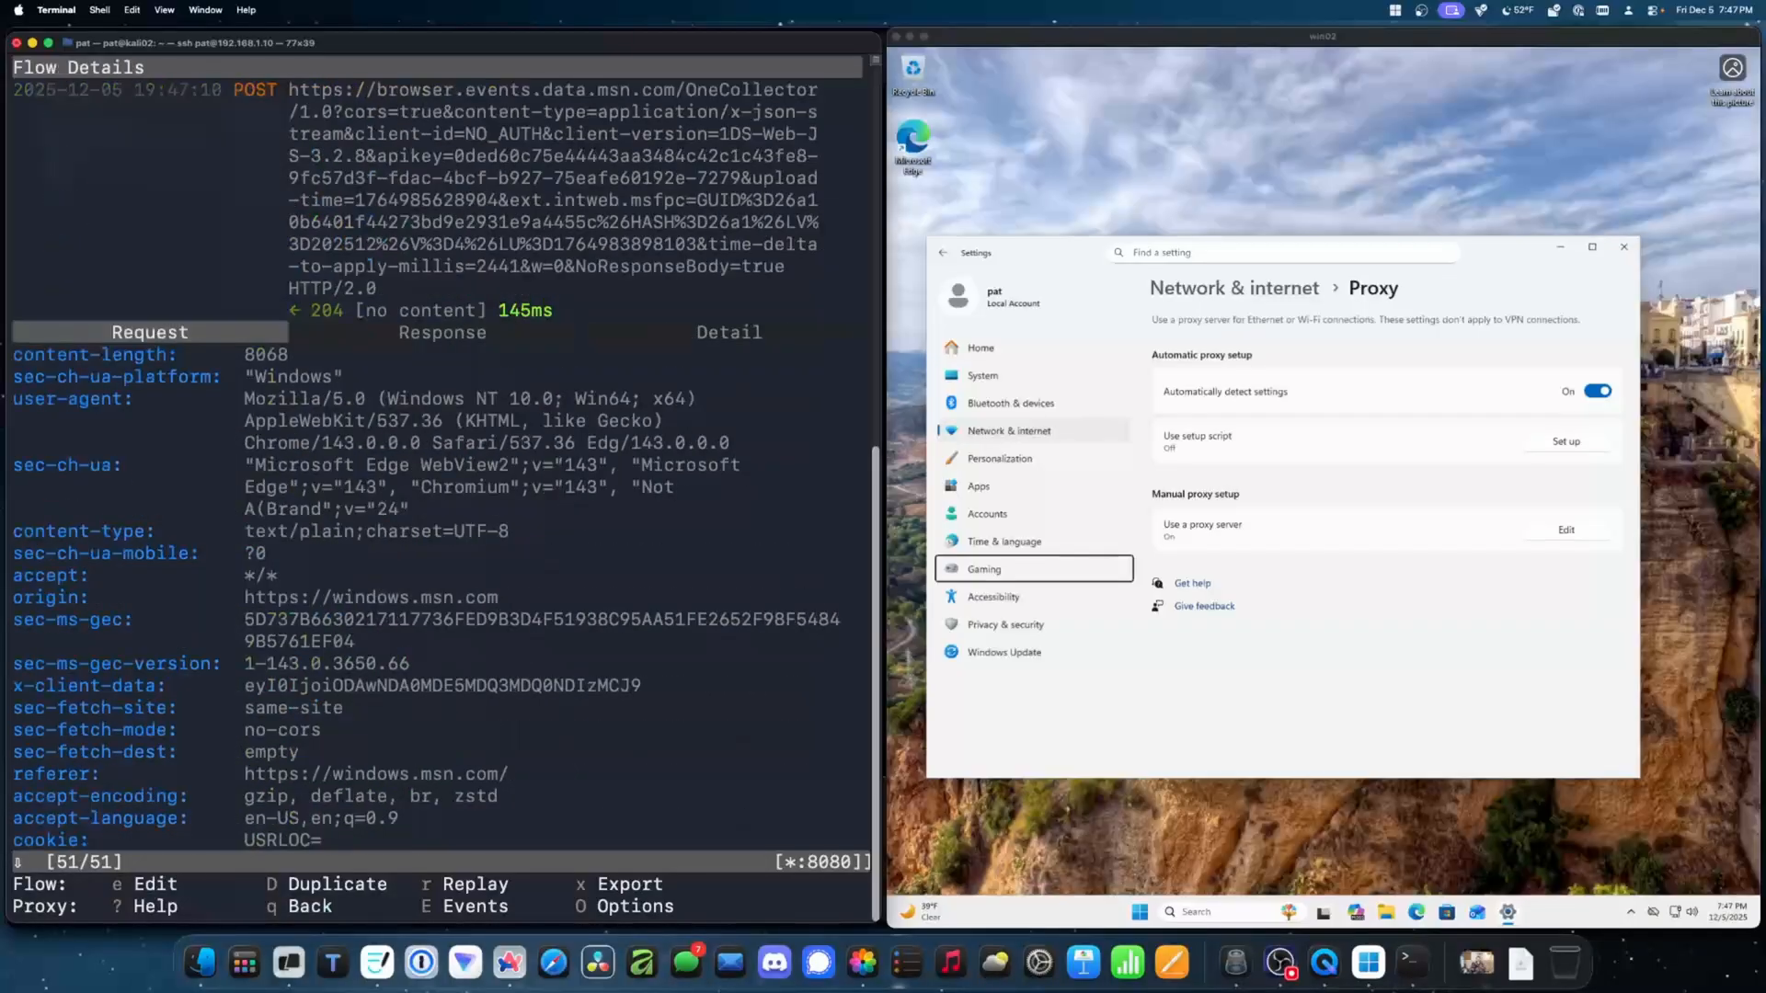
scroll(down, 3)
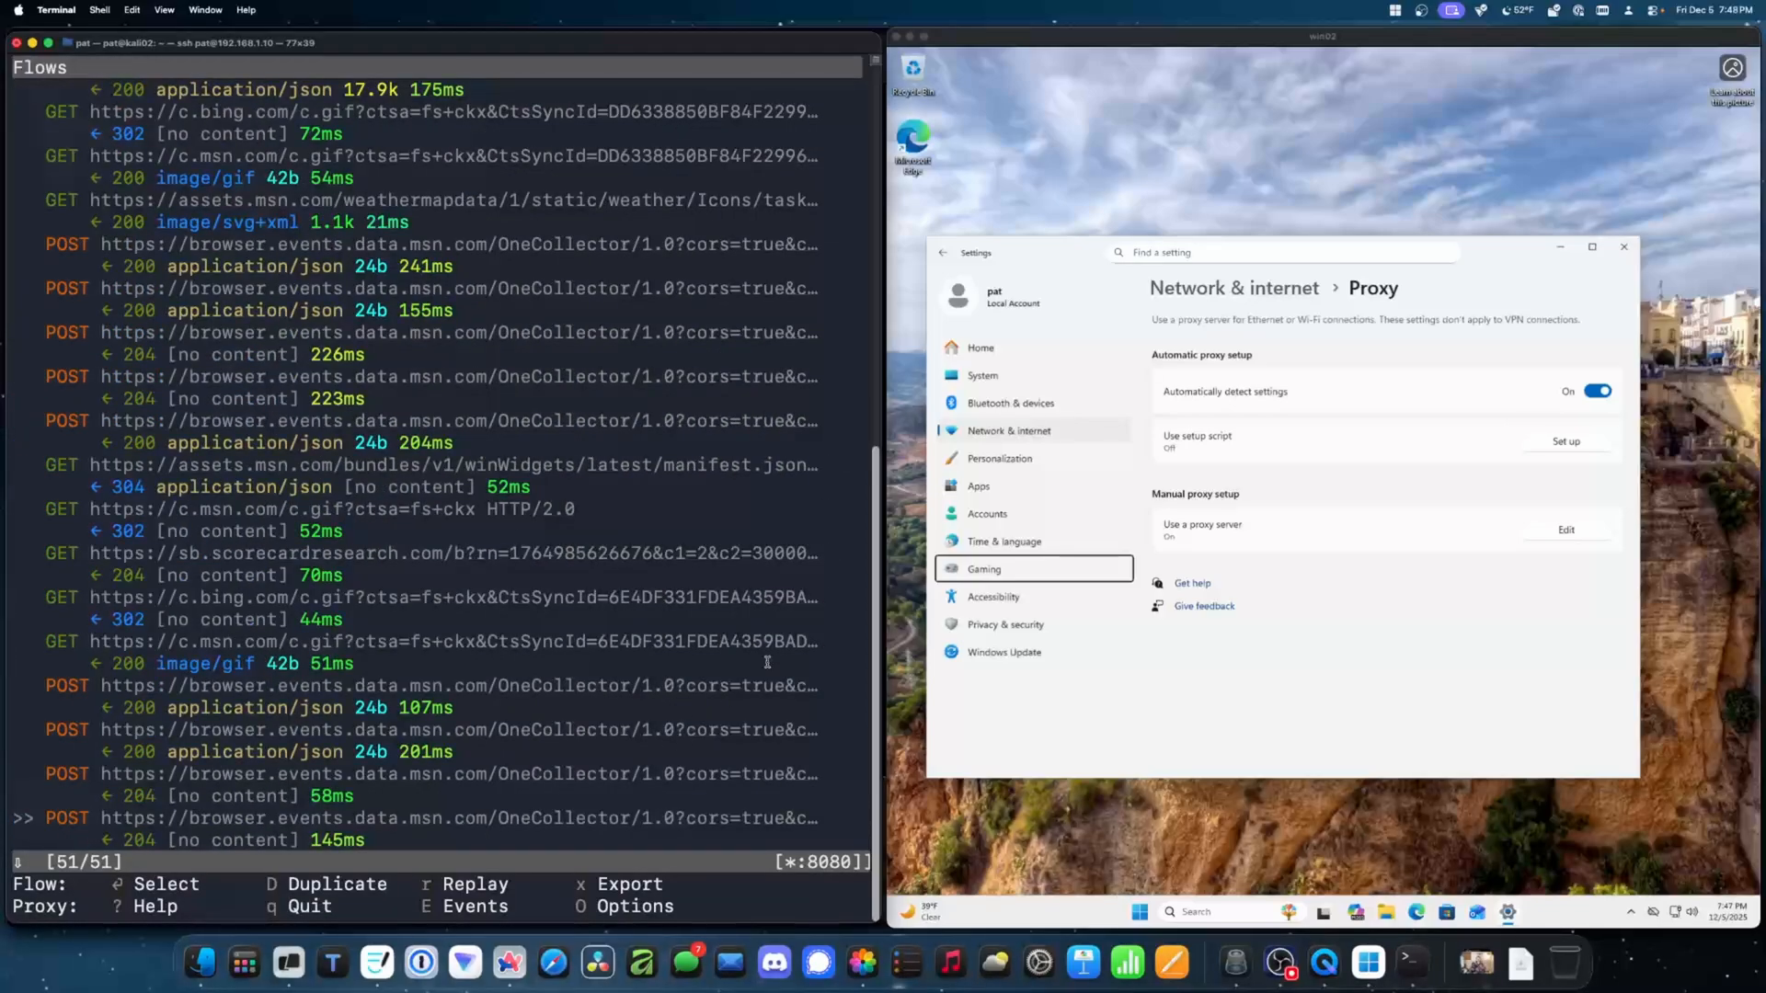
mouse_move(1239, 656)
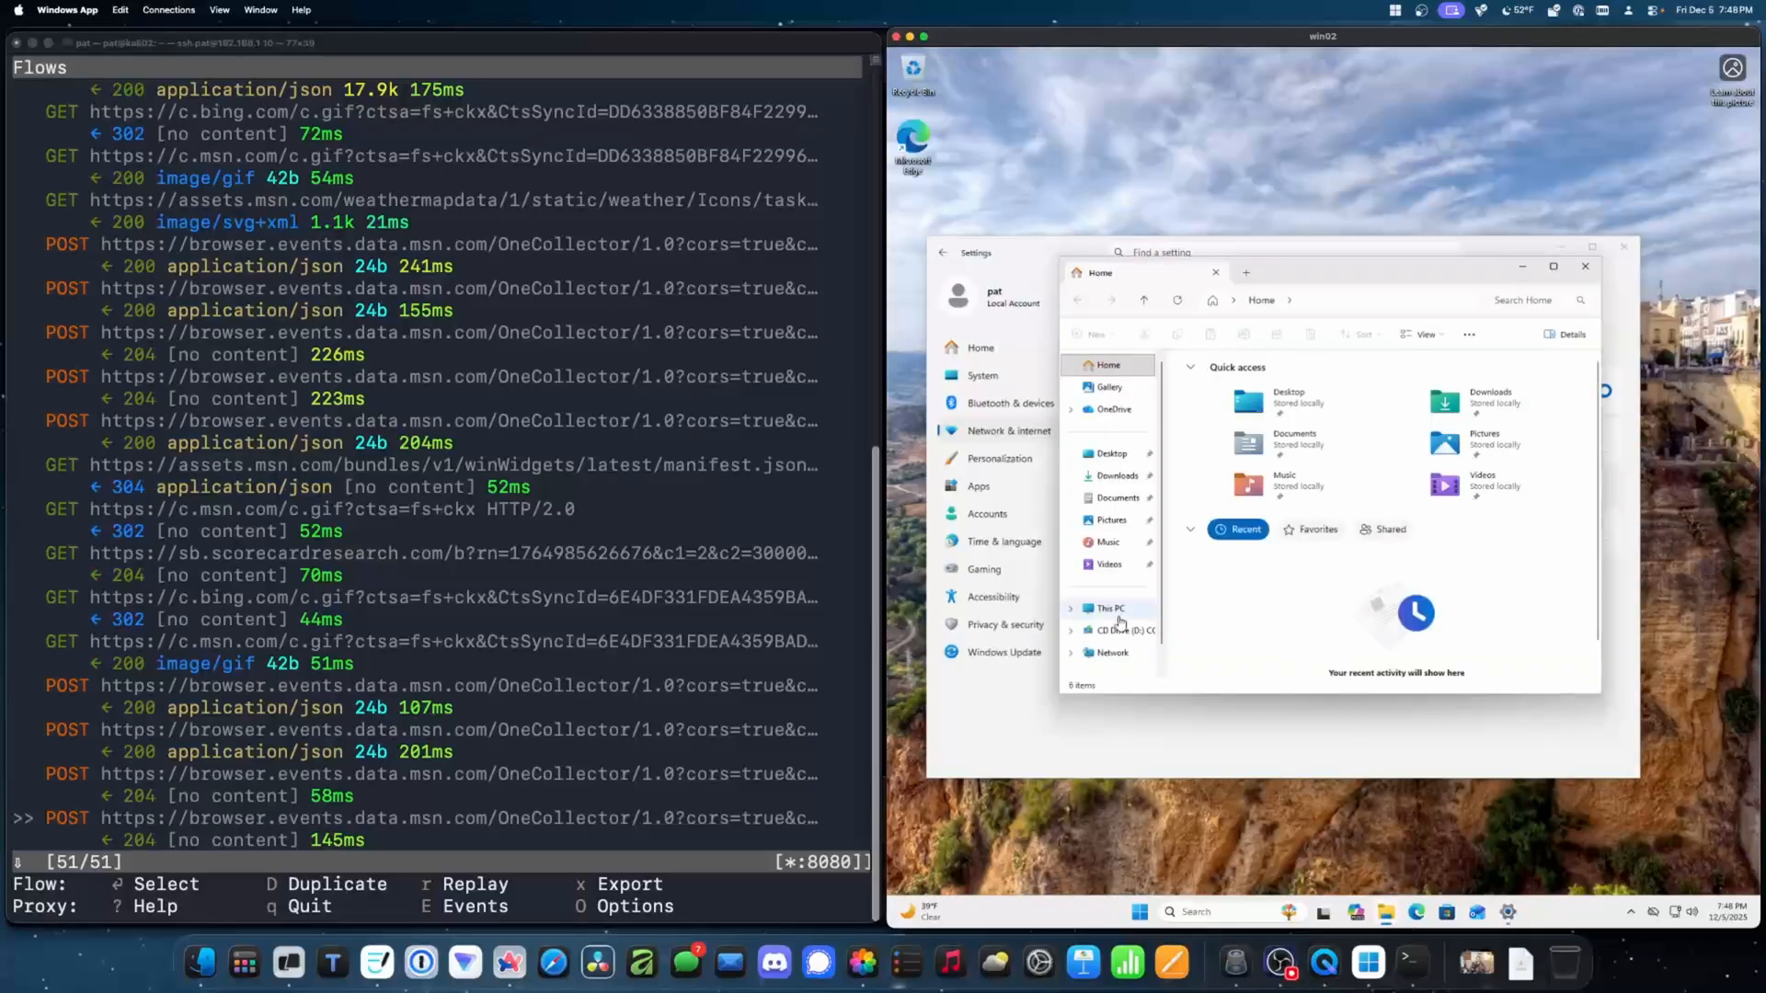
Step: Browse This PC, Desktop and Home in File Explorer, ending on the empty Desktop
click(1110, 608)
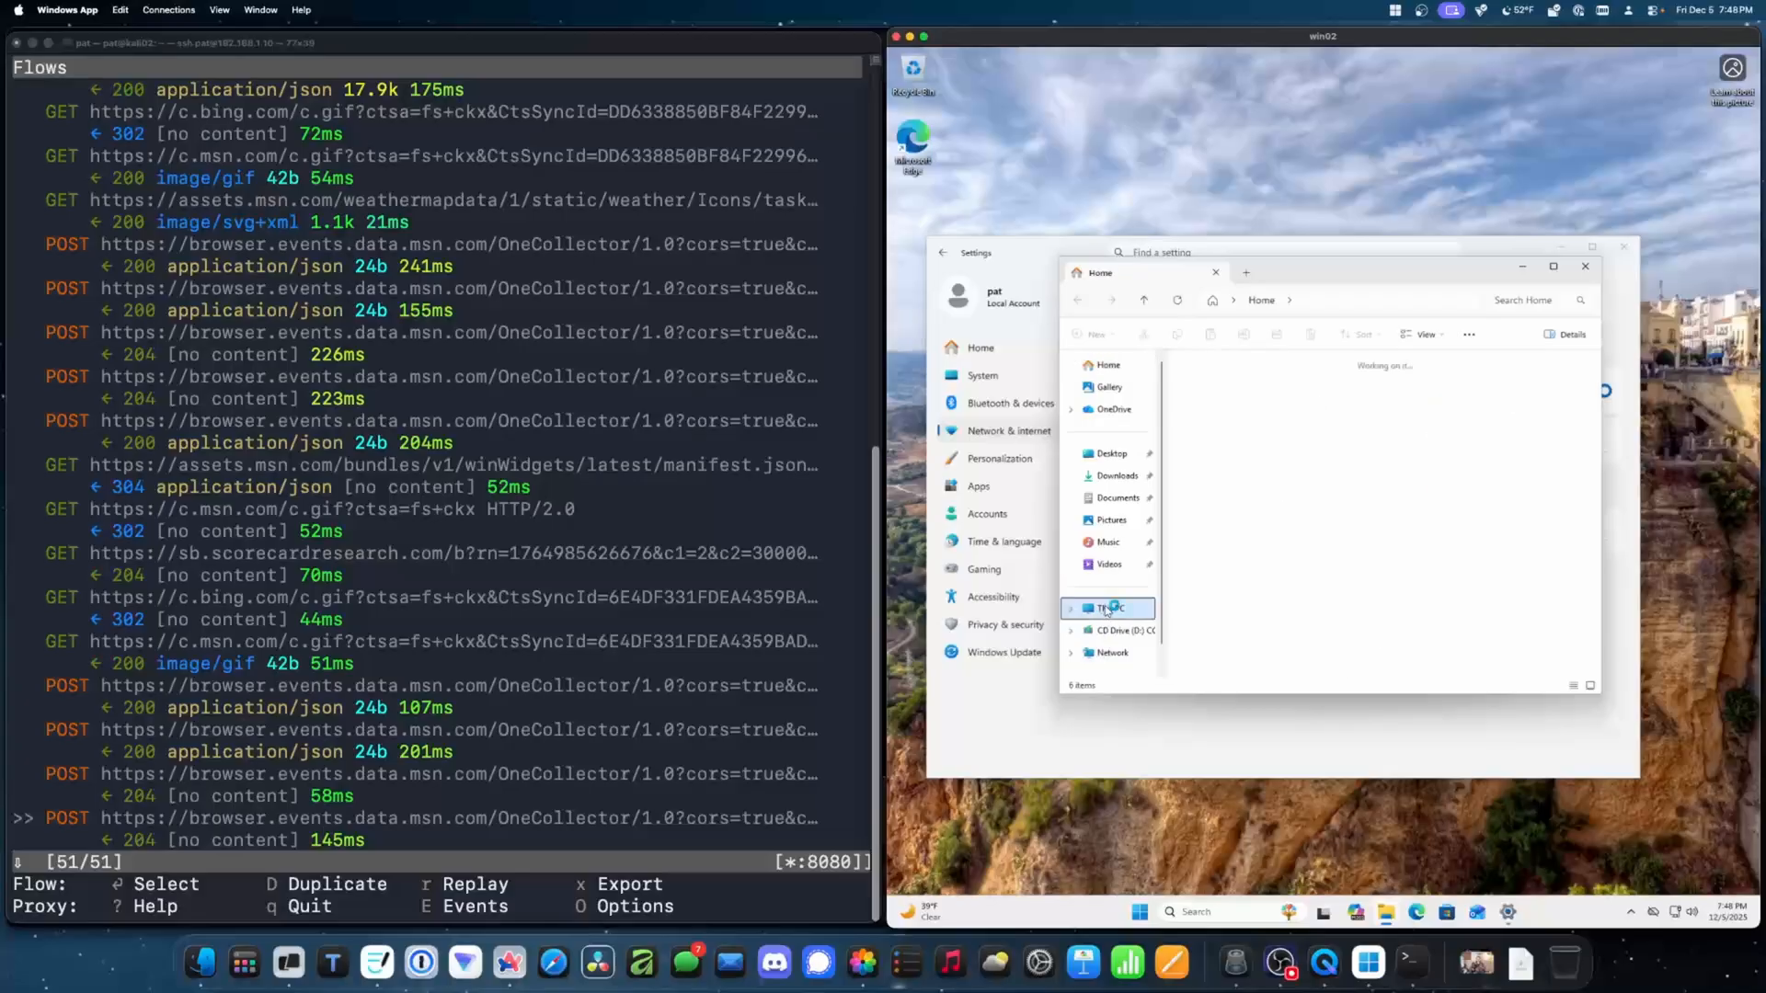
click(1110, 607)
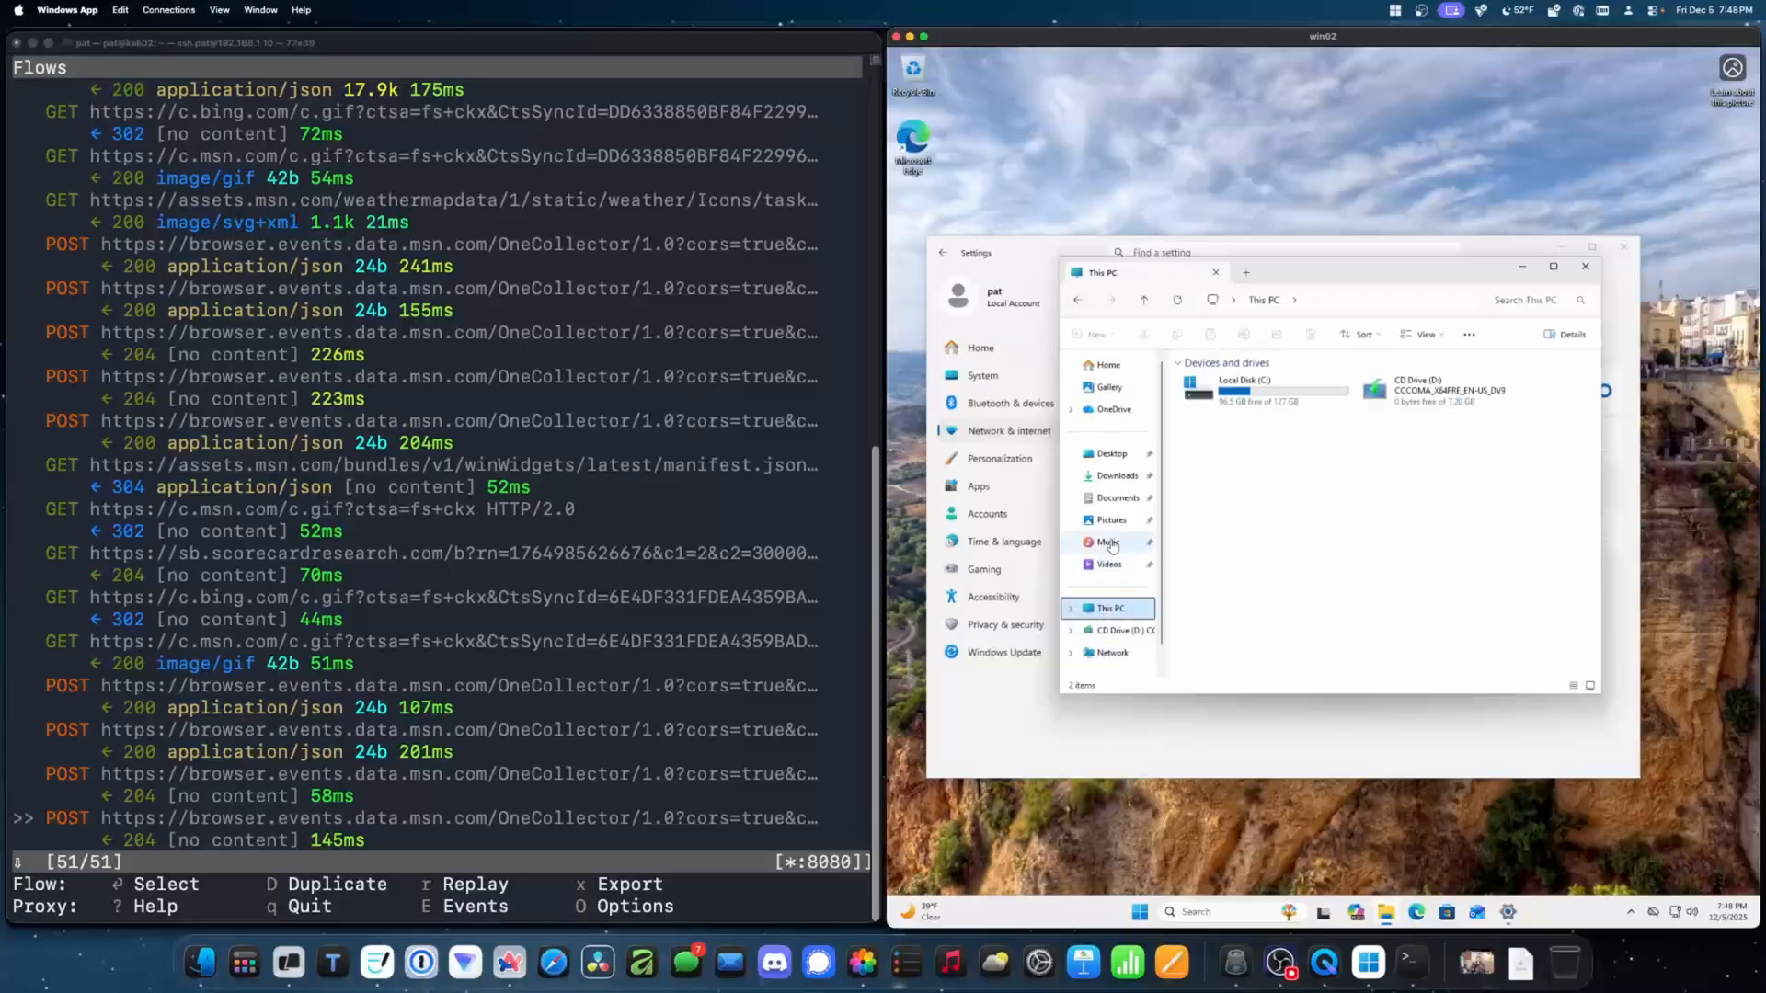
click(1117, 476)
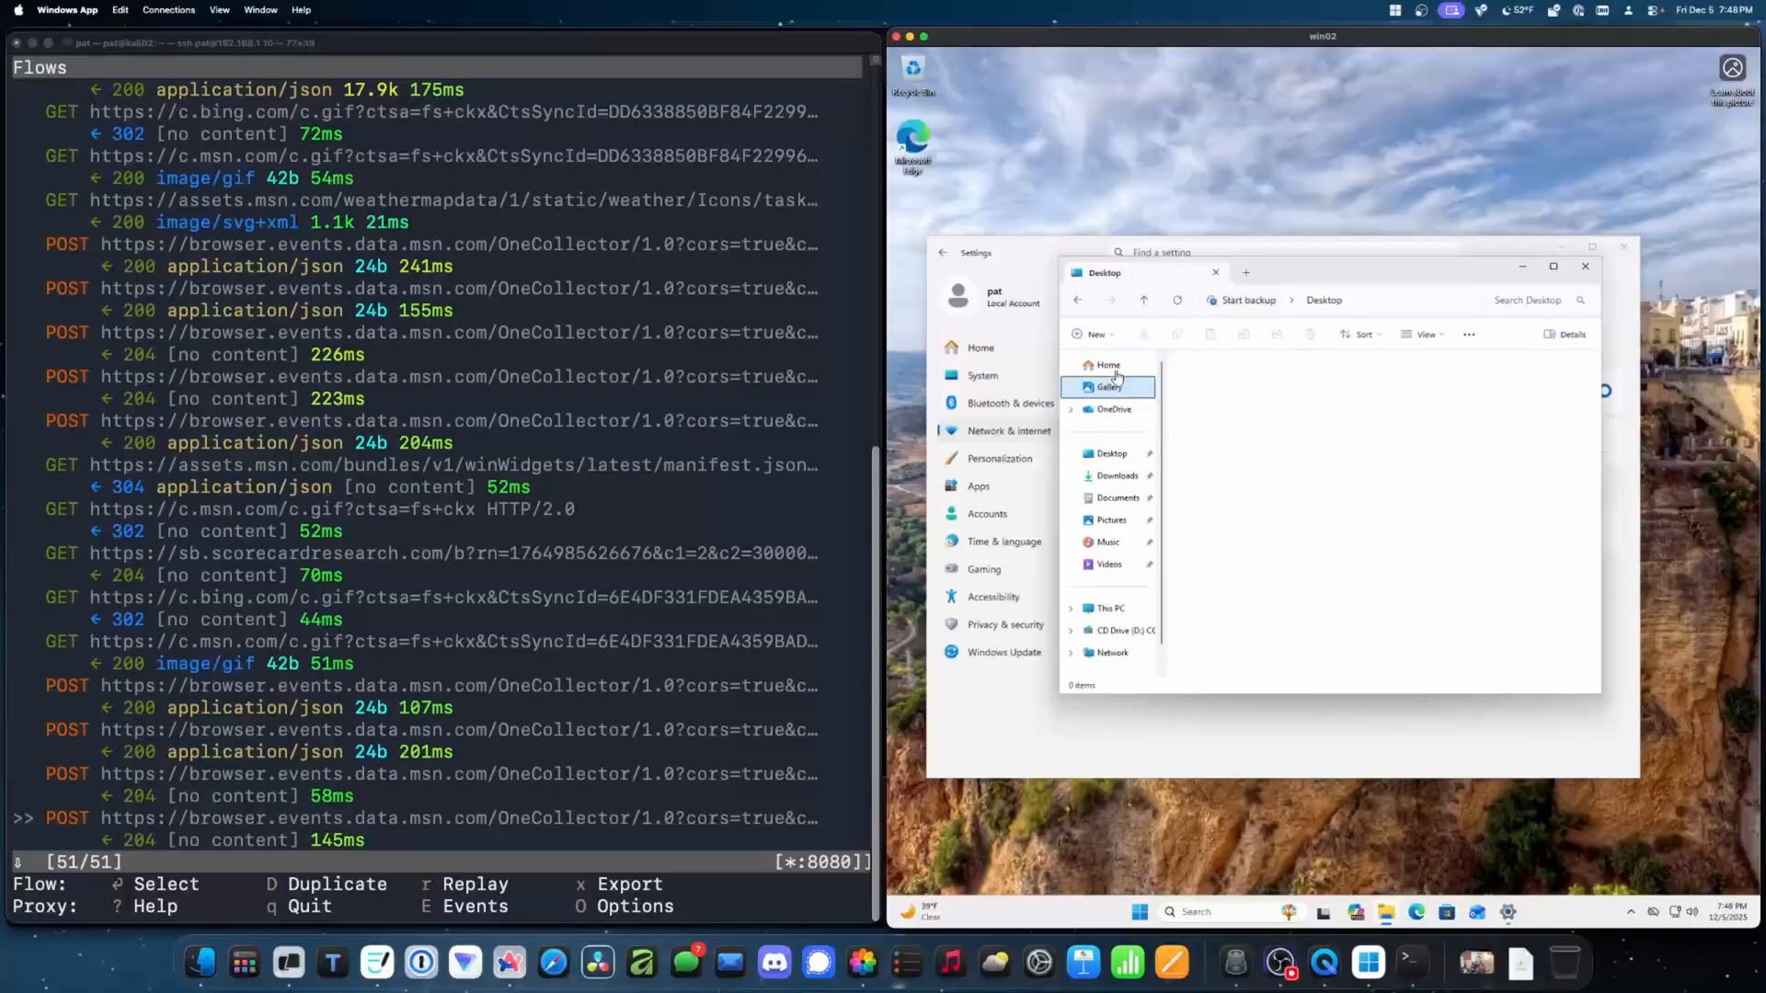
click(1107, 364)
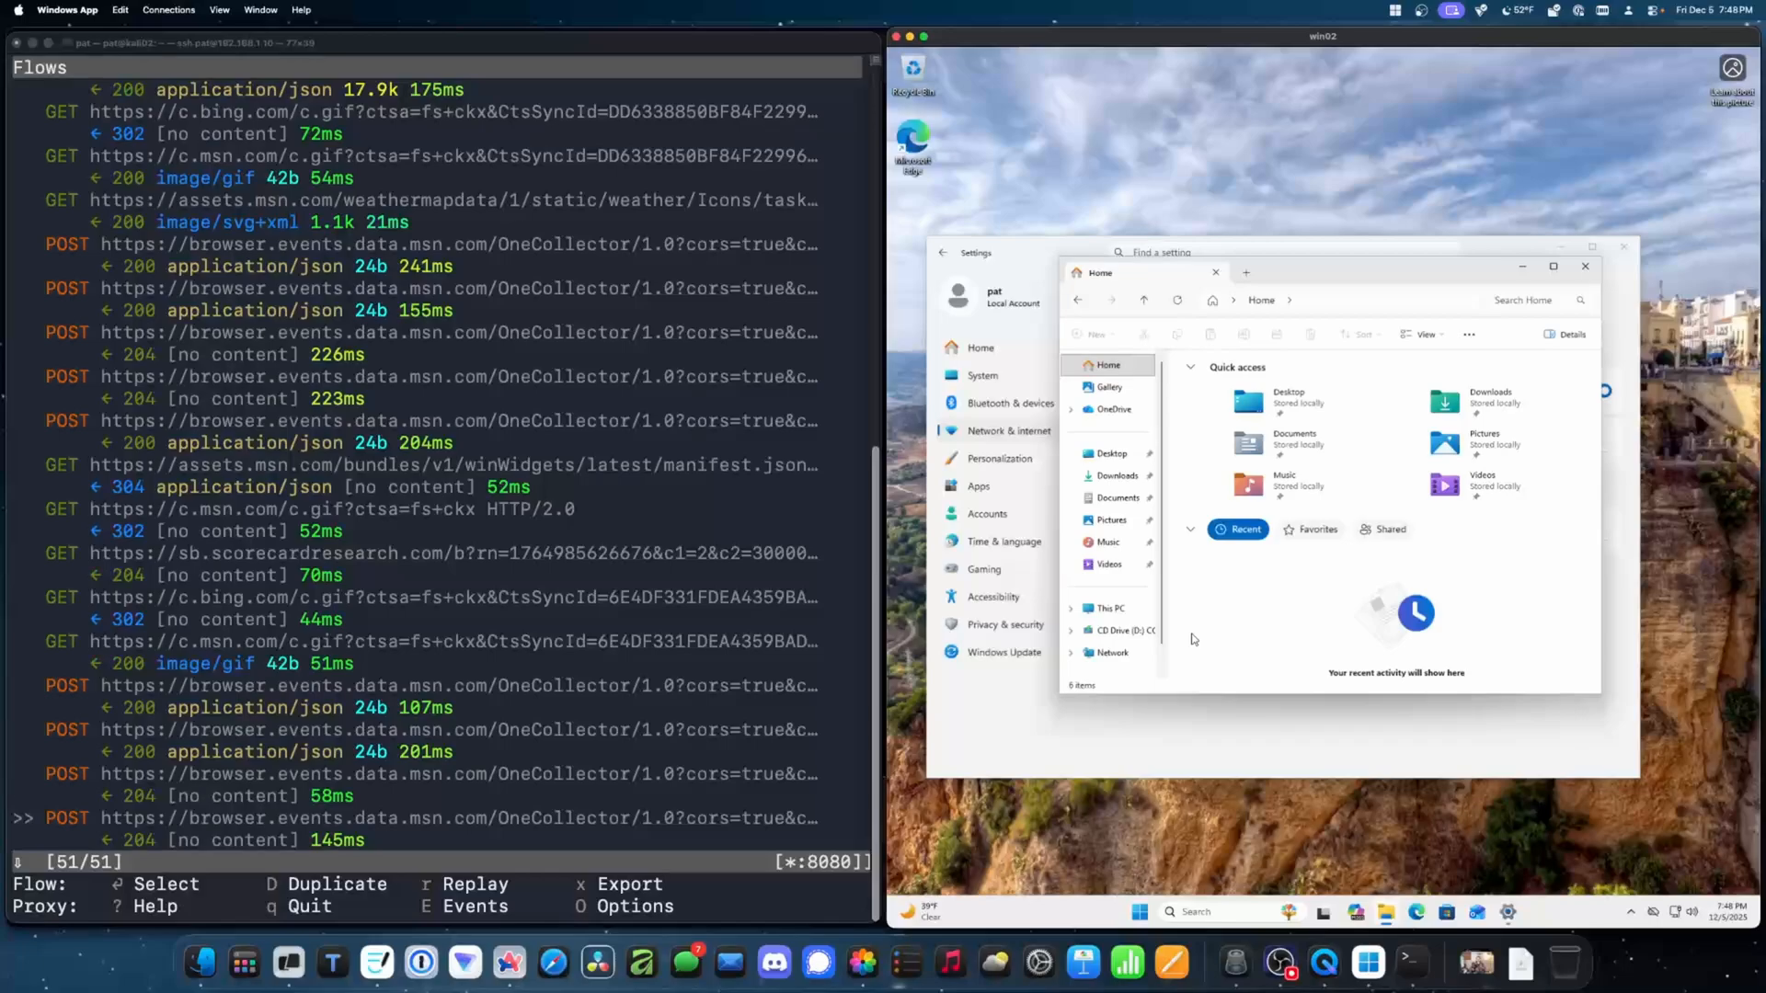
click(1110, 452)
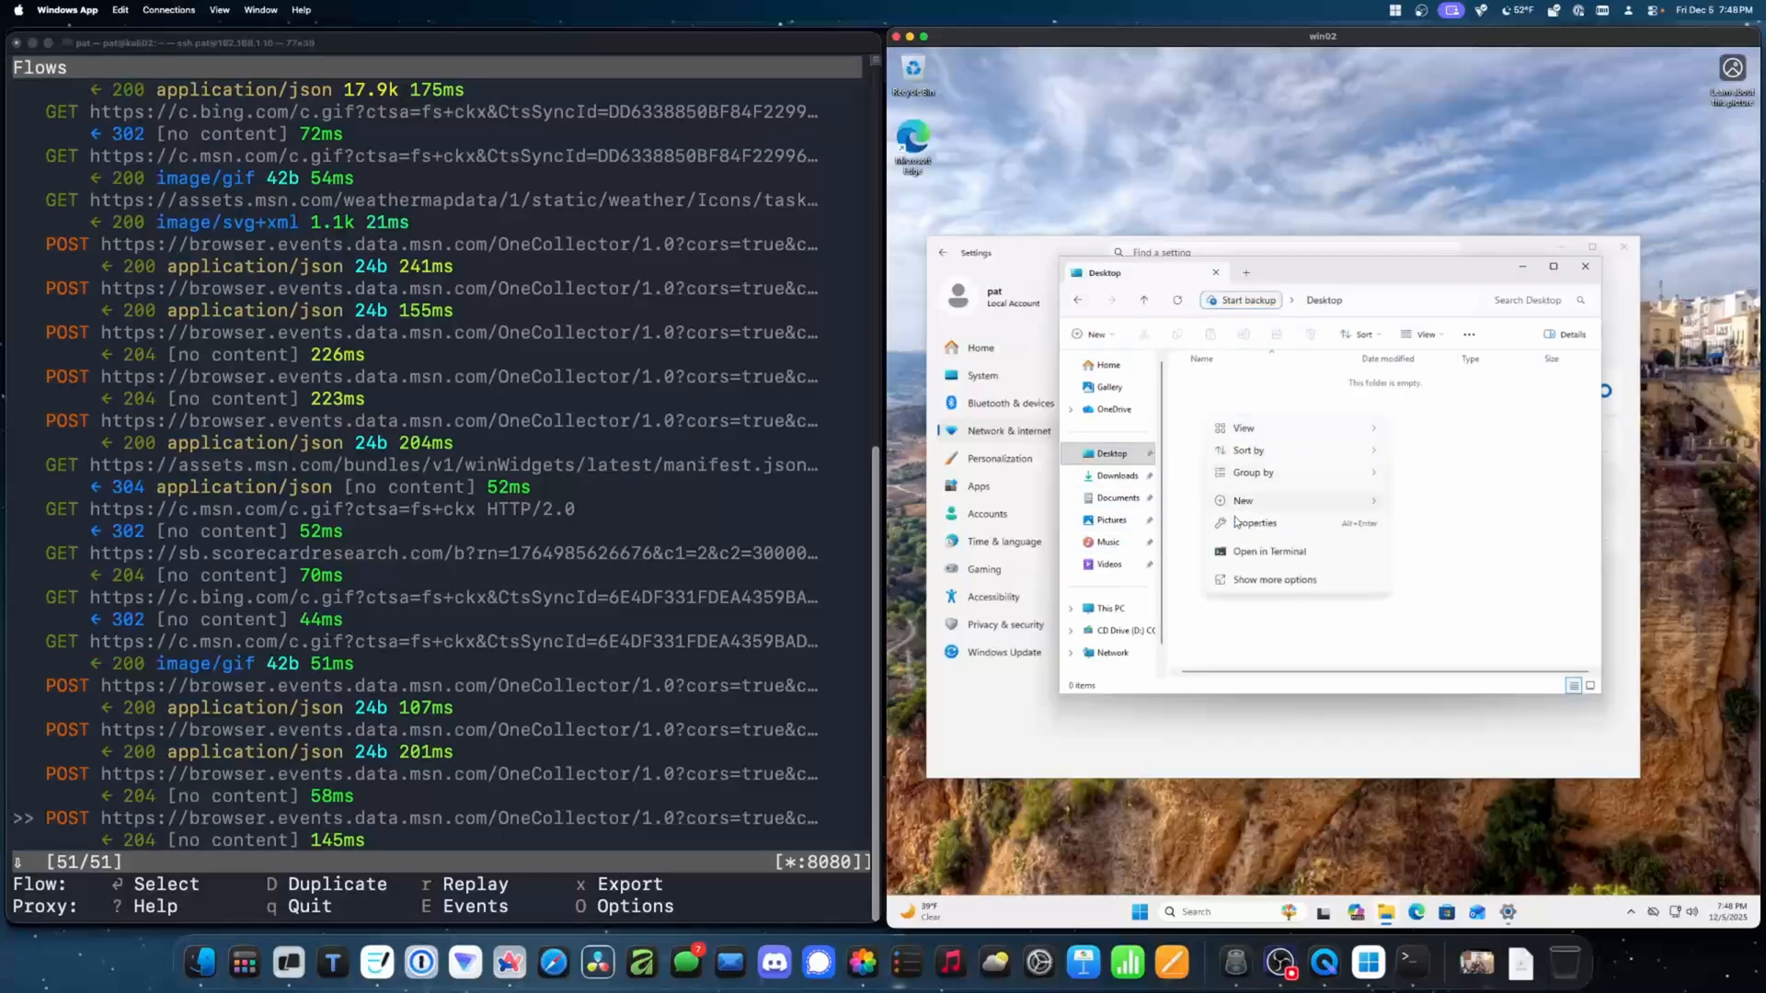
Step: Create a 'test' text document on the Desktop, add some text and save it
click(1242, 500)
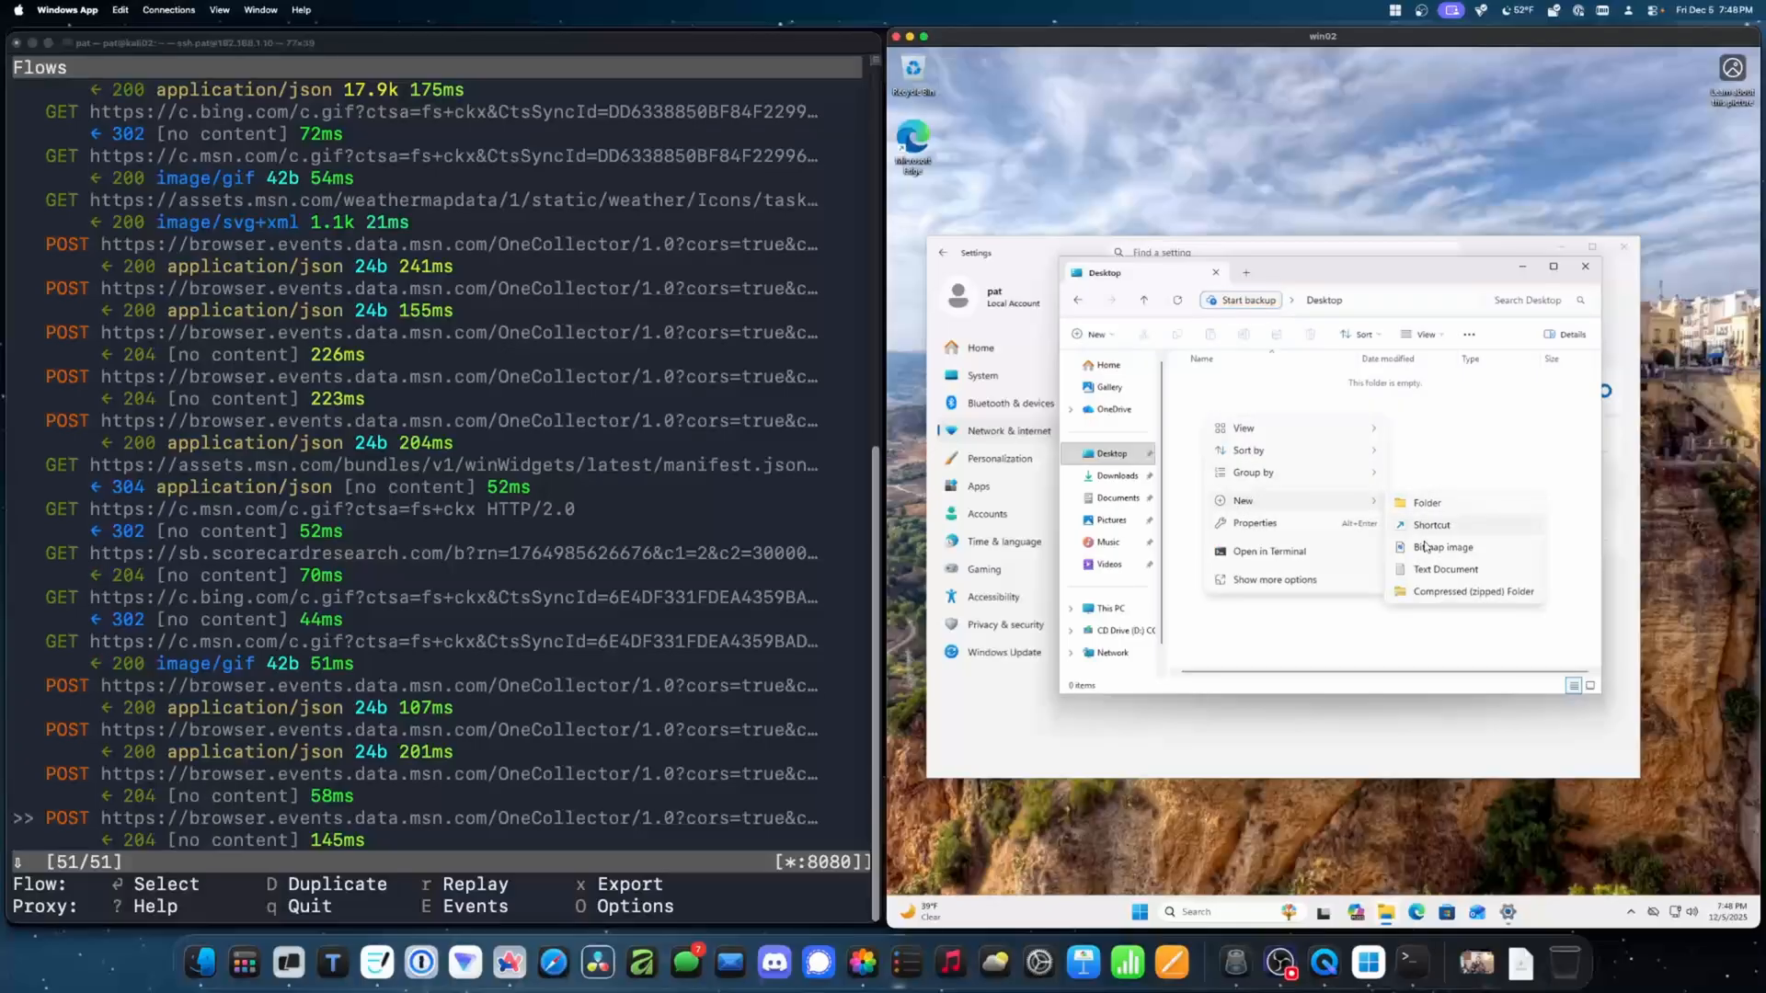
click(1445, 569)
text(test)
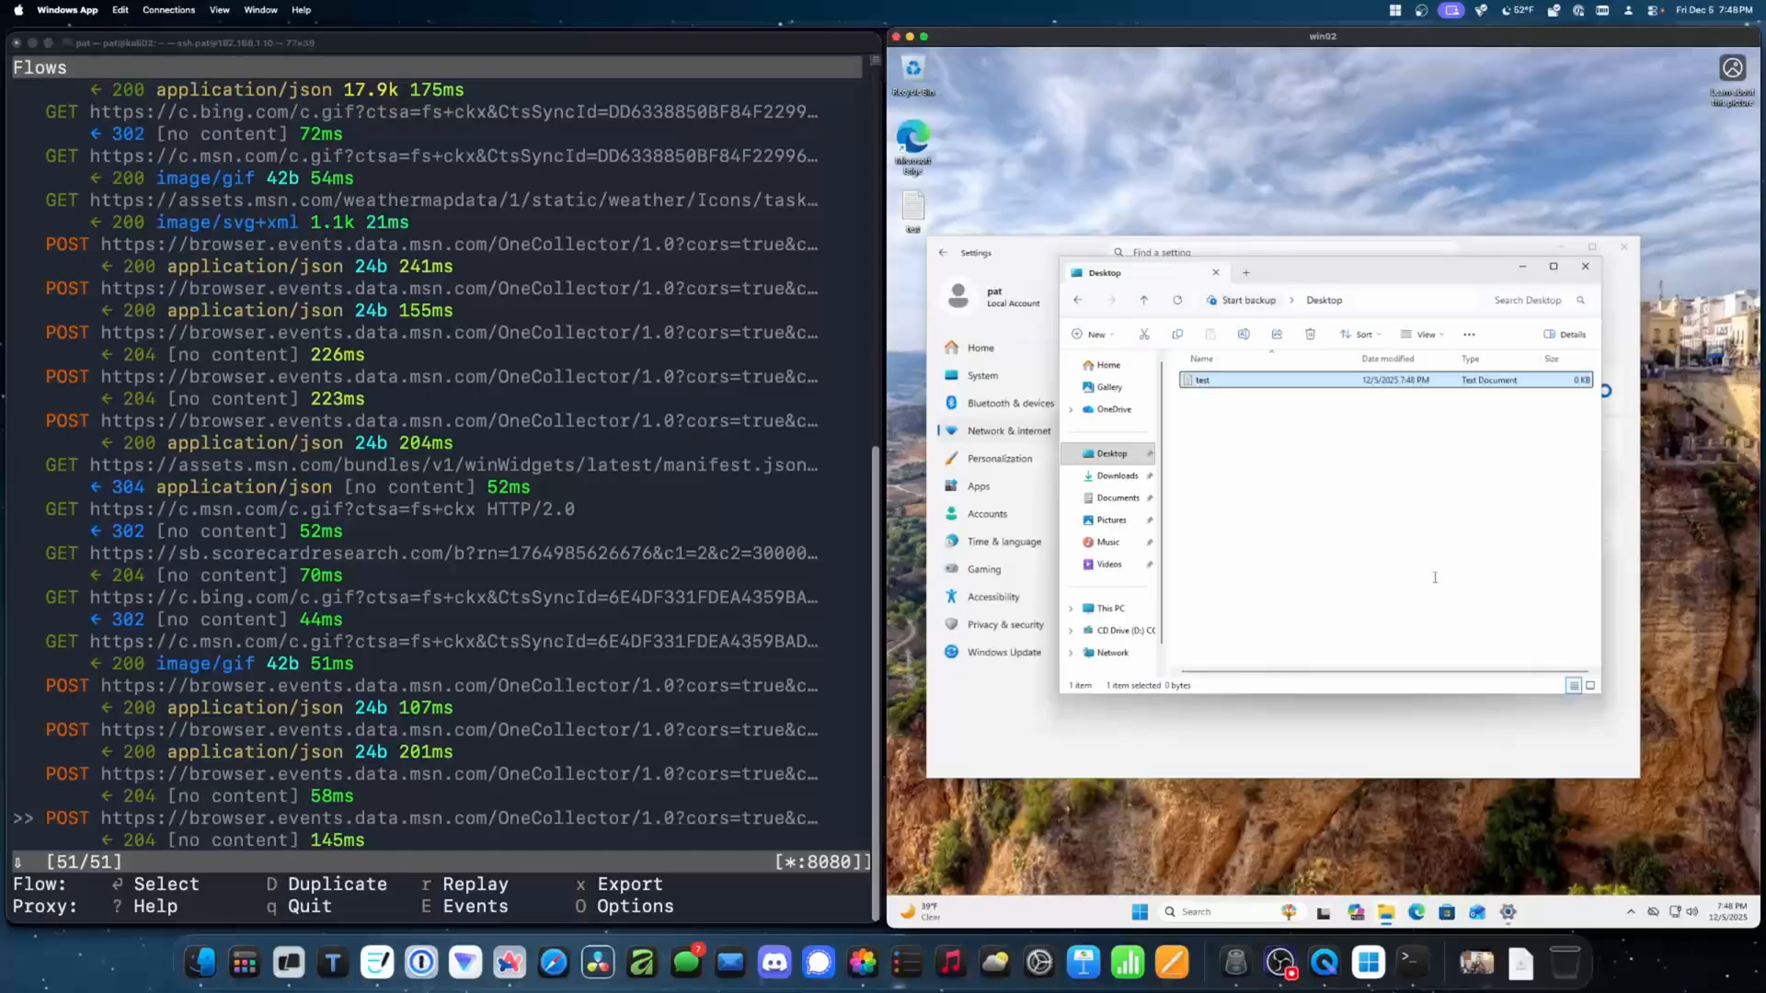
double_click(1203, 379)
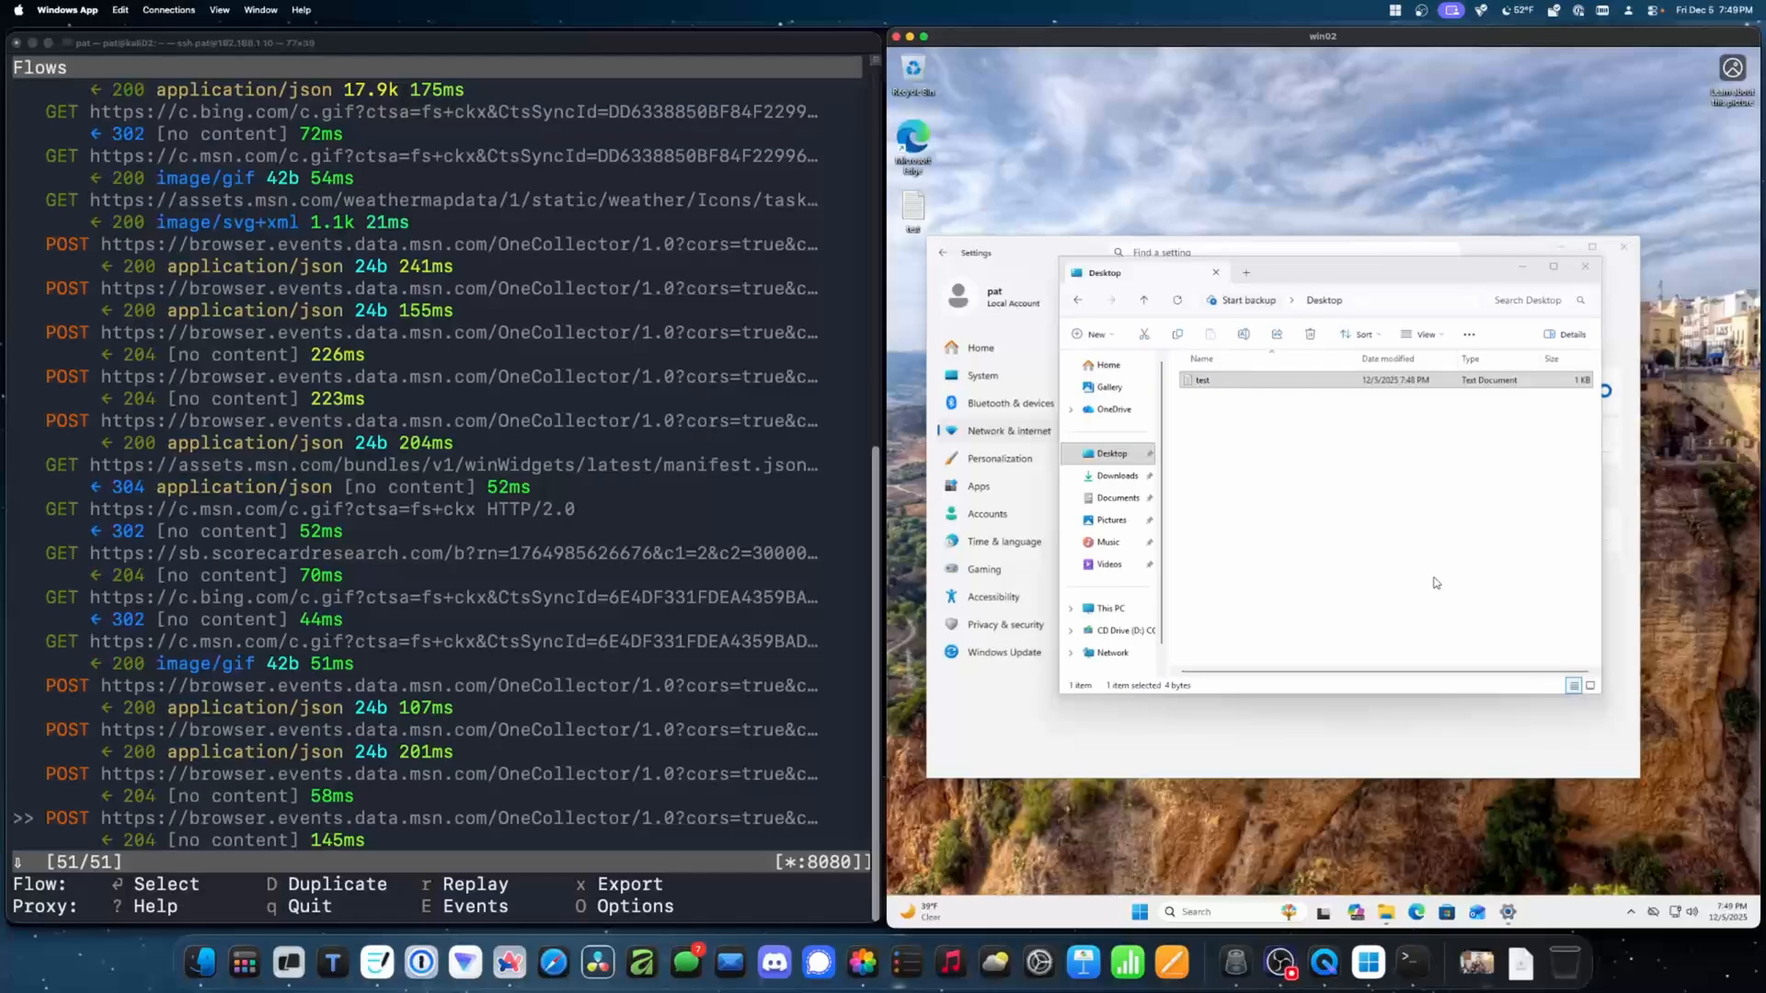
mouse_move(1571, 257)
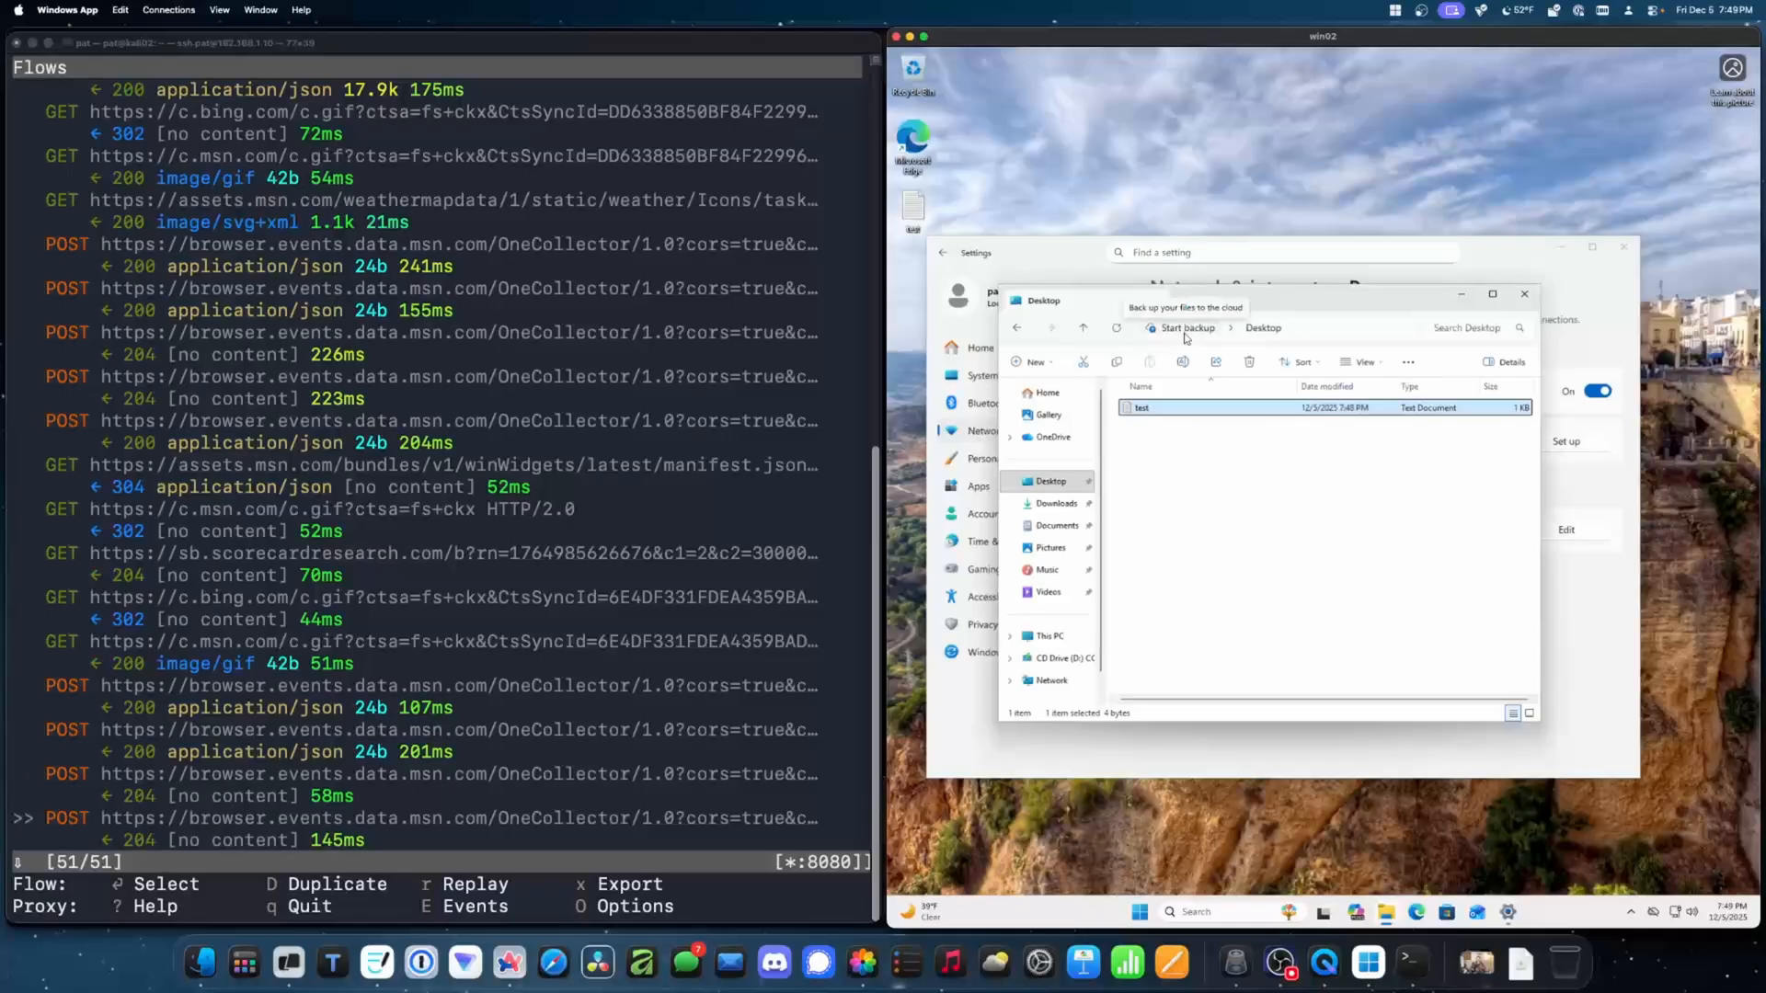
click(1296, 327)
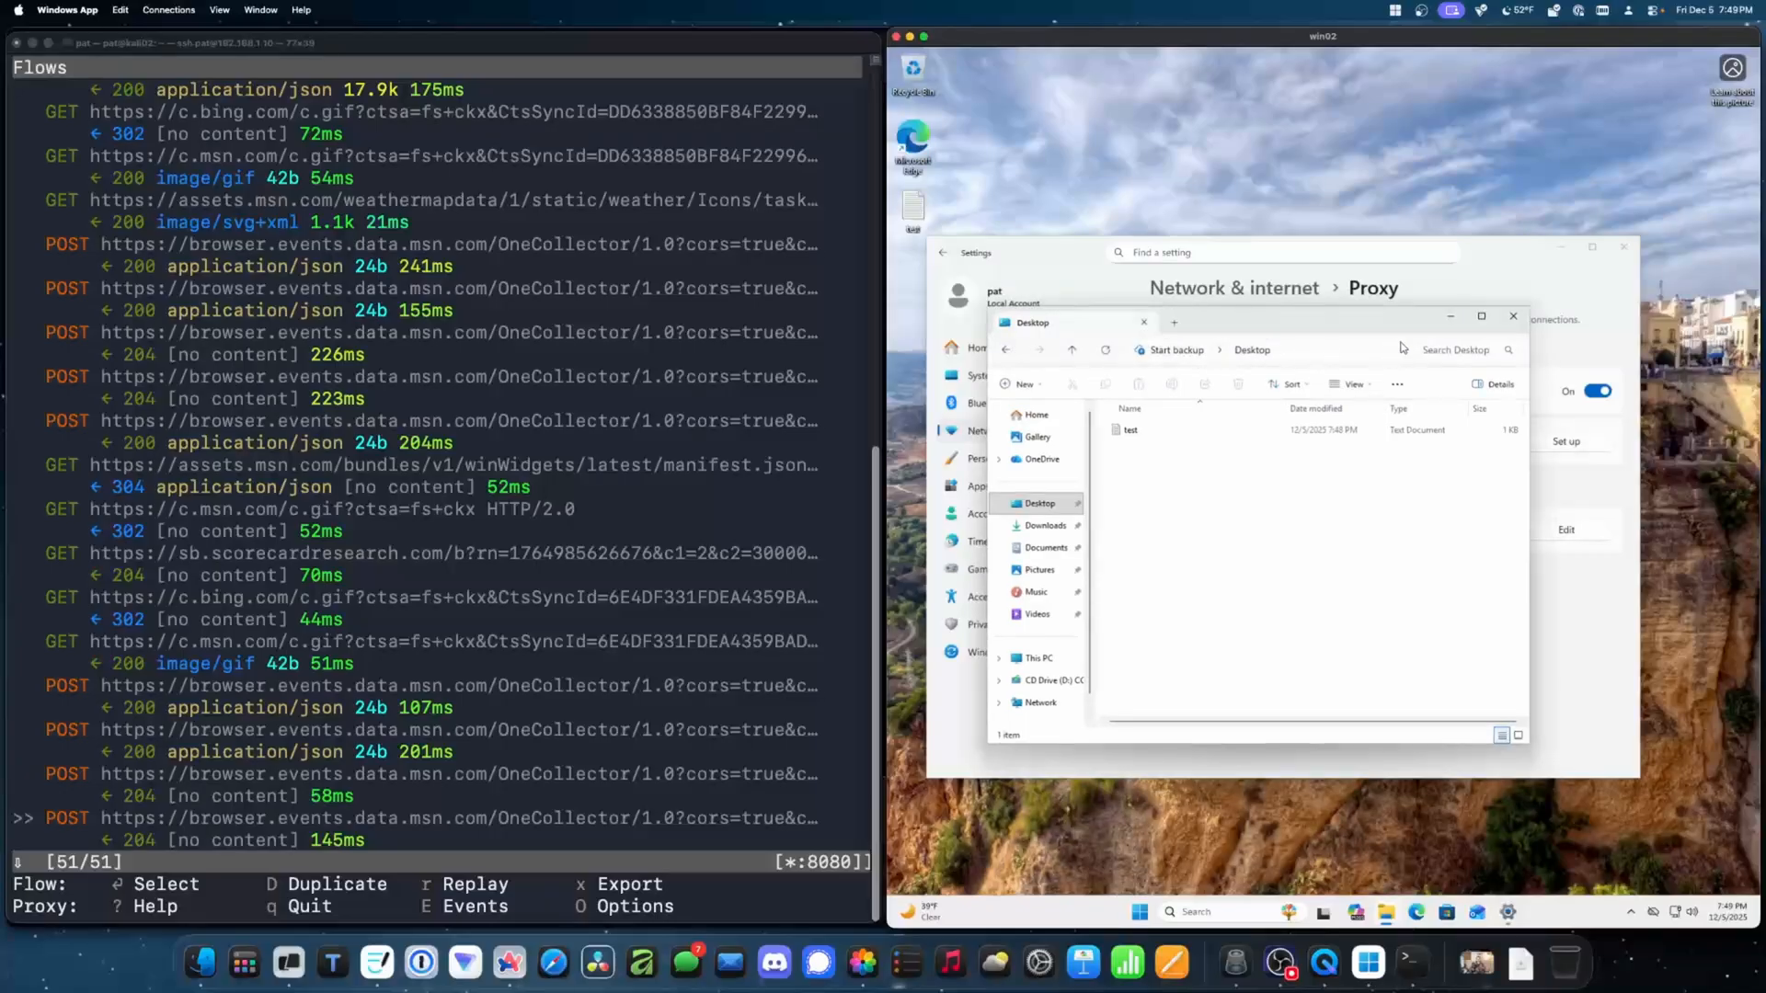
click(1511, 316)
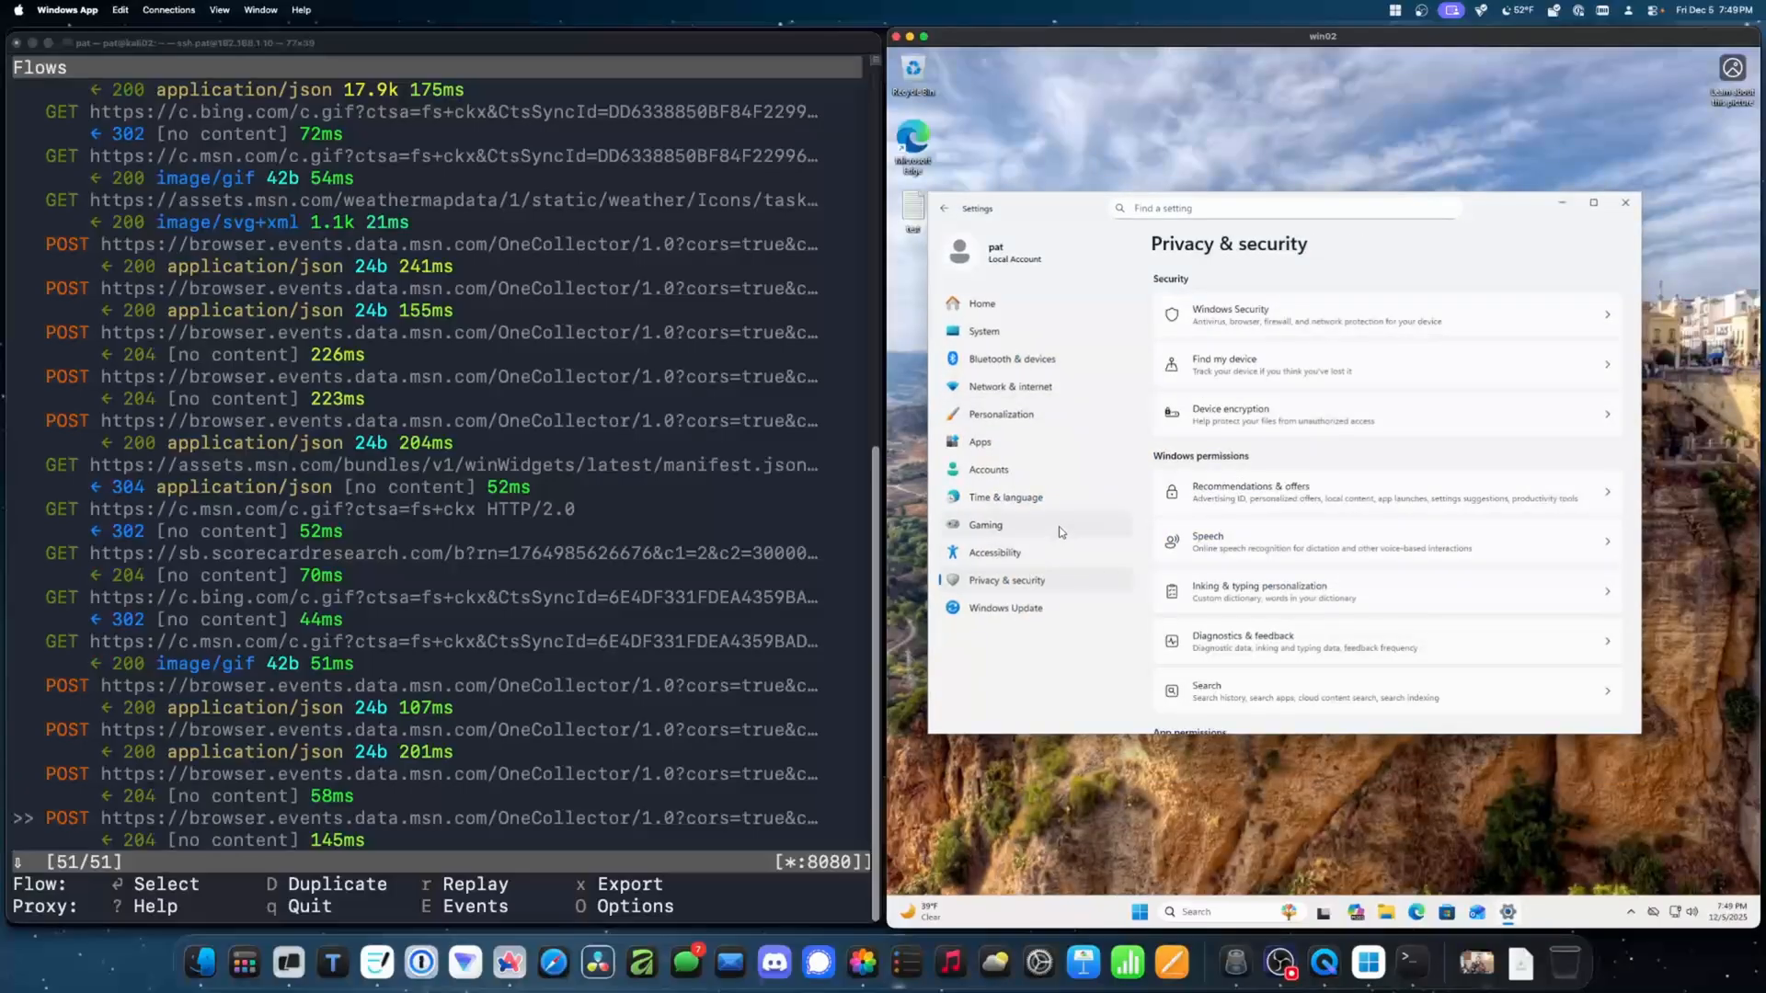
Step: Open Privacy & security > Search, read the Bing RelatedSearch 404 flow, then close Settings
click(1206, 691)
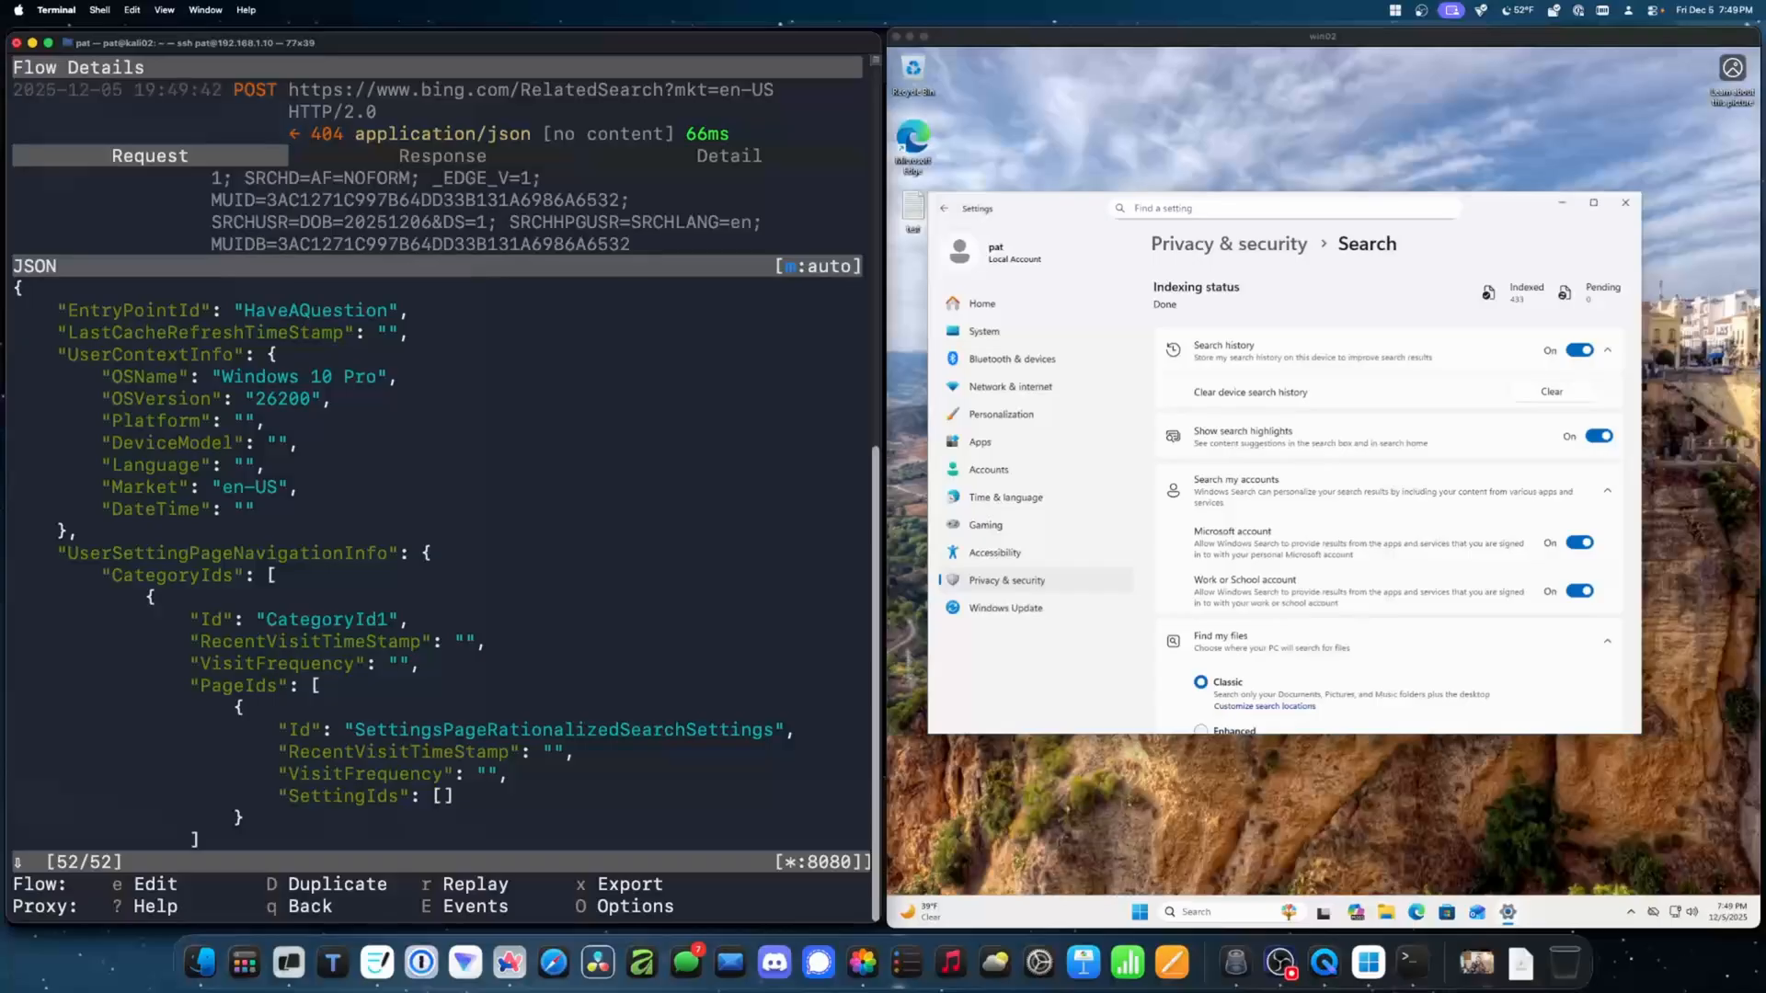
scroll(down, 3)
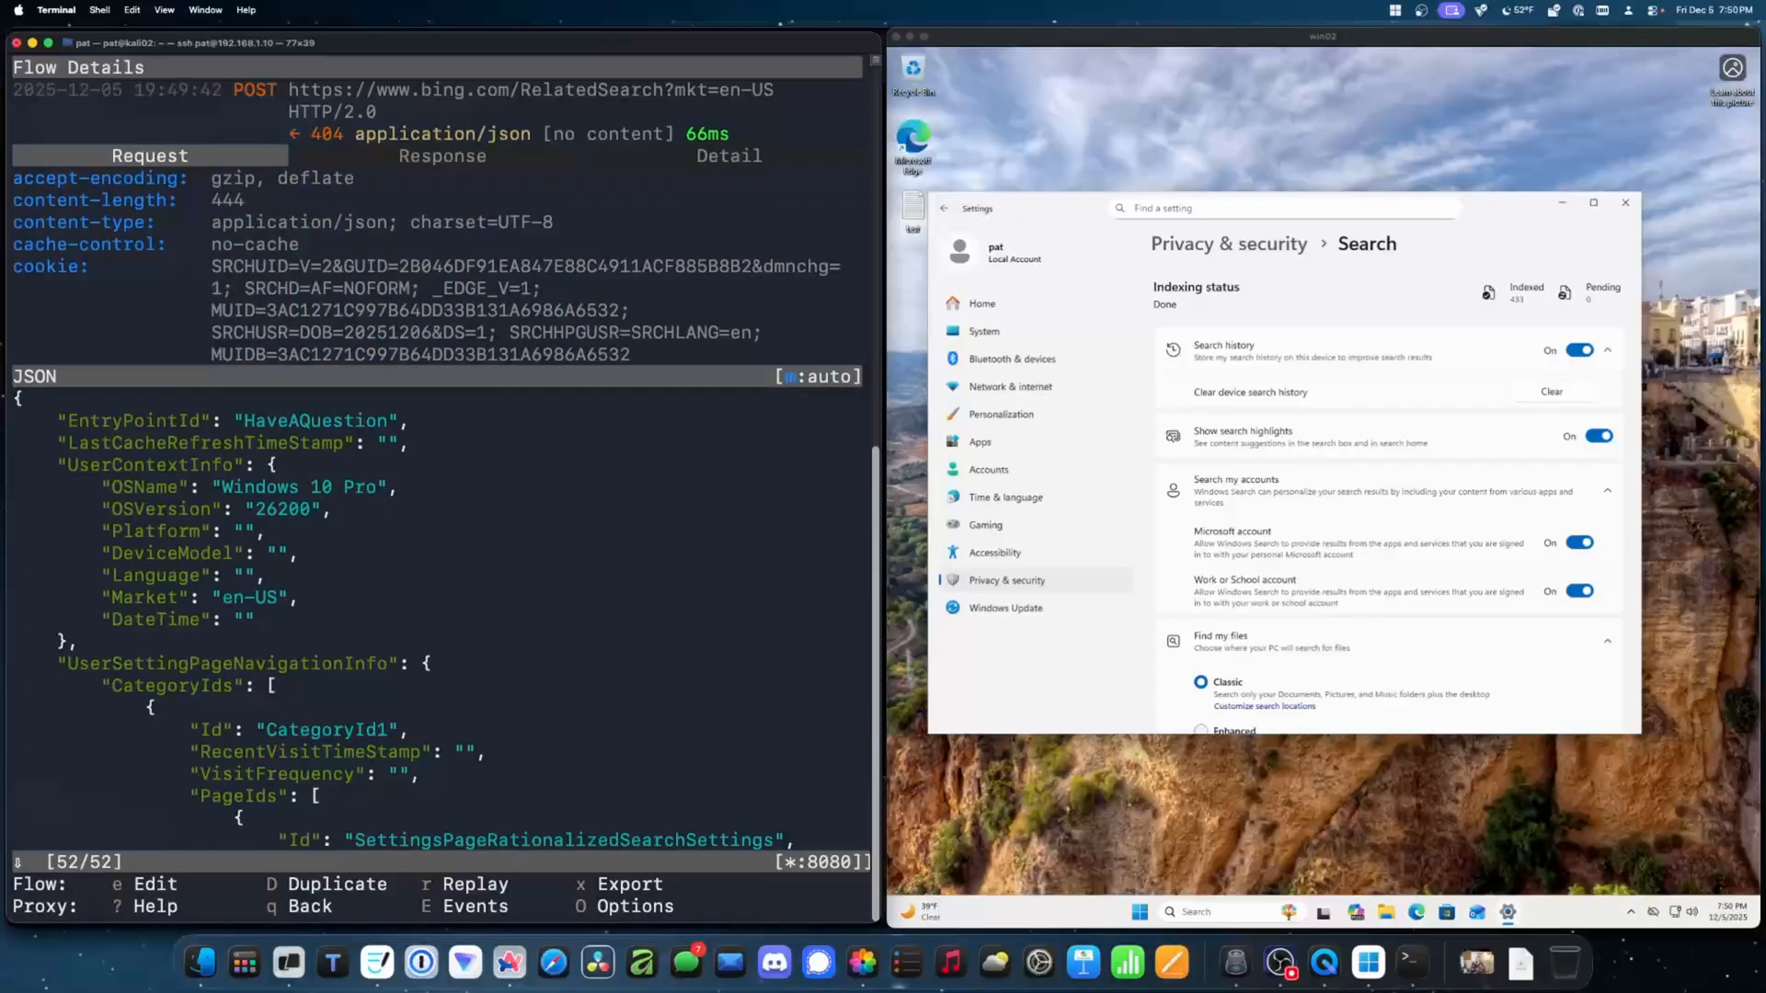
key(q)
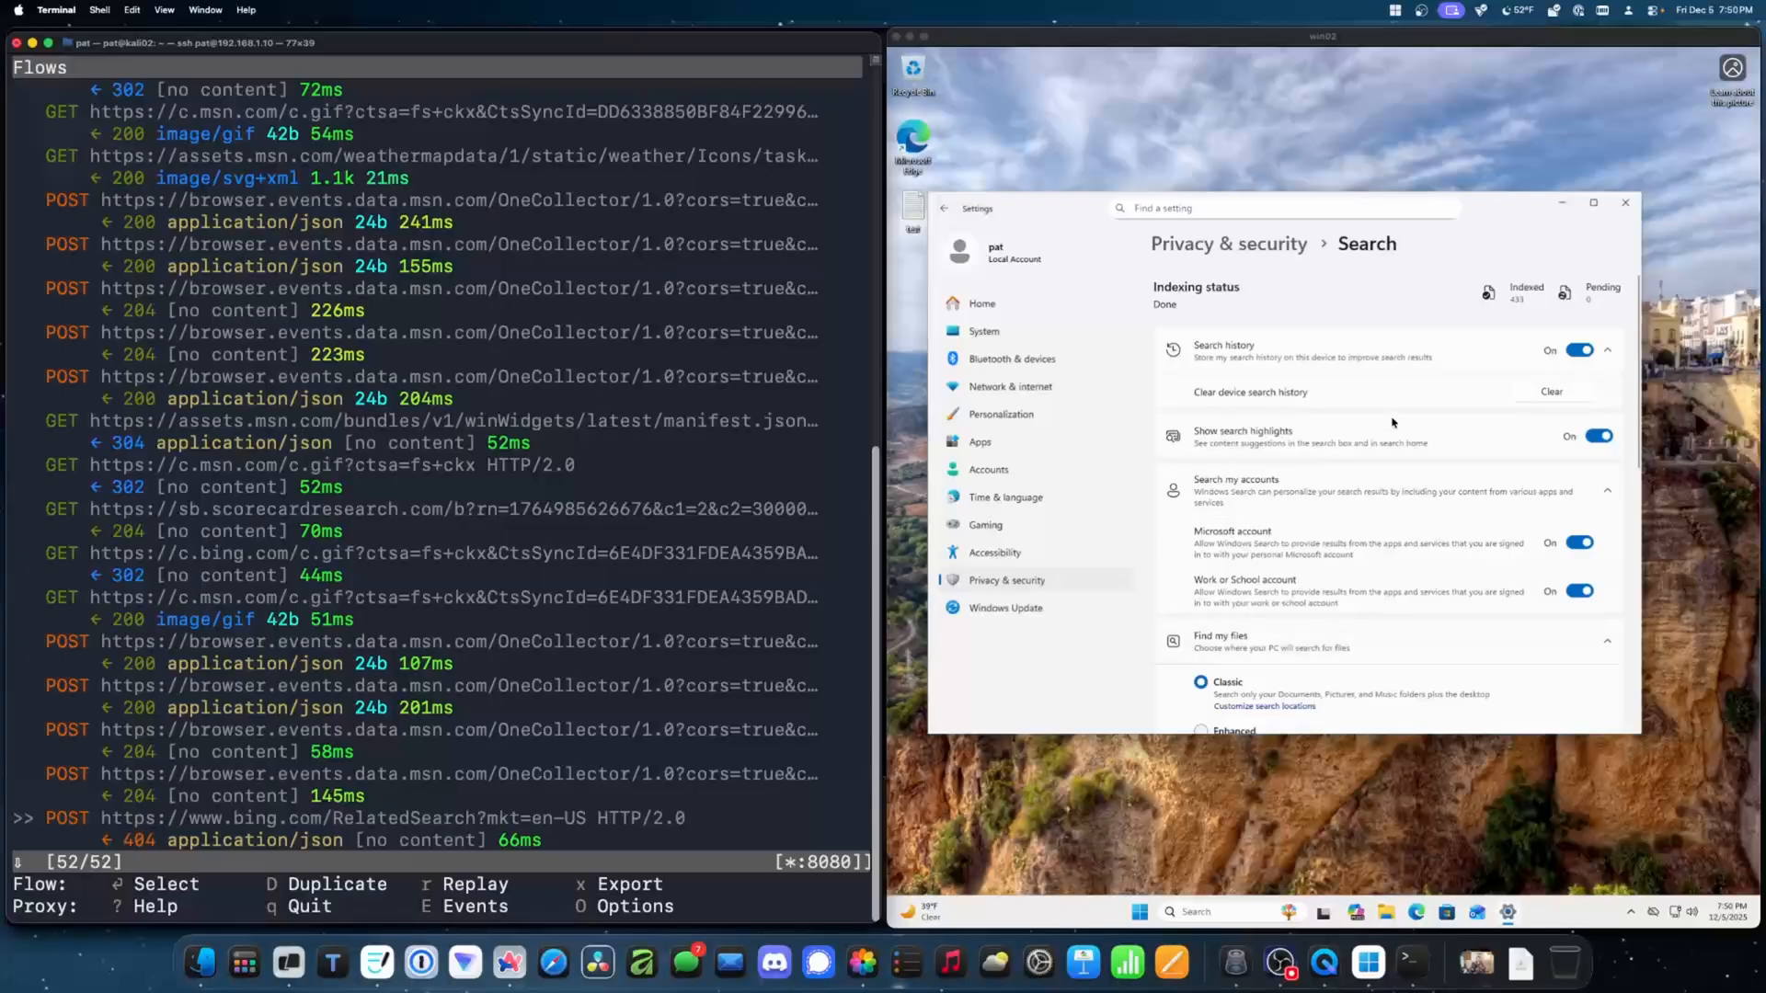
click(1623, 202)
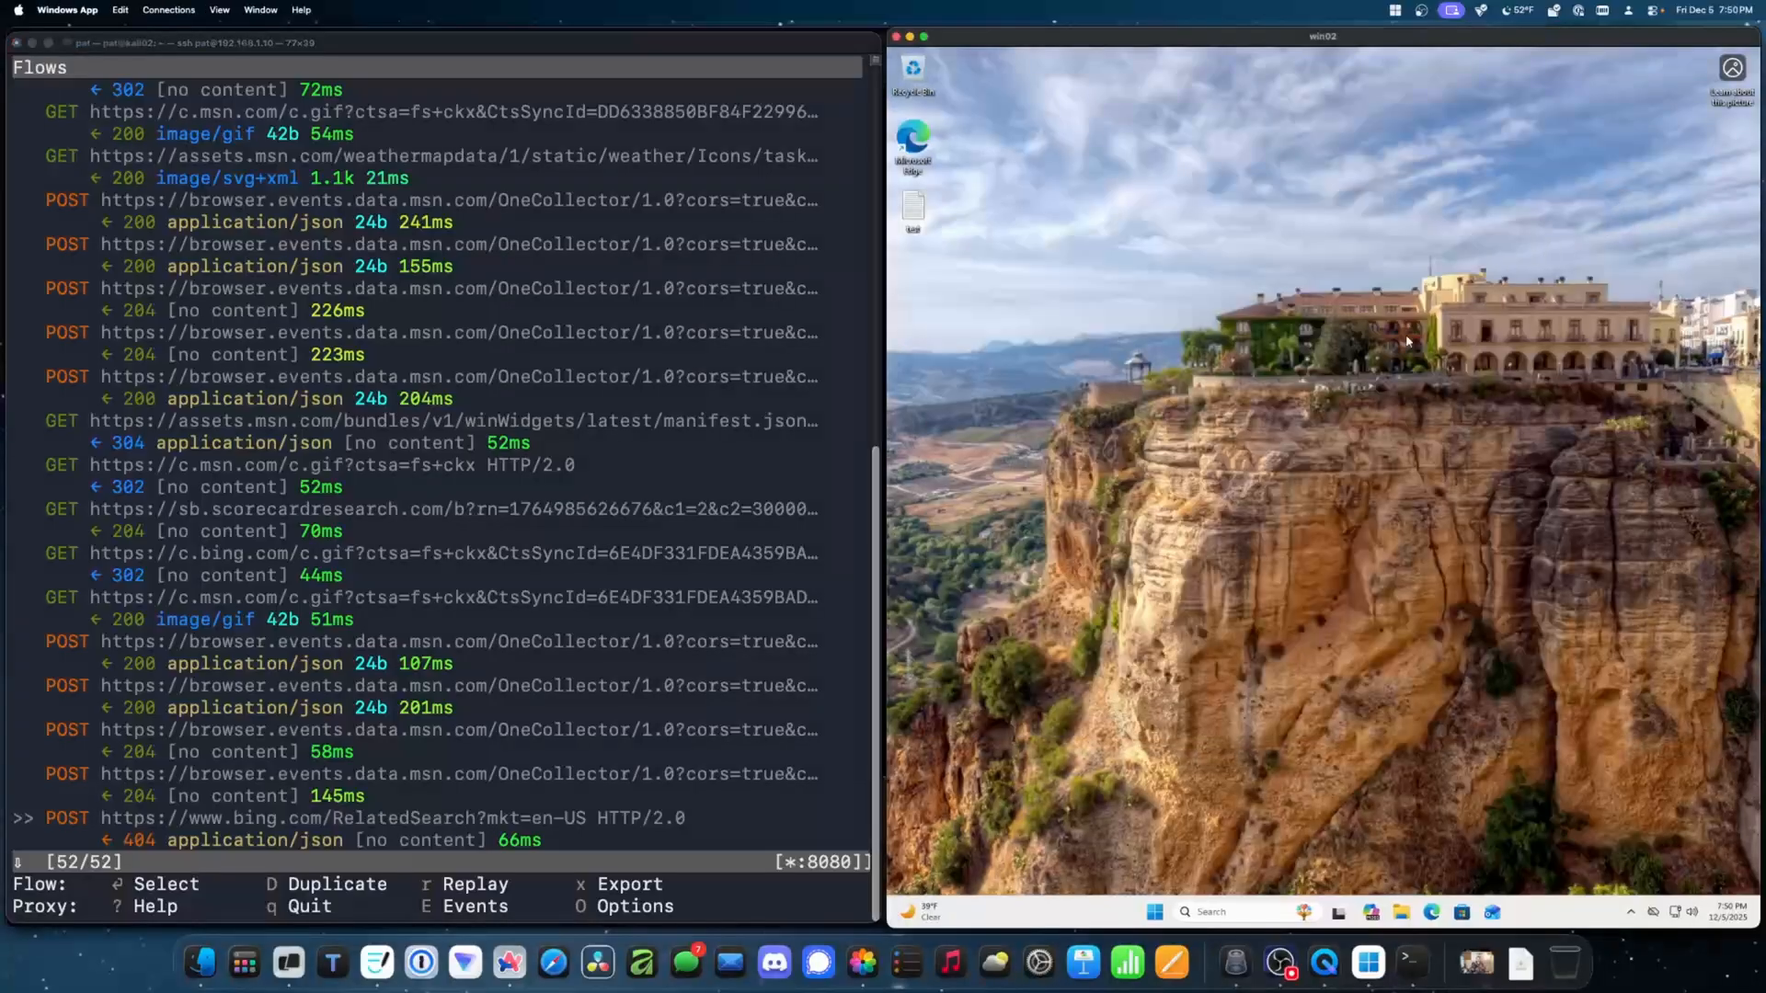
mouse_move(1200, 442)
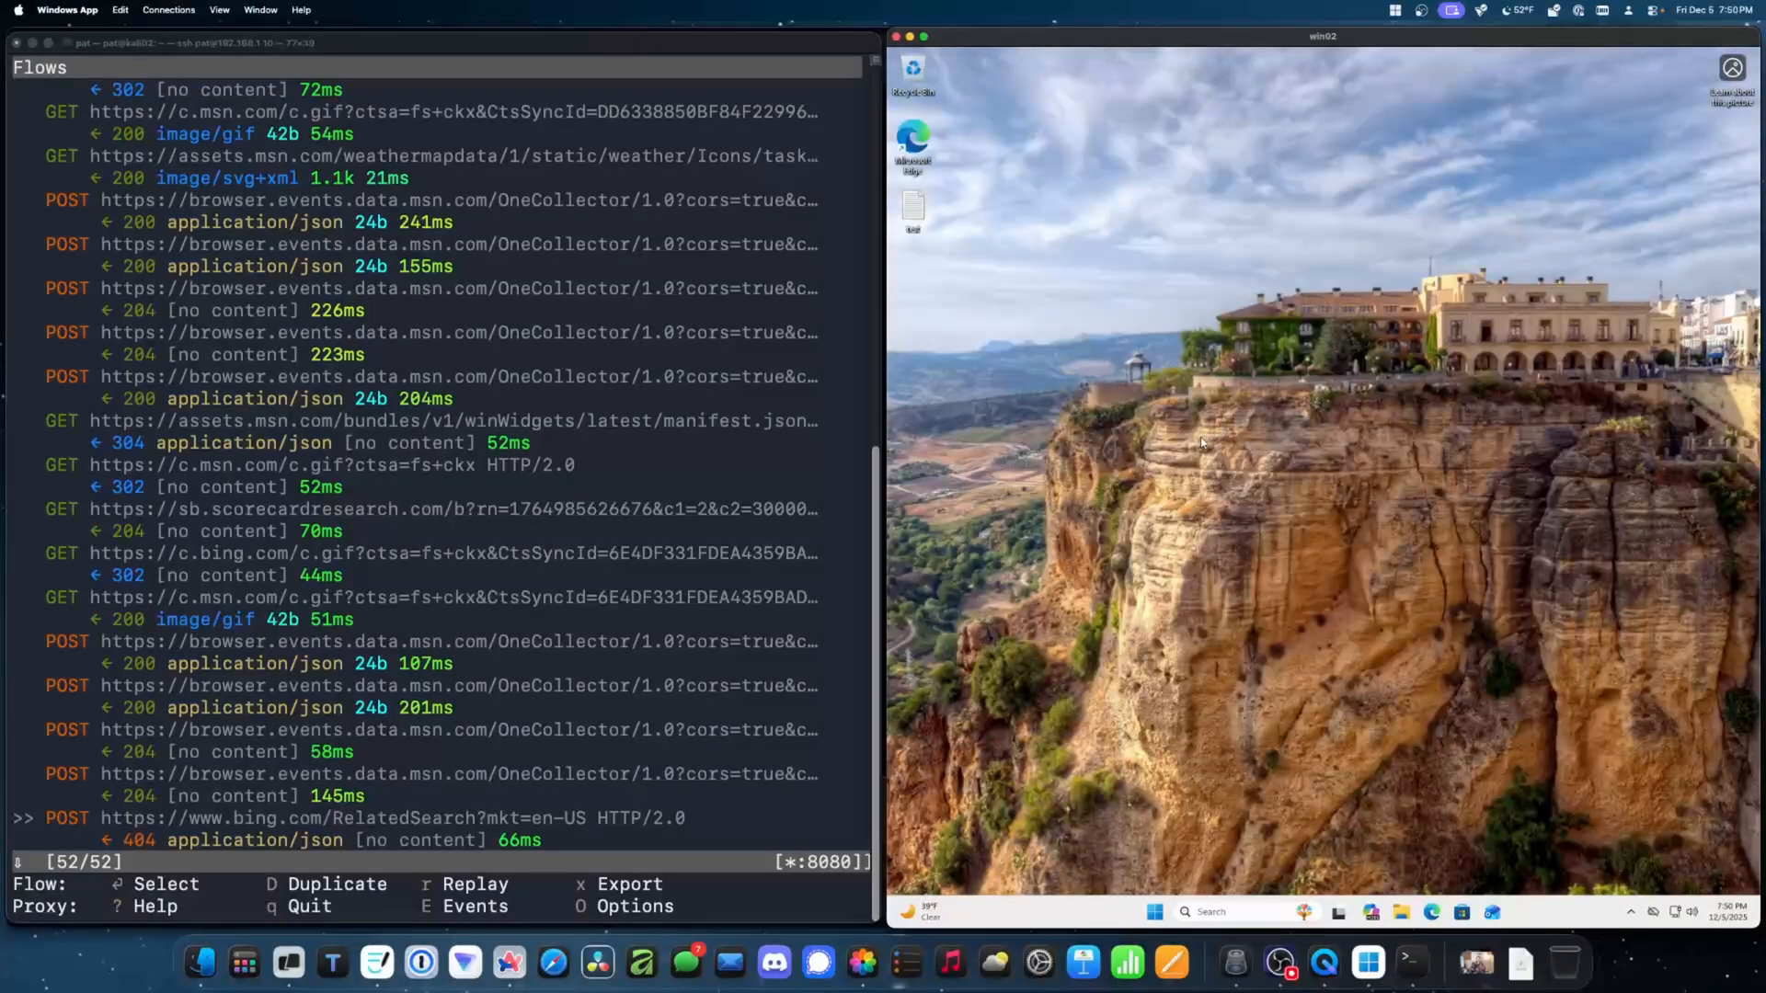
mouse_move(1264, 606)
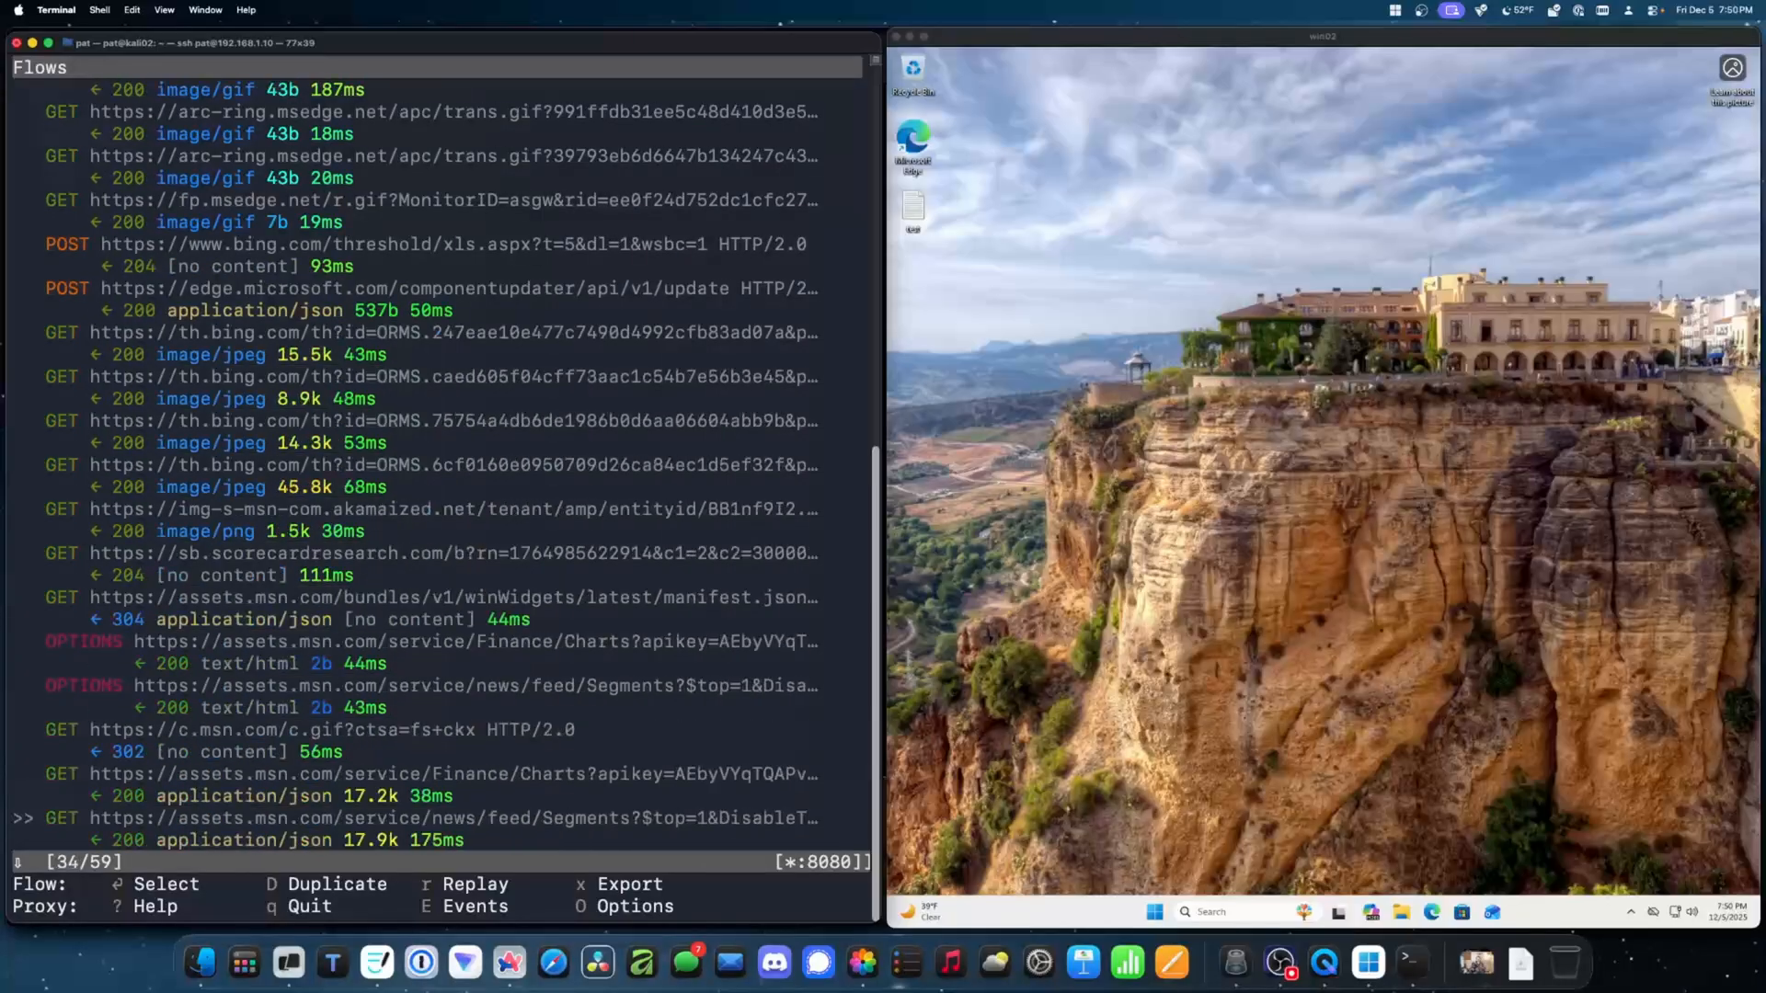
Step: Scroll the mitmproxy list to review the new Bing suggestion and msedge flows
scroll(down, 3)
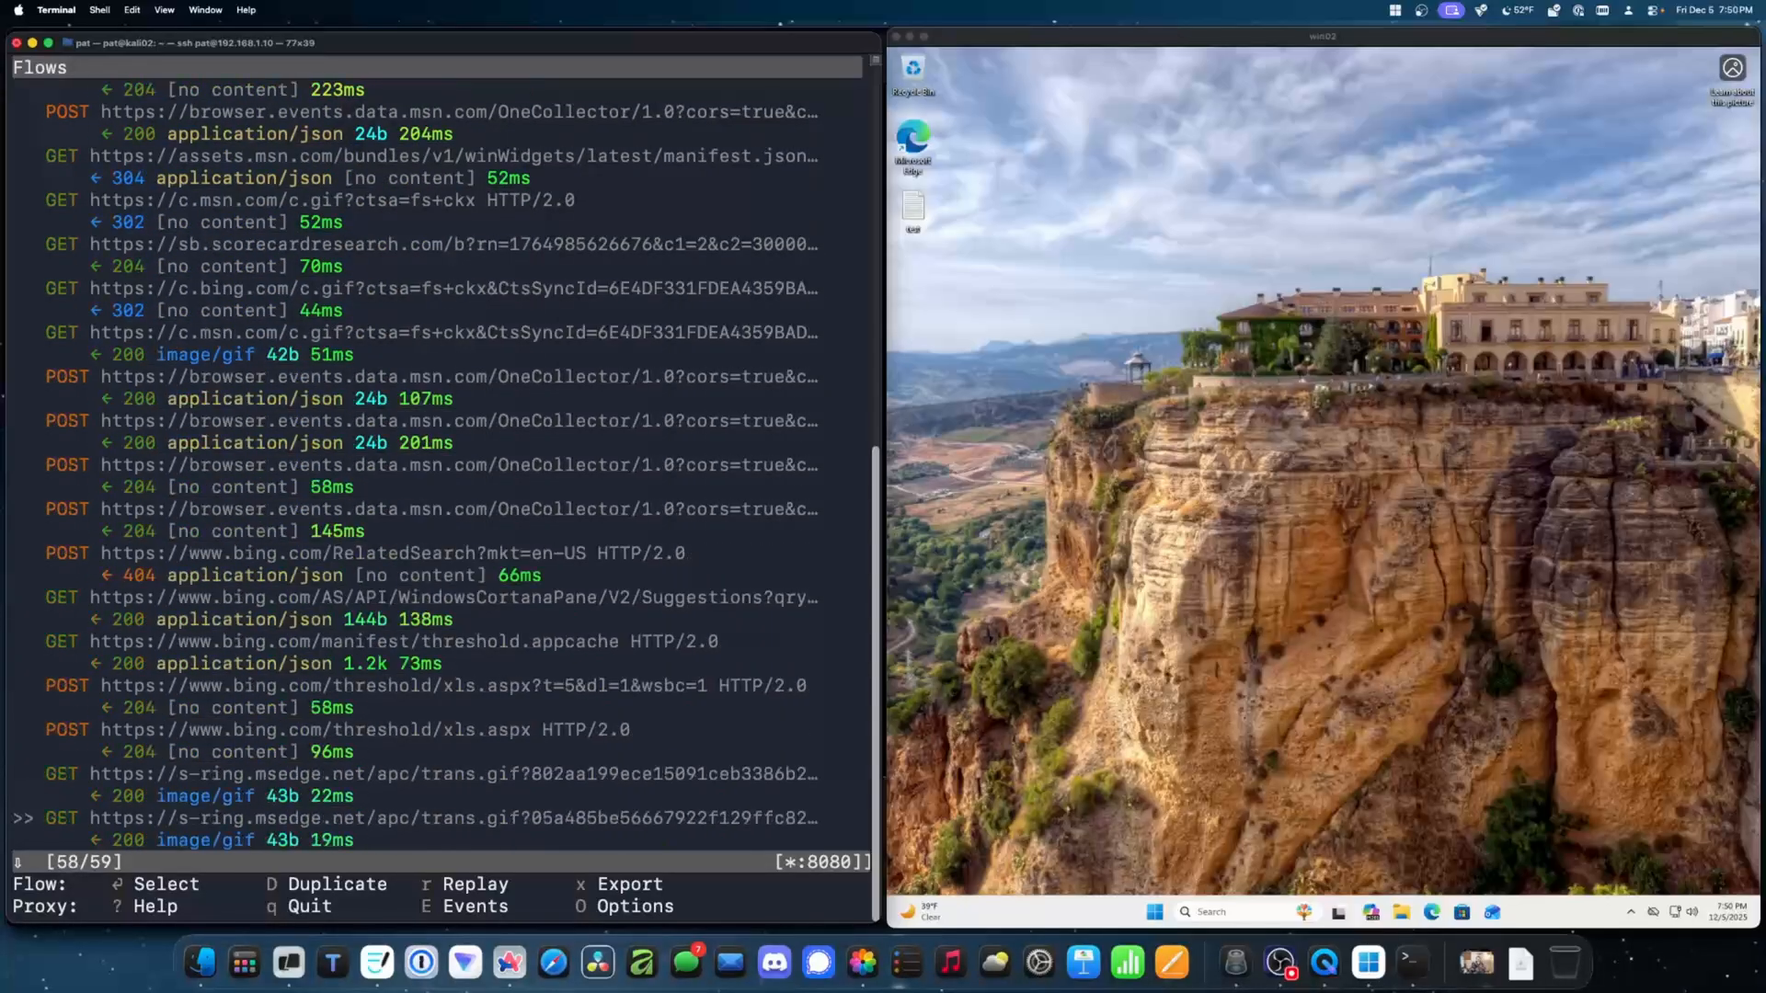